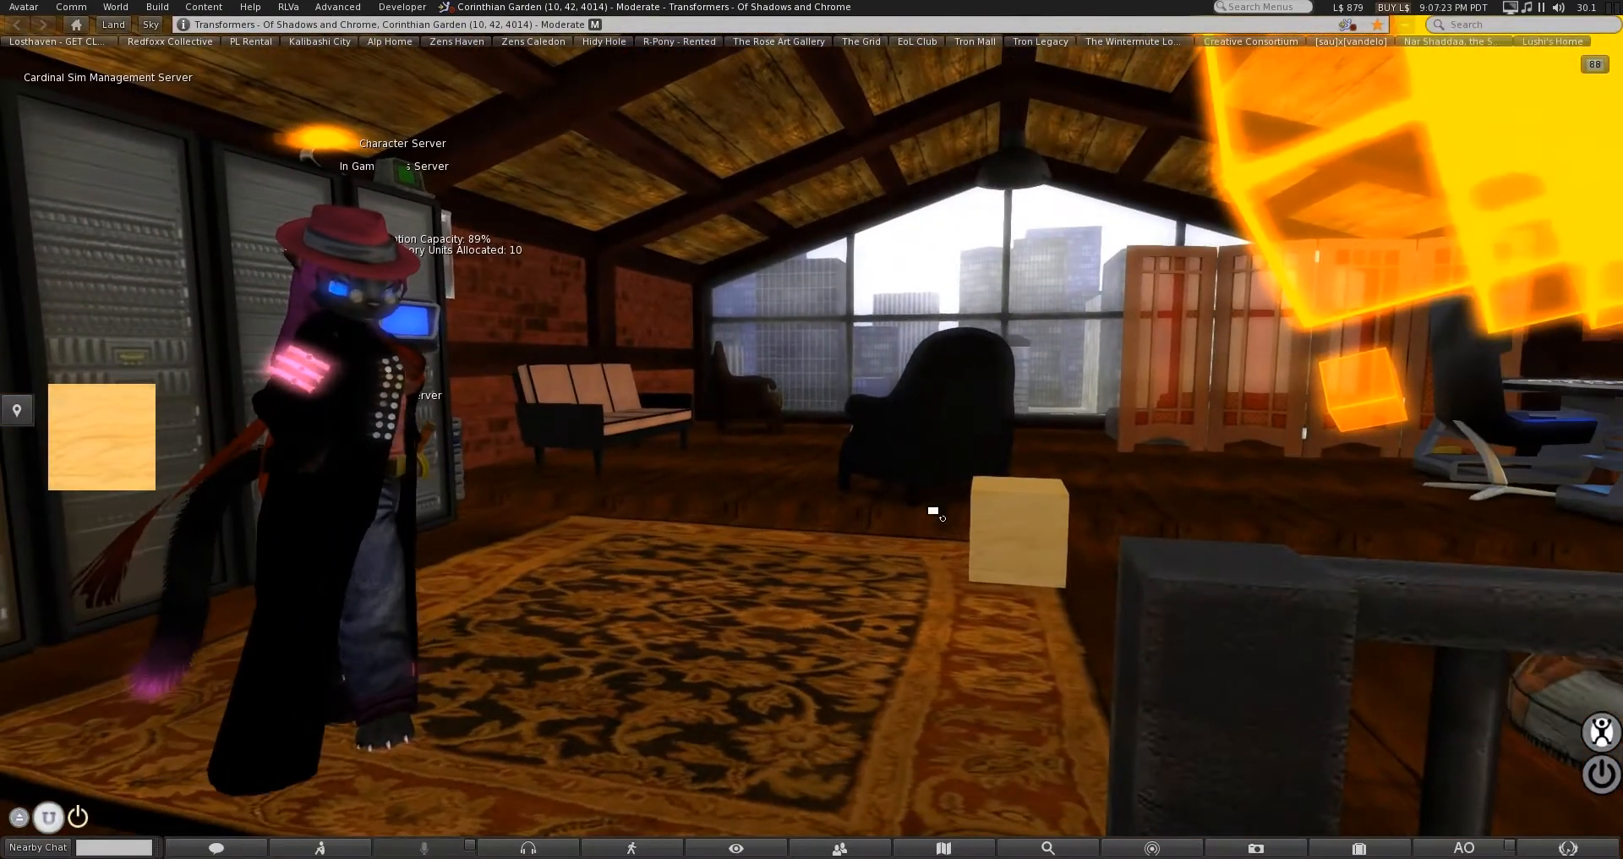
Edit the wooden box and view its General details, then its contents with the blade sound.
left_click(1017, 522)
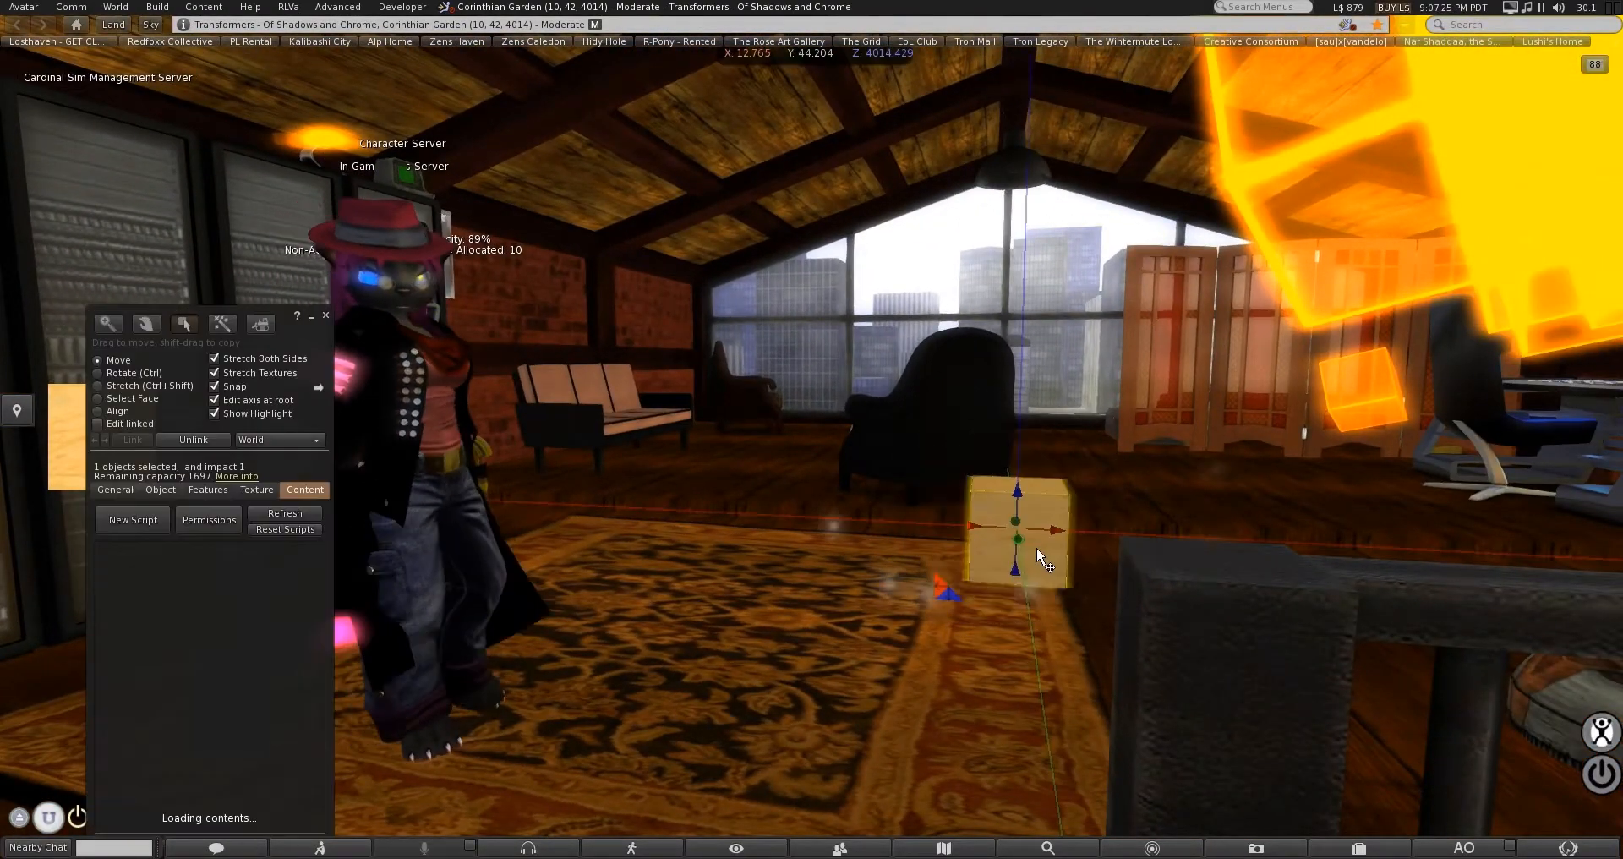
left_click(115, 489)
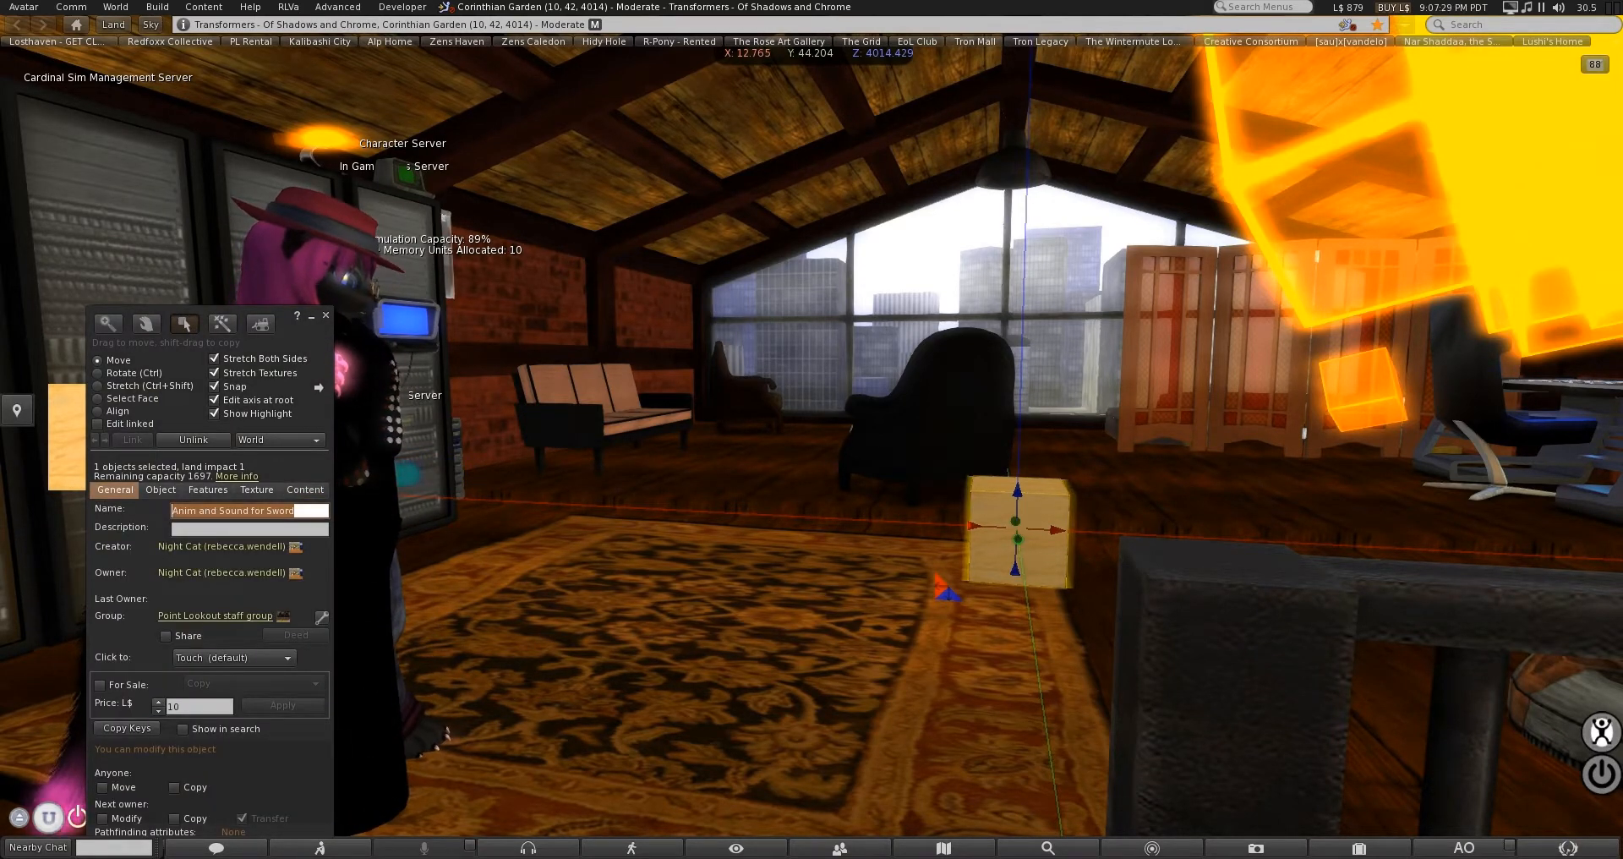
left_click(304, 489)
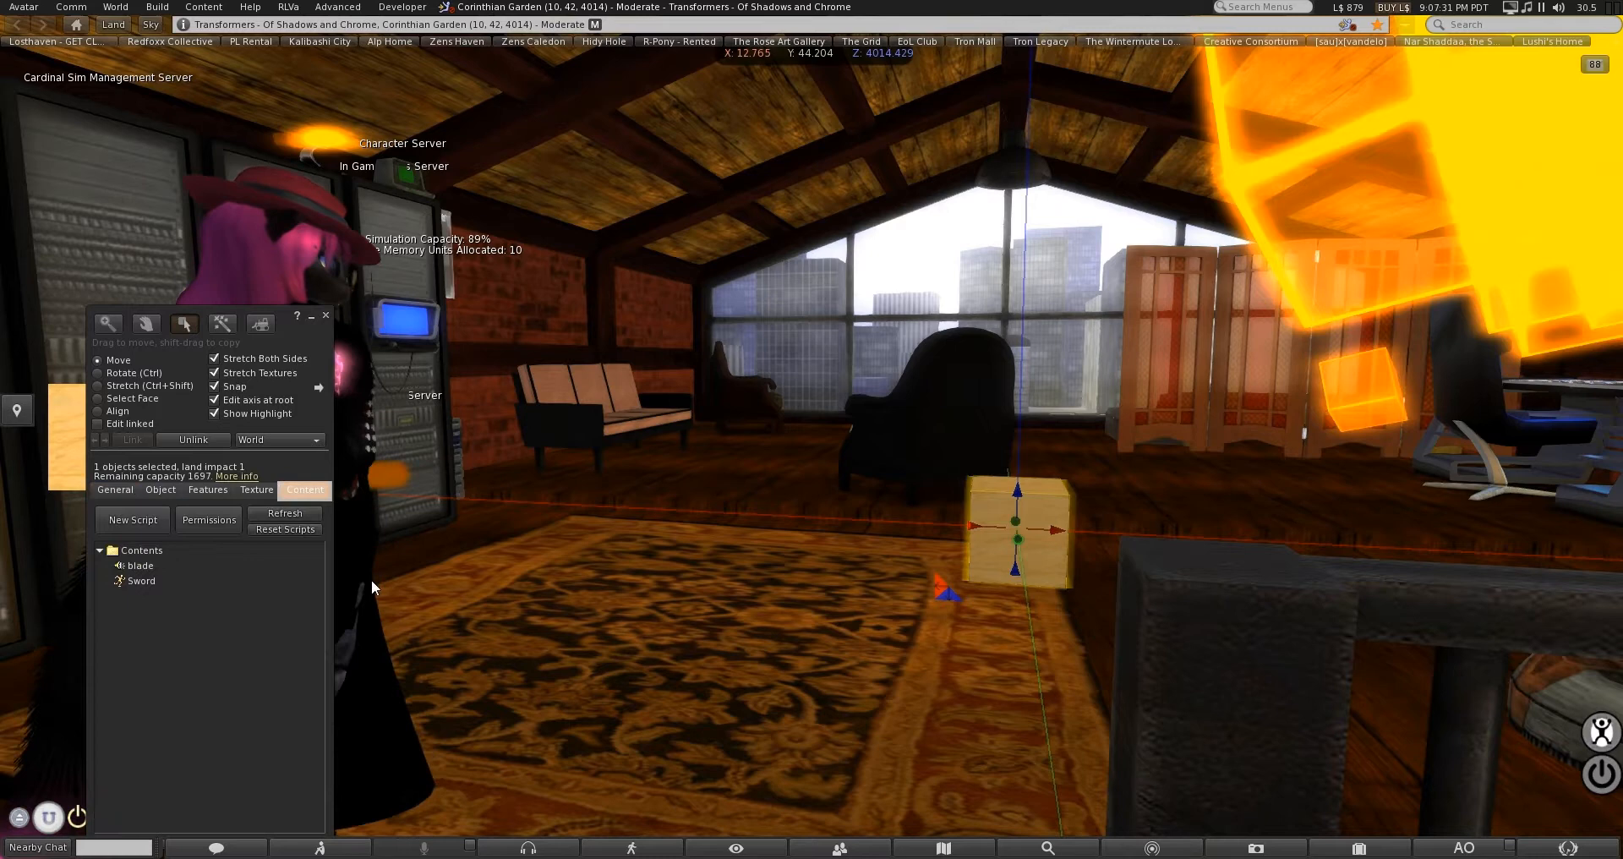
left_click(142, 580)
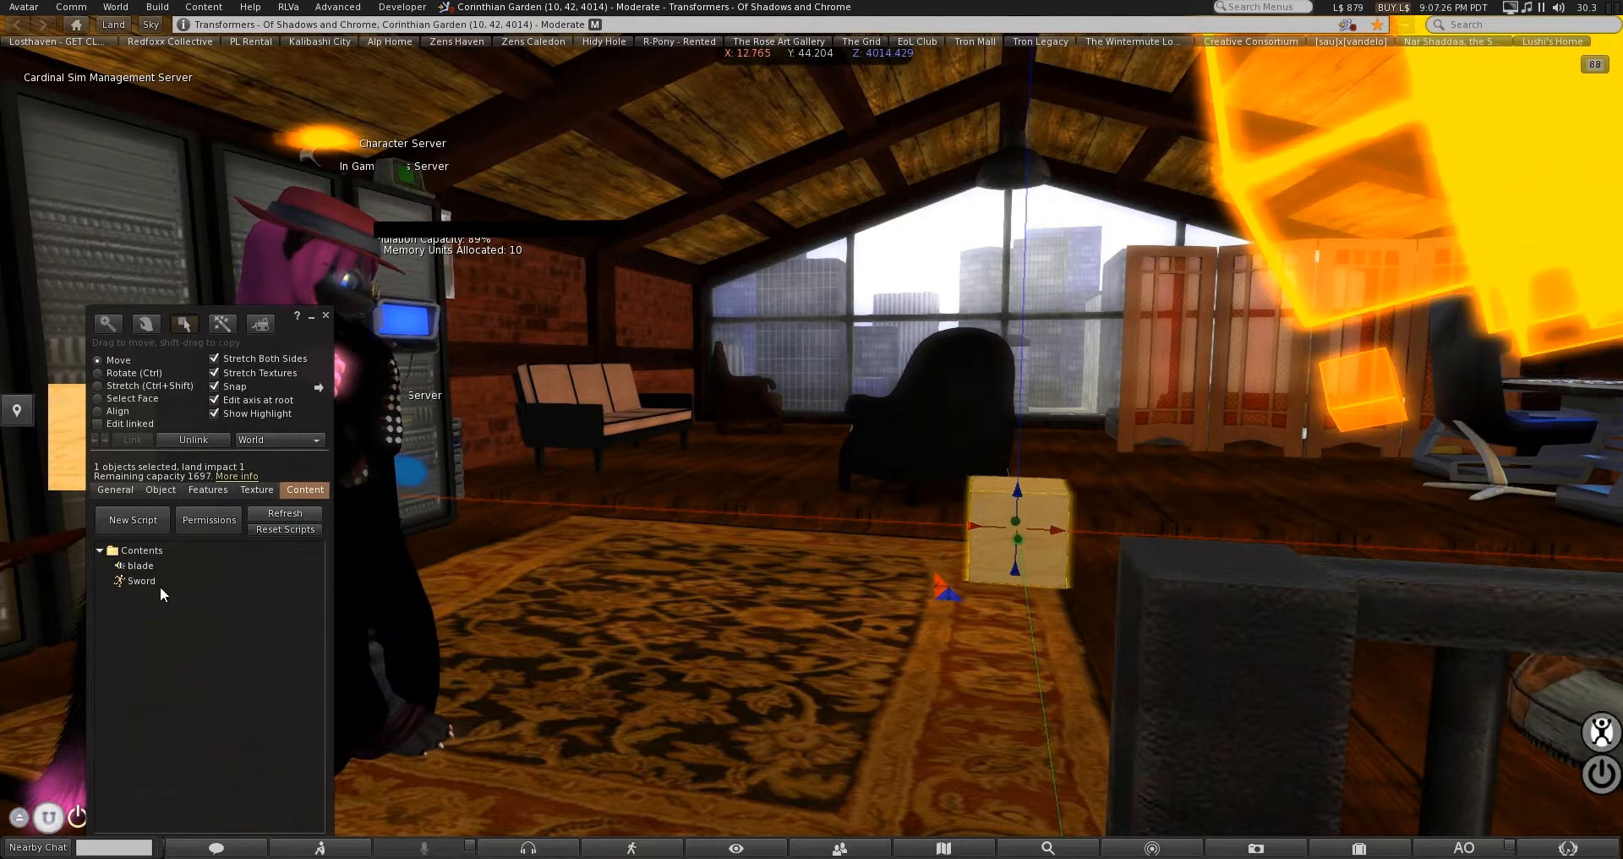
left_click(114, 489)
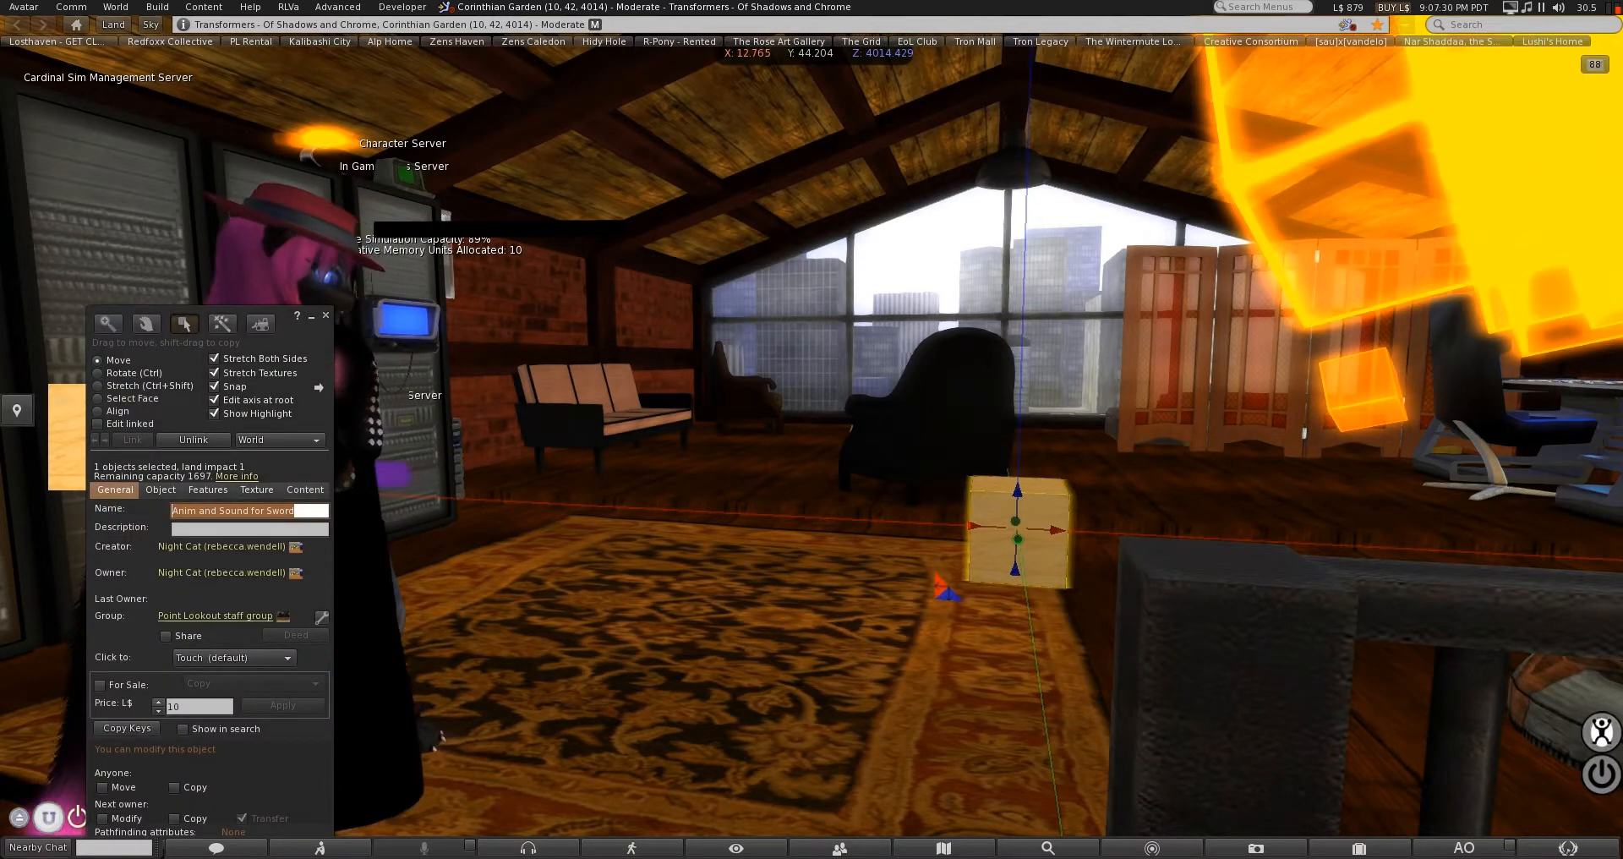
left_click(304, 489)
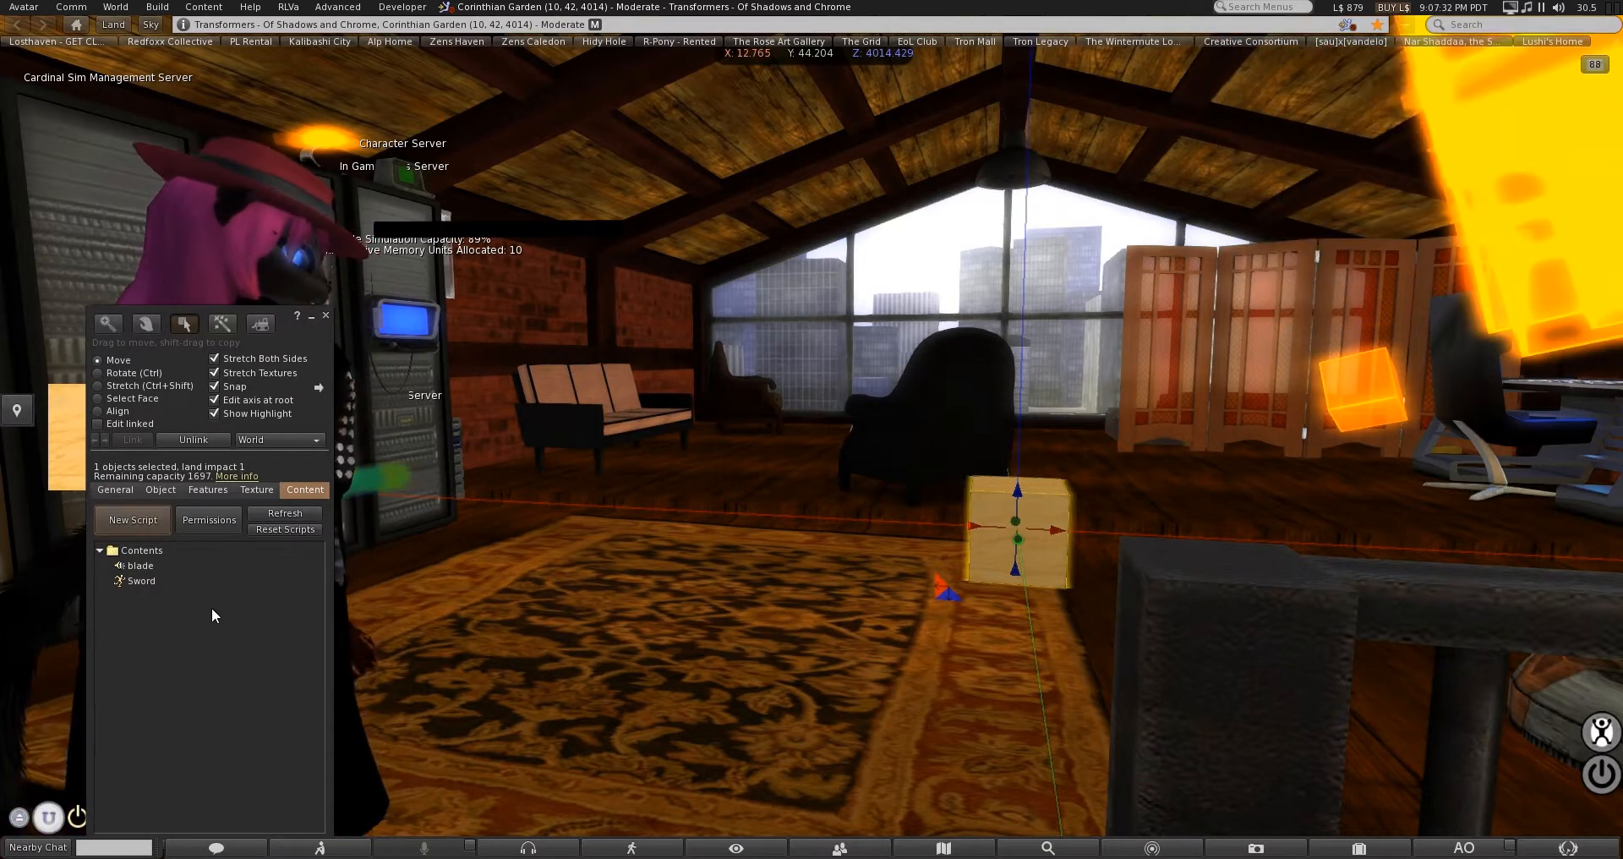
left_click(141, 581)
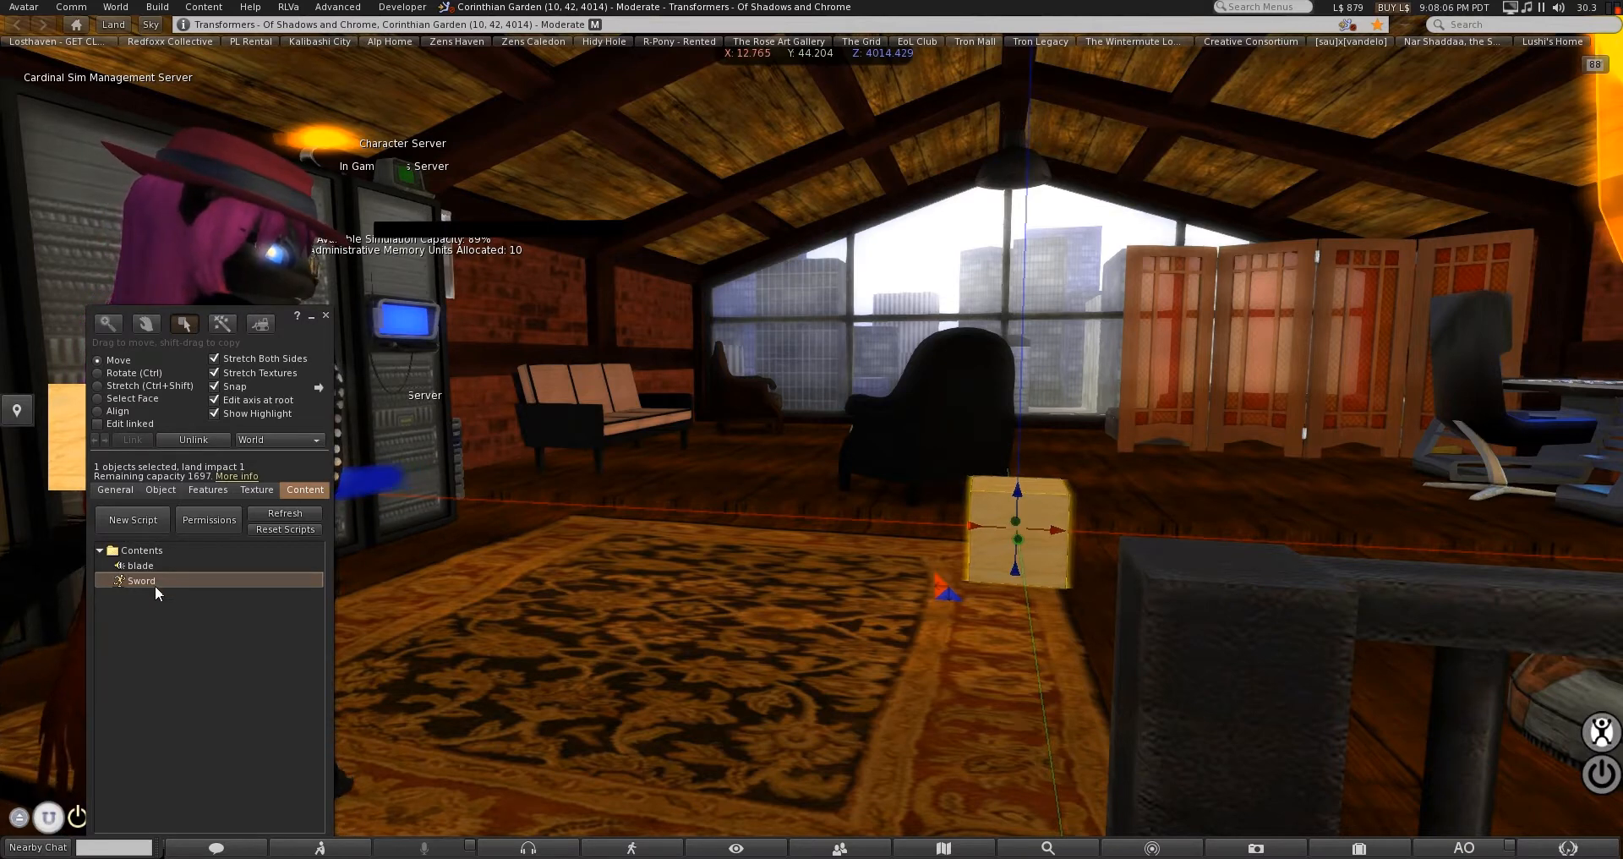
View the blade sound's properties and its creator's profile, then close both windows.
right_click(139, 565)
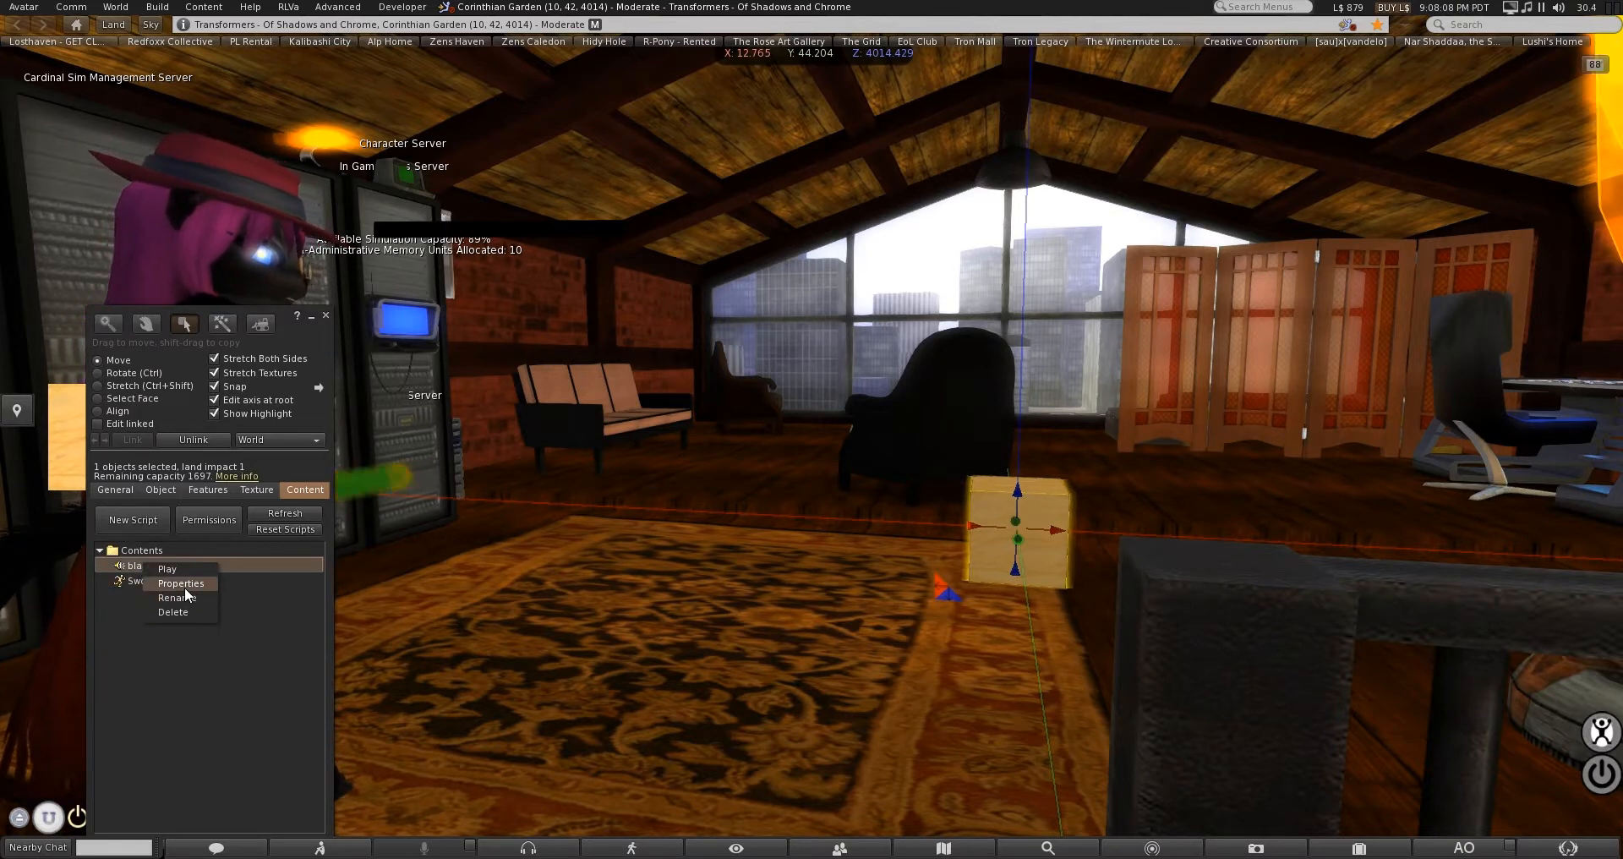
left_click(180, 582)
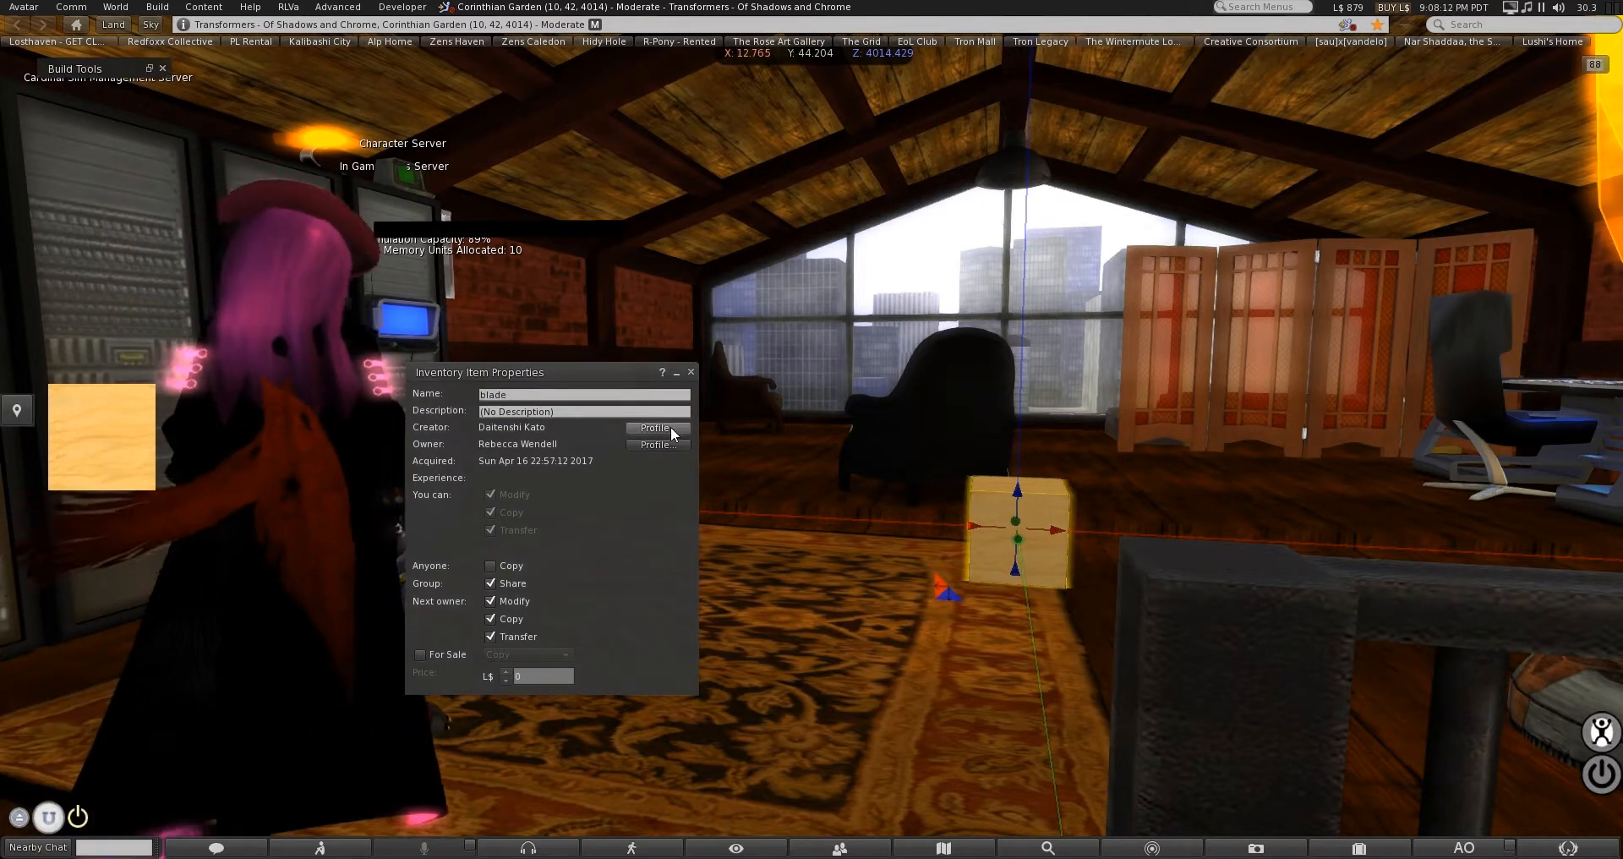
left_click(654, 428)
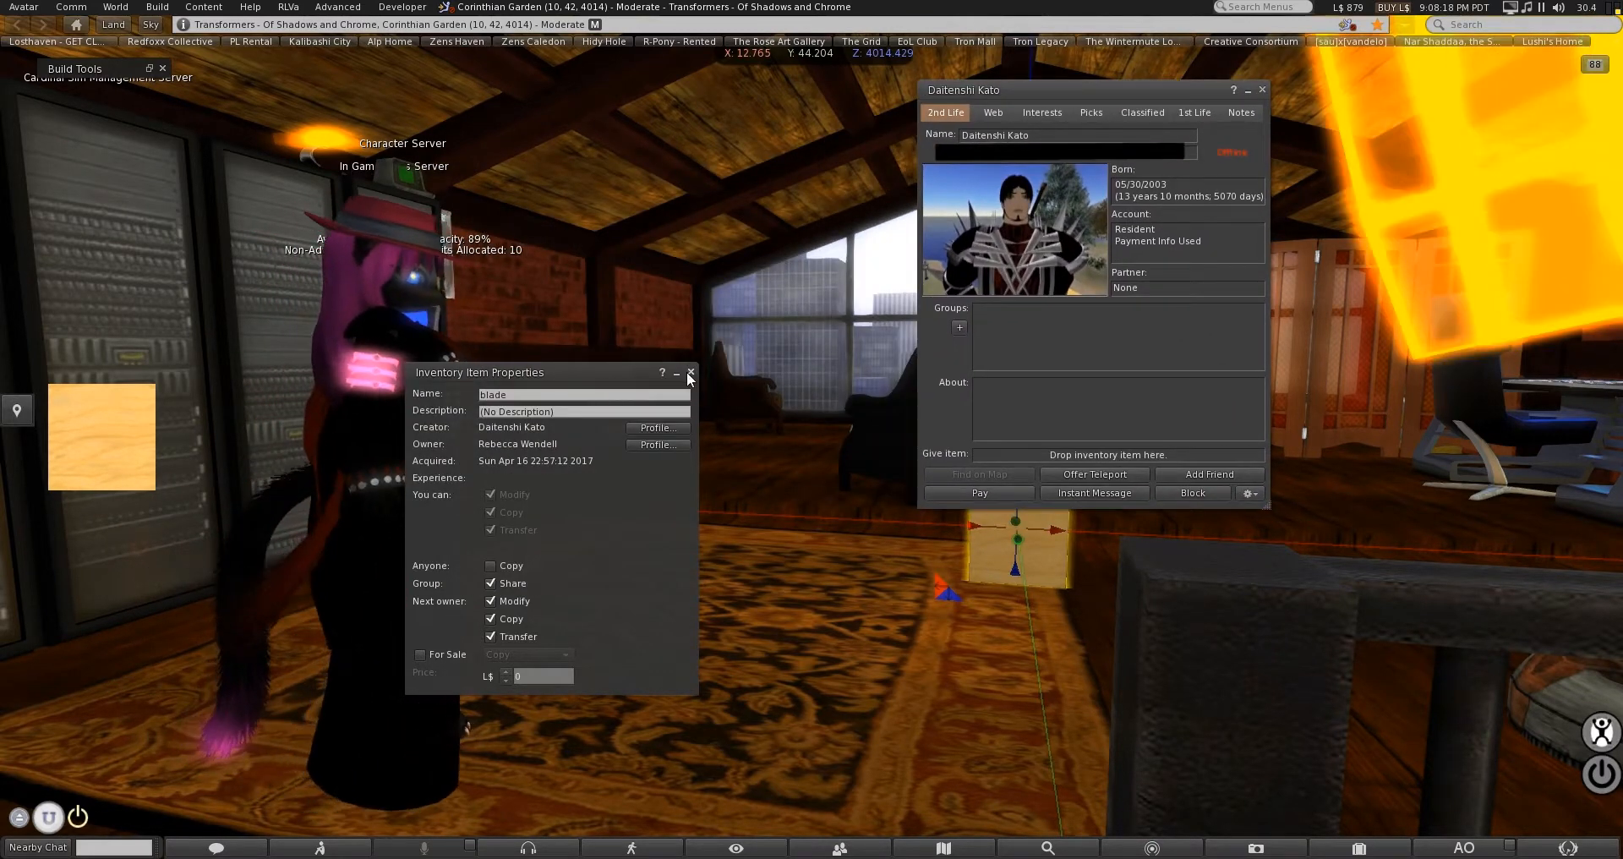
left_click(690, 372)
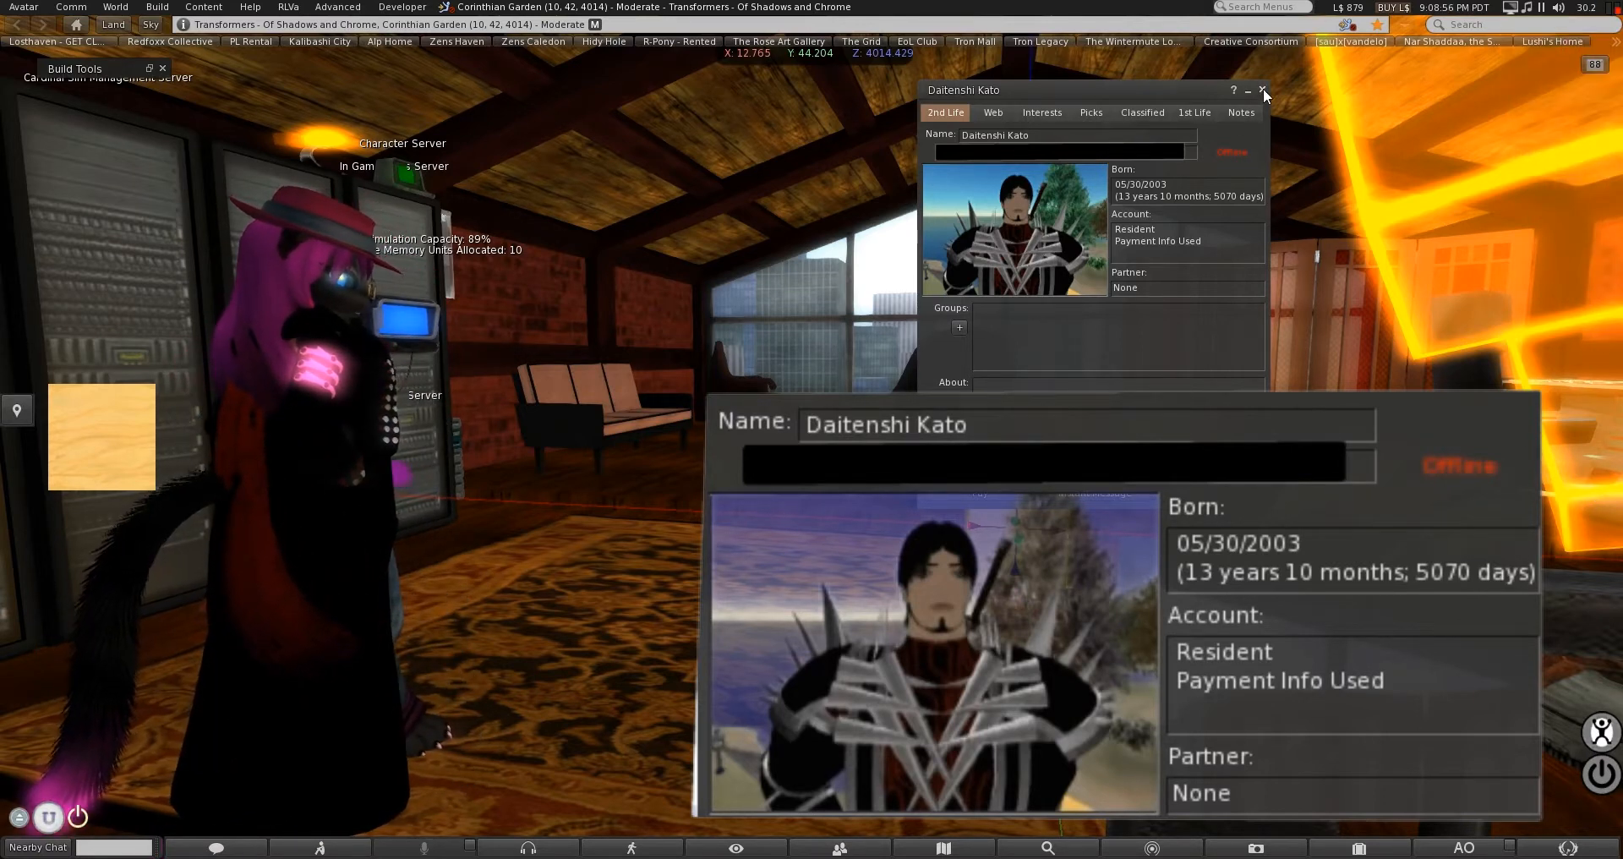
left_click(1261, 89)
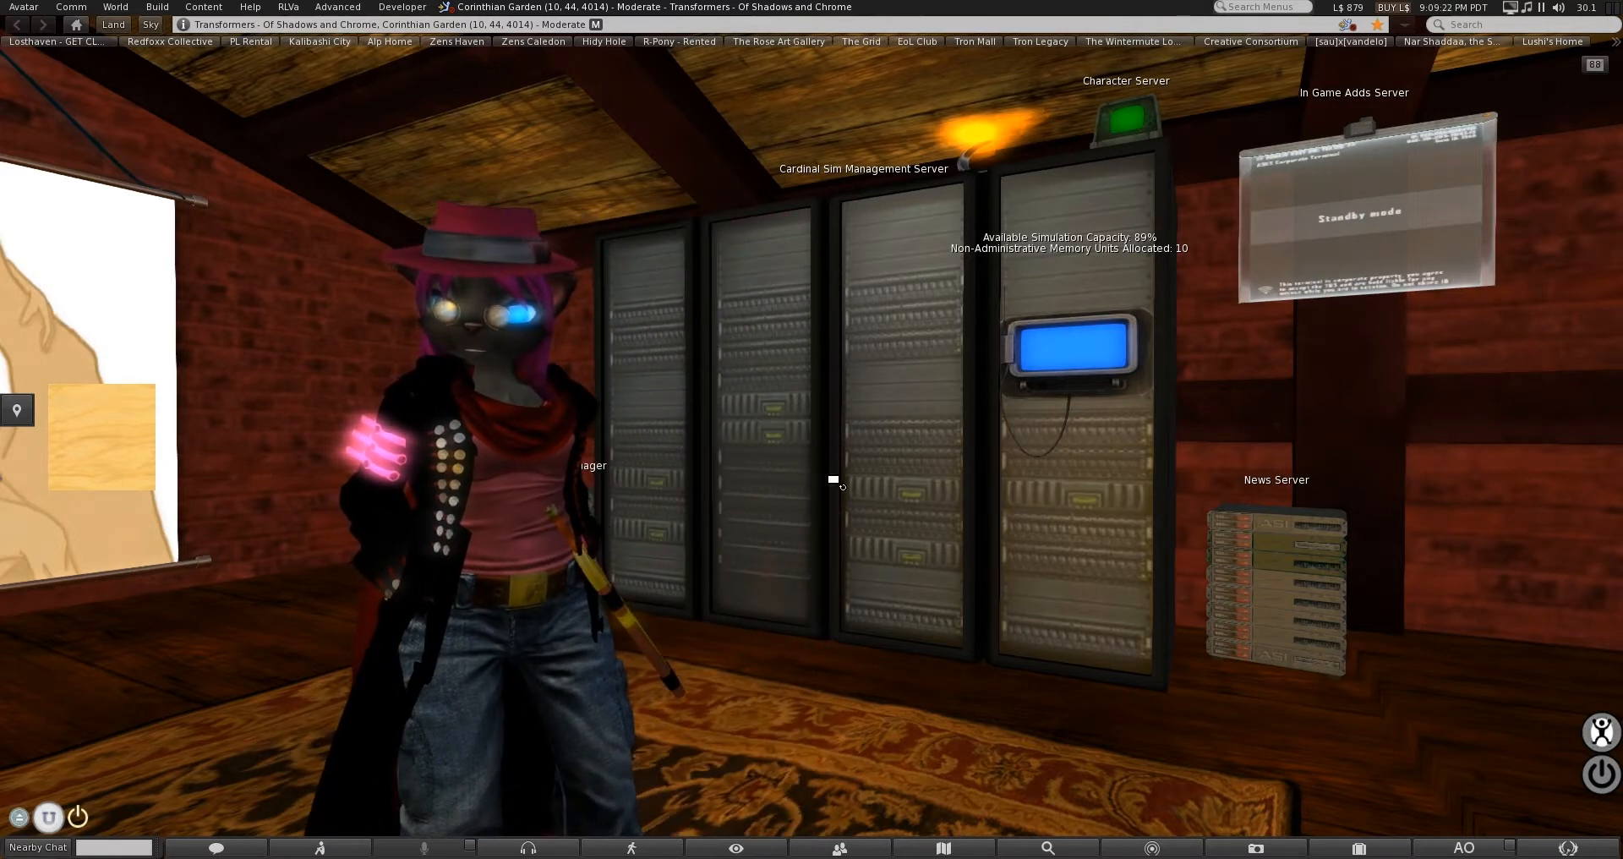
mouse_move(1001, 487)
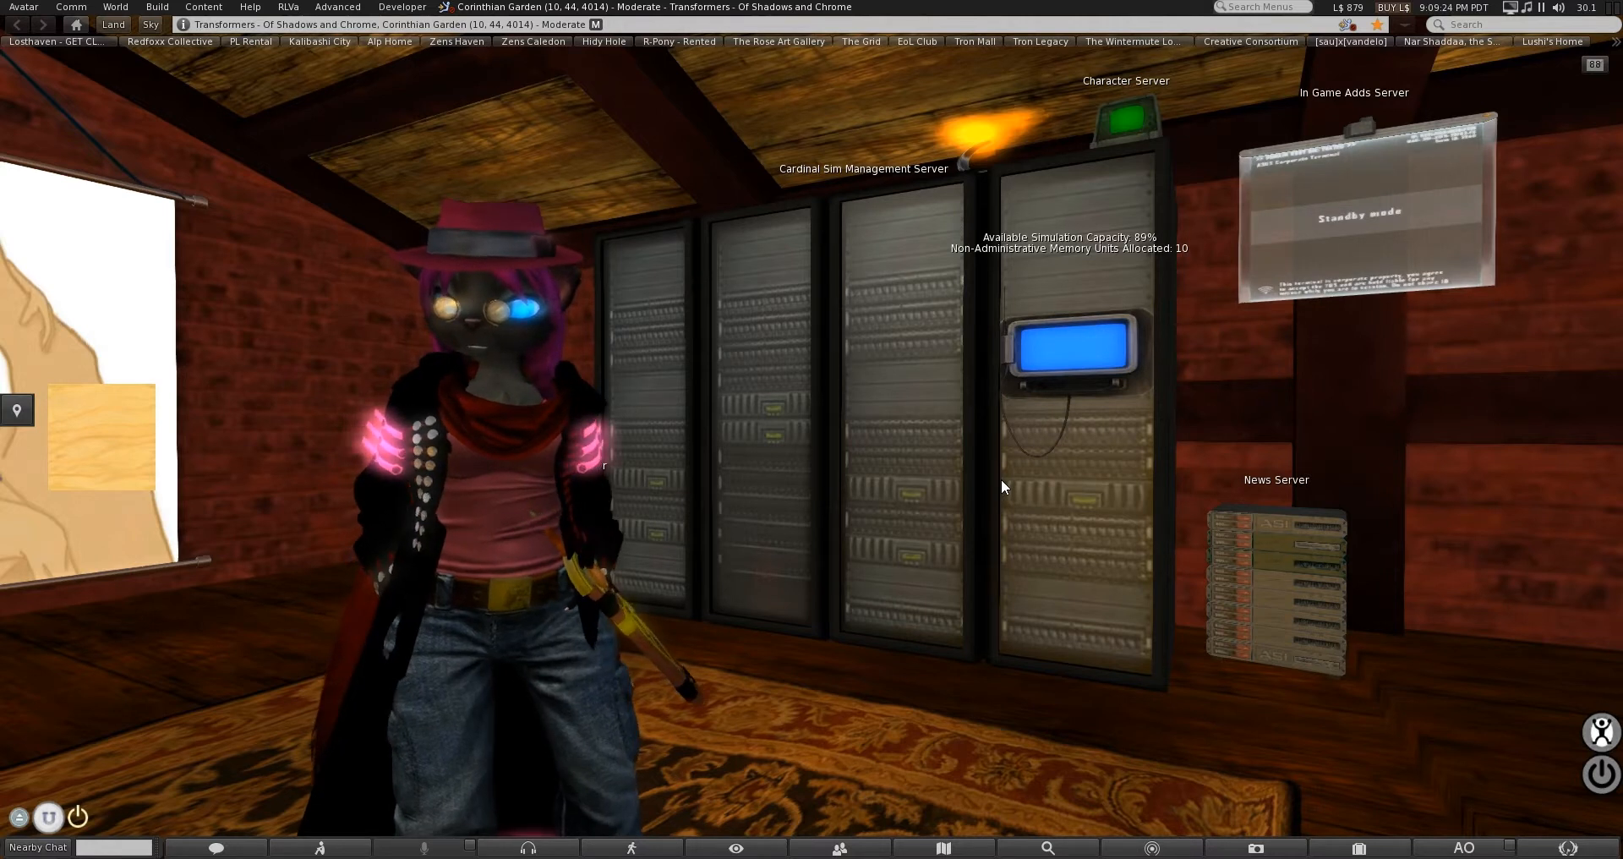
mouse_move(223, 503)
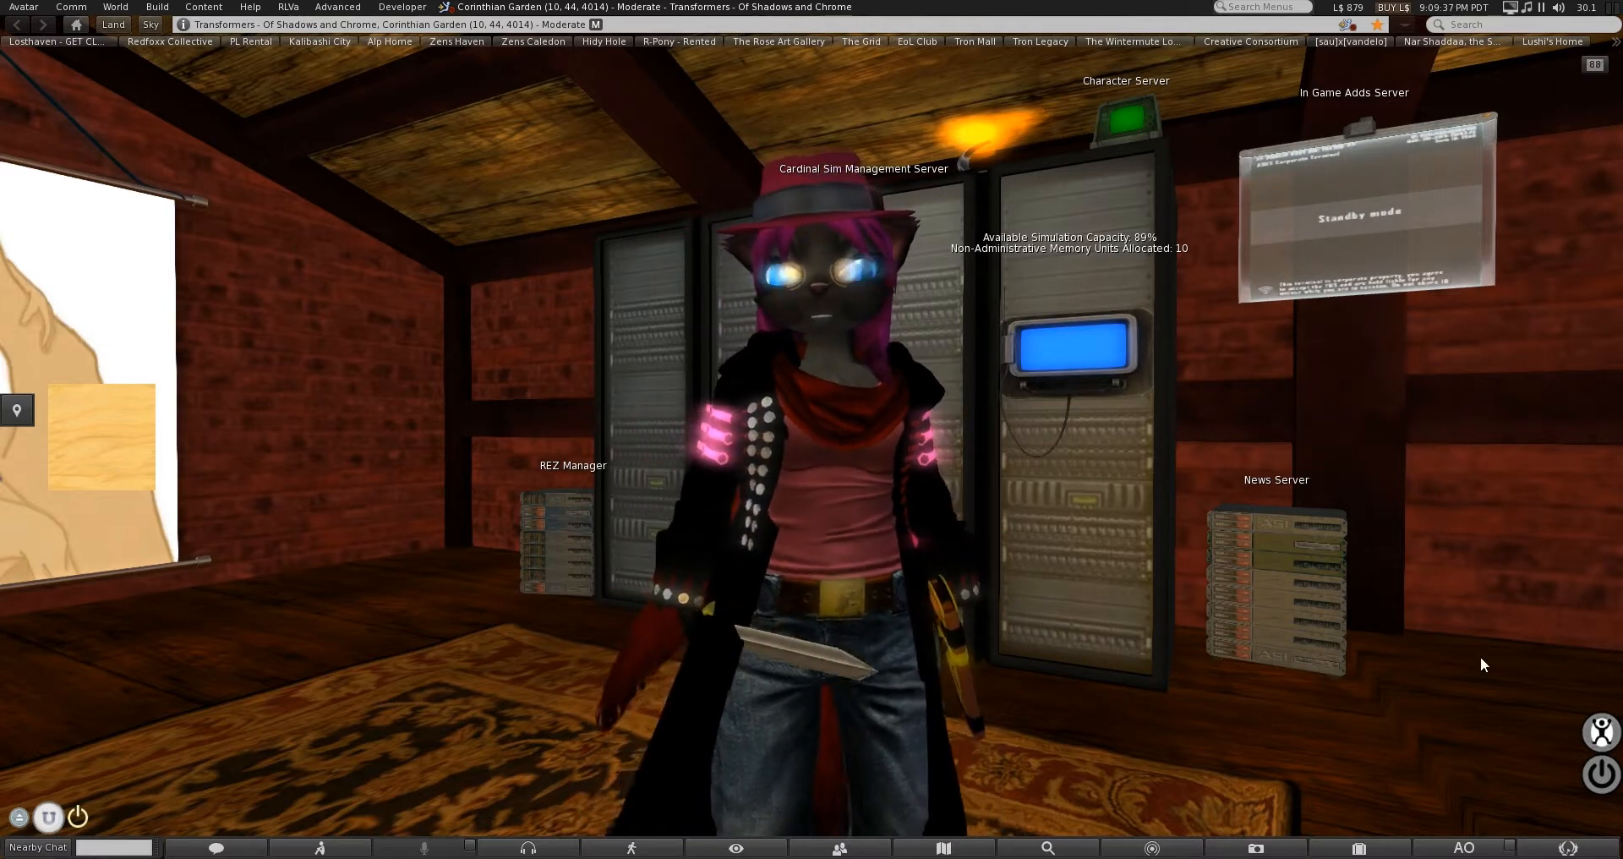
Edit the worn sword and bring up Inventory to drag the blade sound into its contents.
right_click(786, 592)
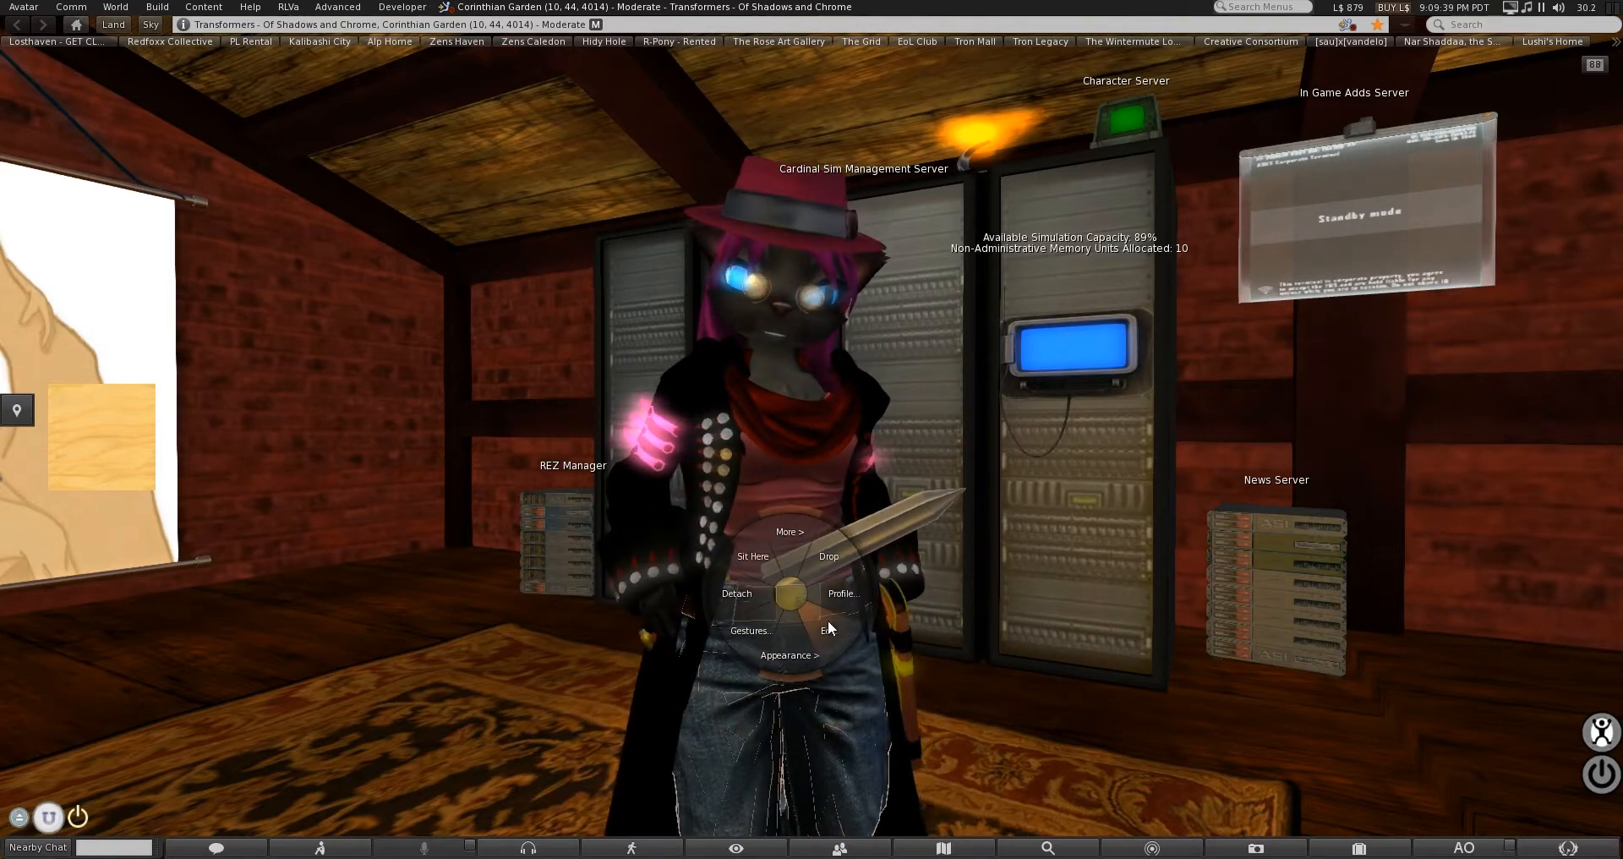
left_click(830, 629)
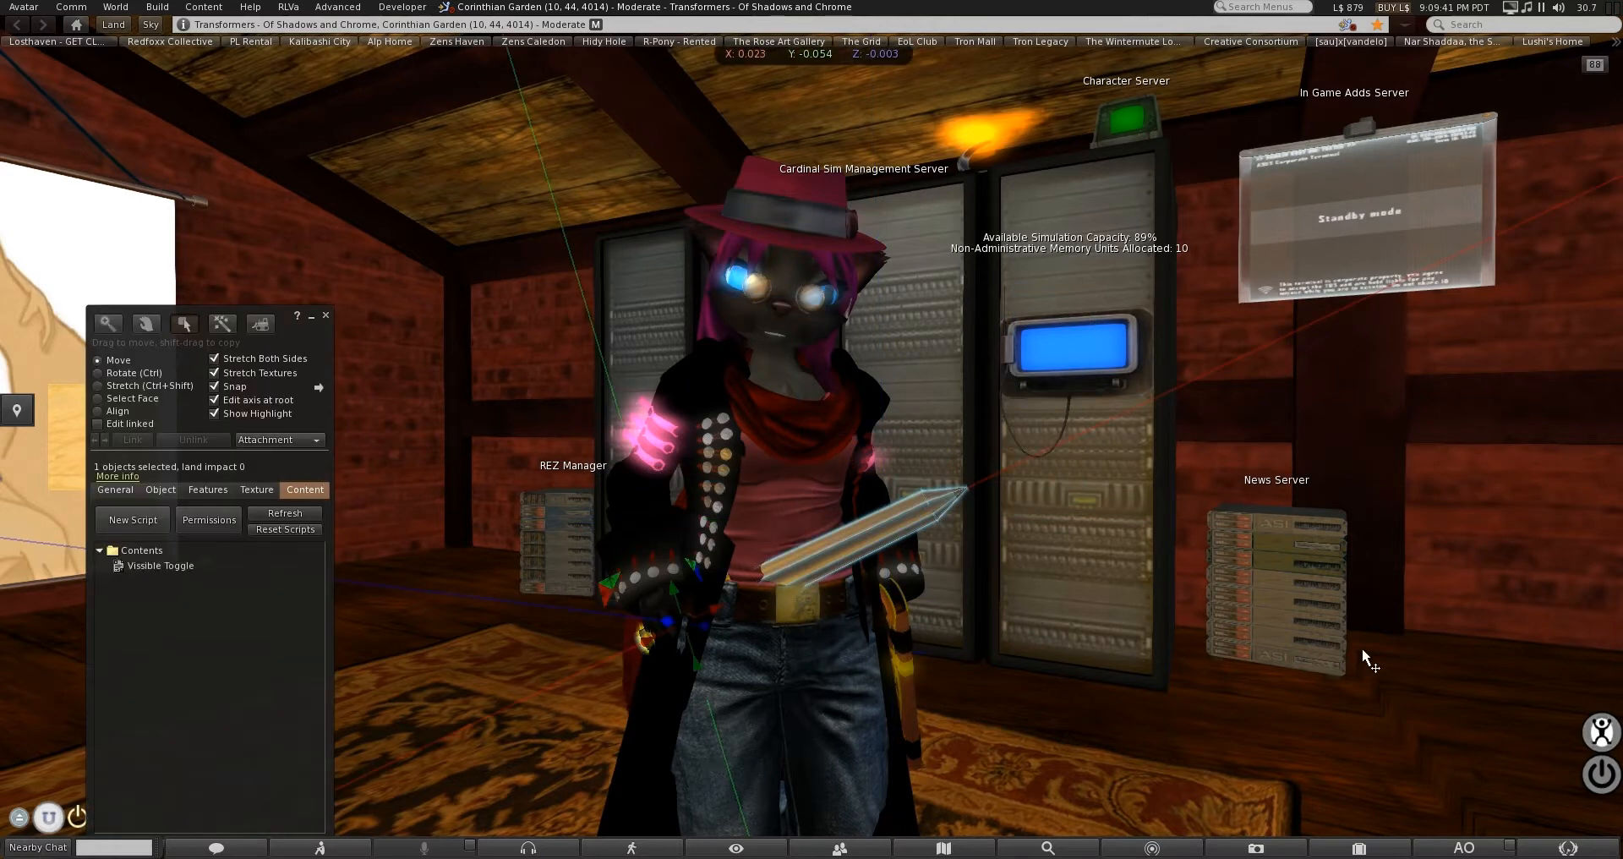
left_click(1356, 847)
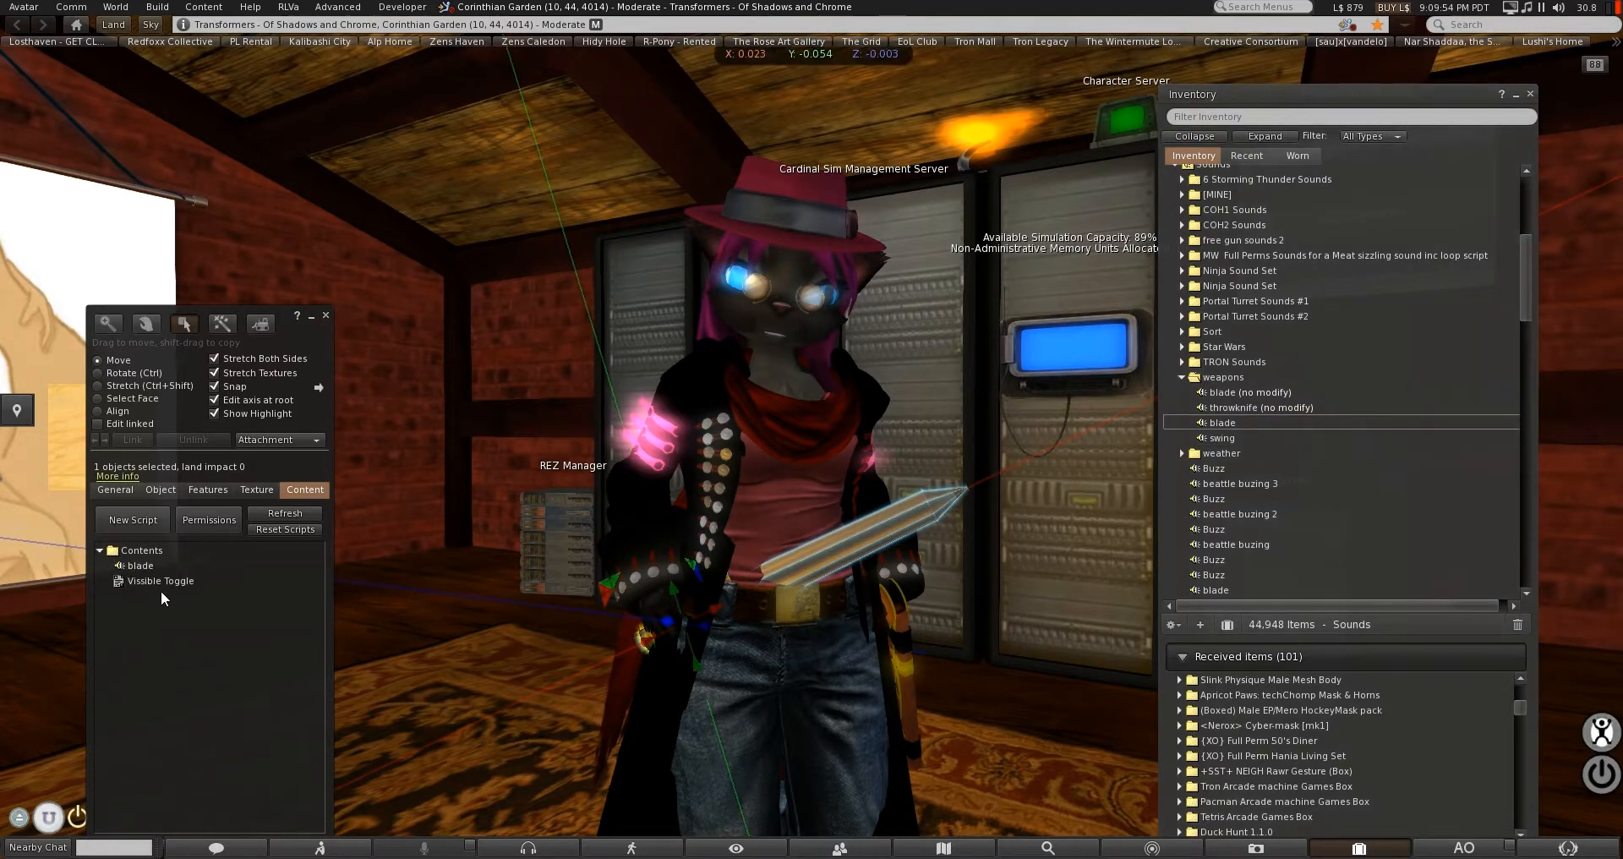
double_click(161, 579)
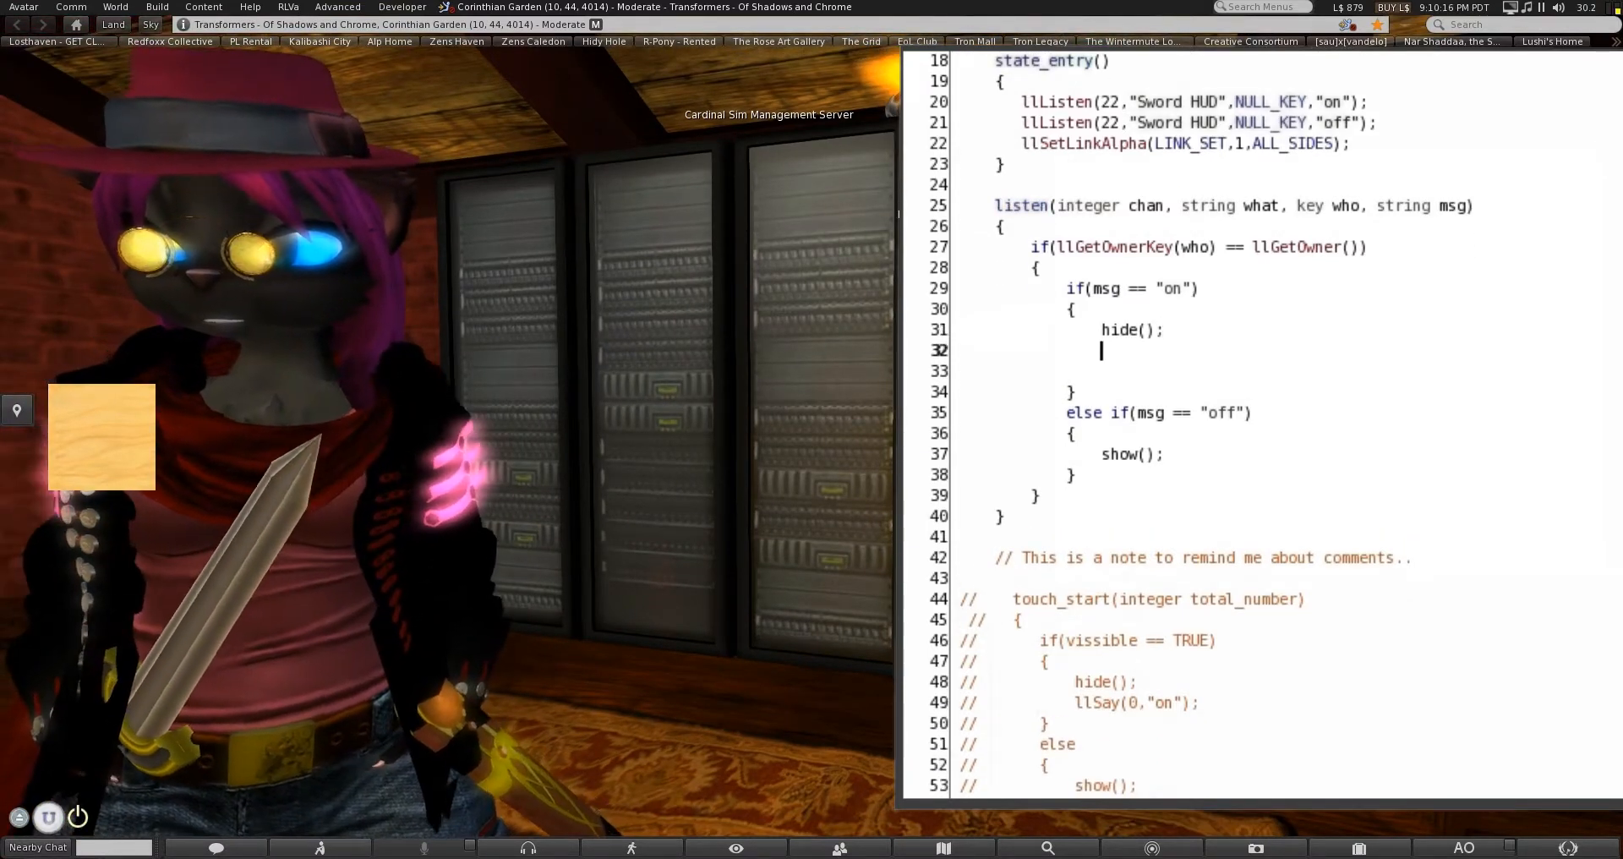
Write llPlaySound("blade",1.5) into the show branch of the Vissible Toggle script.
type("llPlaySound")
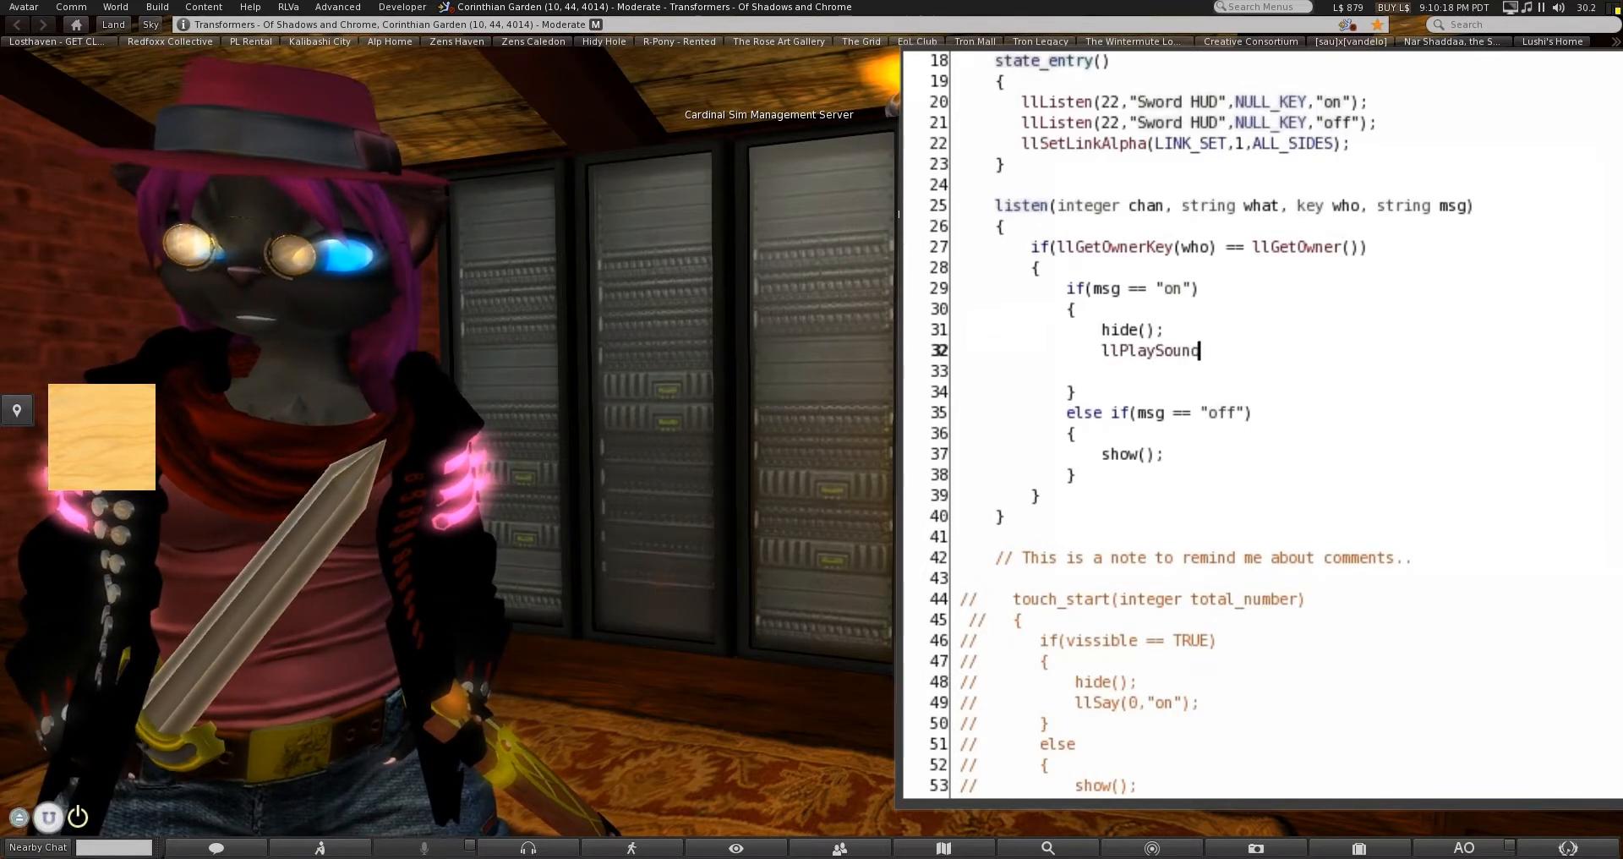
type("(\"b")
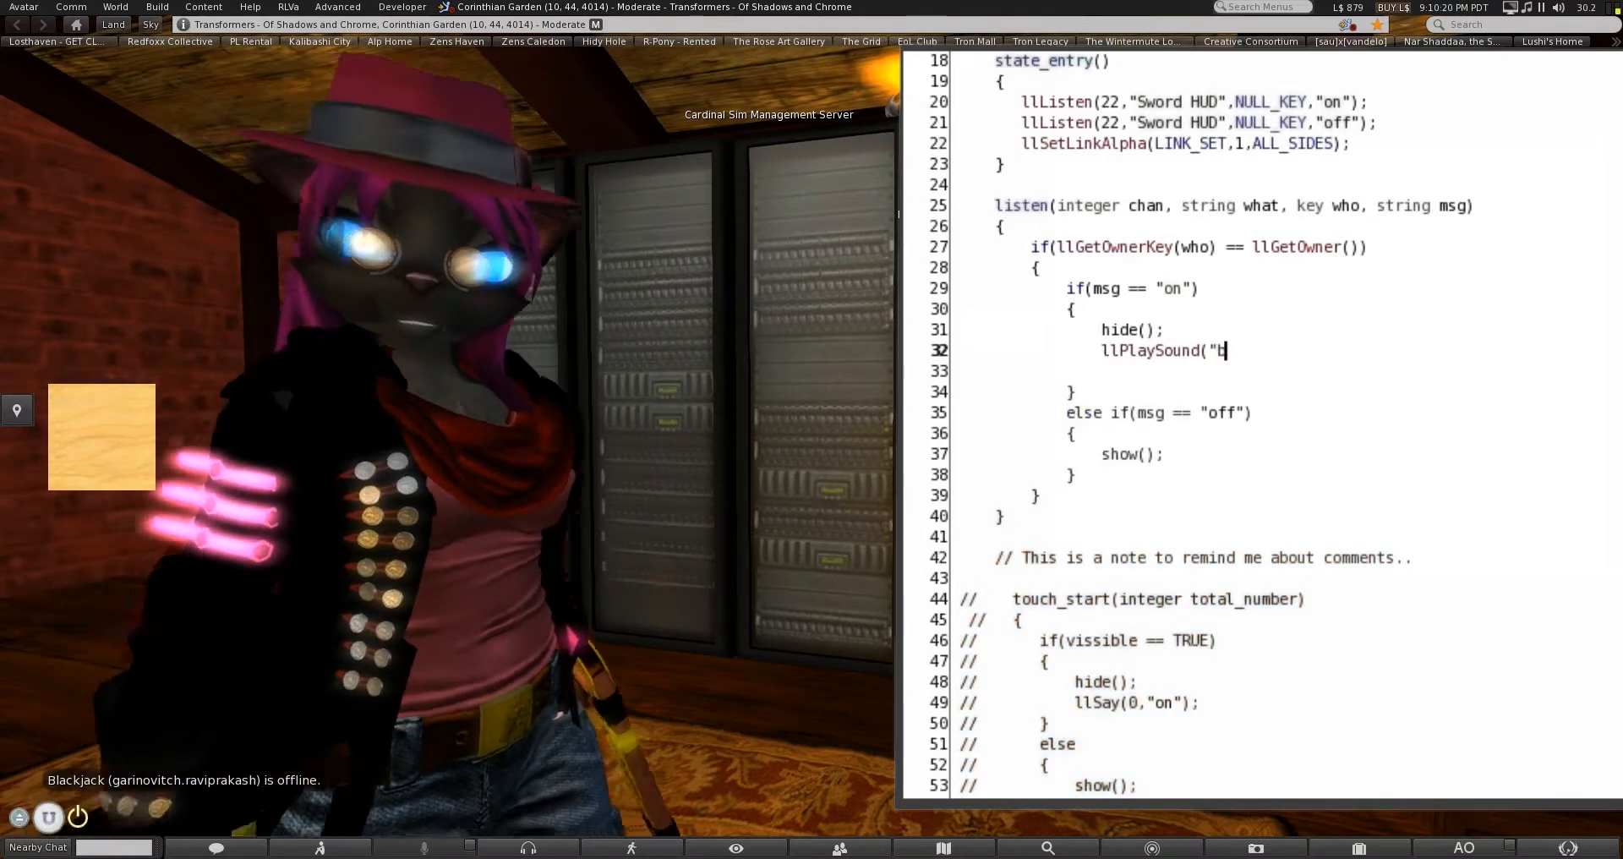
type("lade\"")
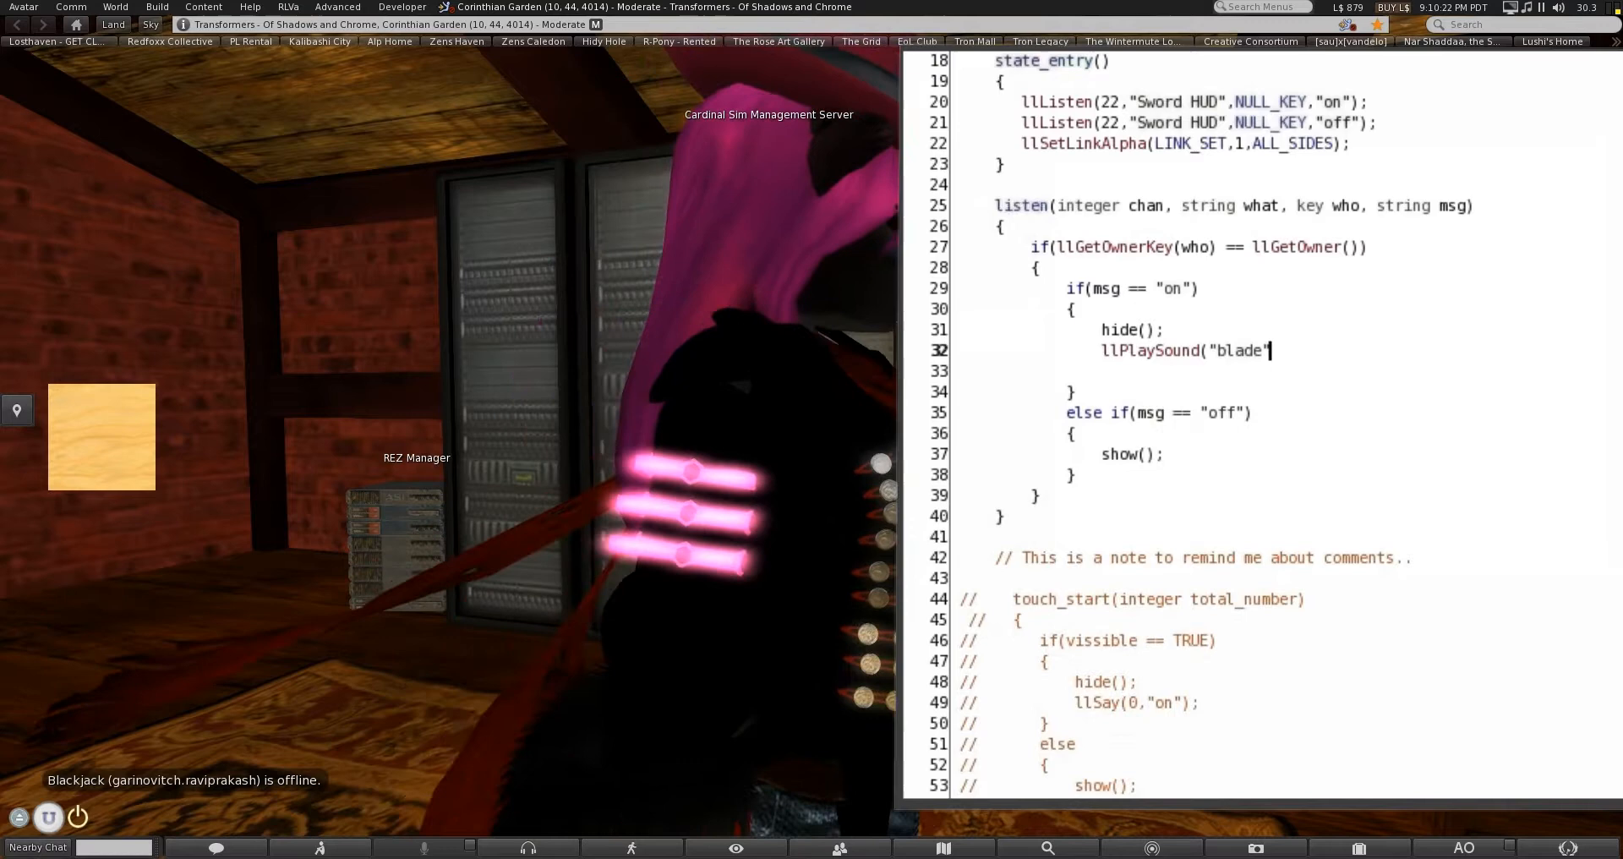
type(",1);")
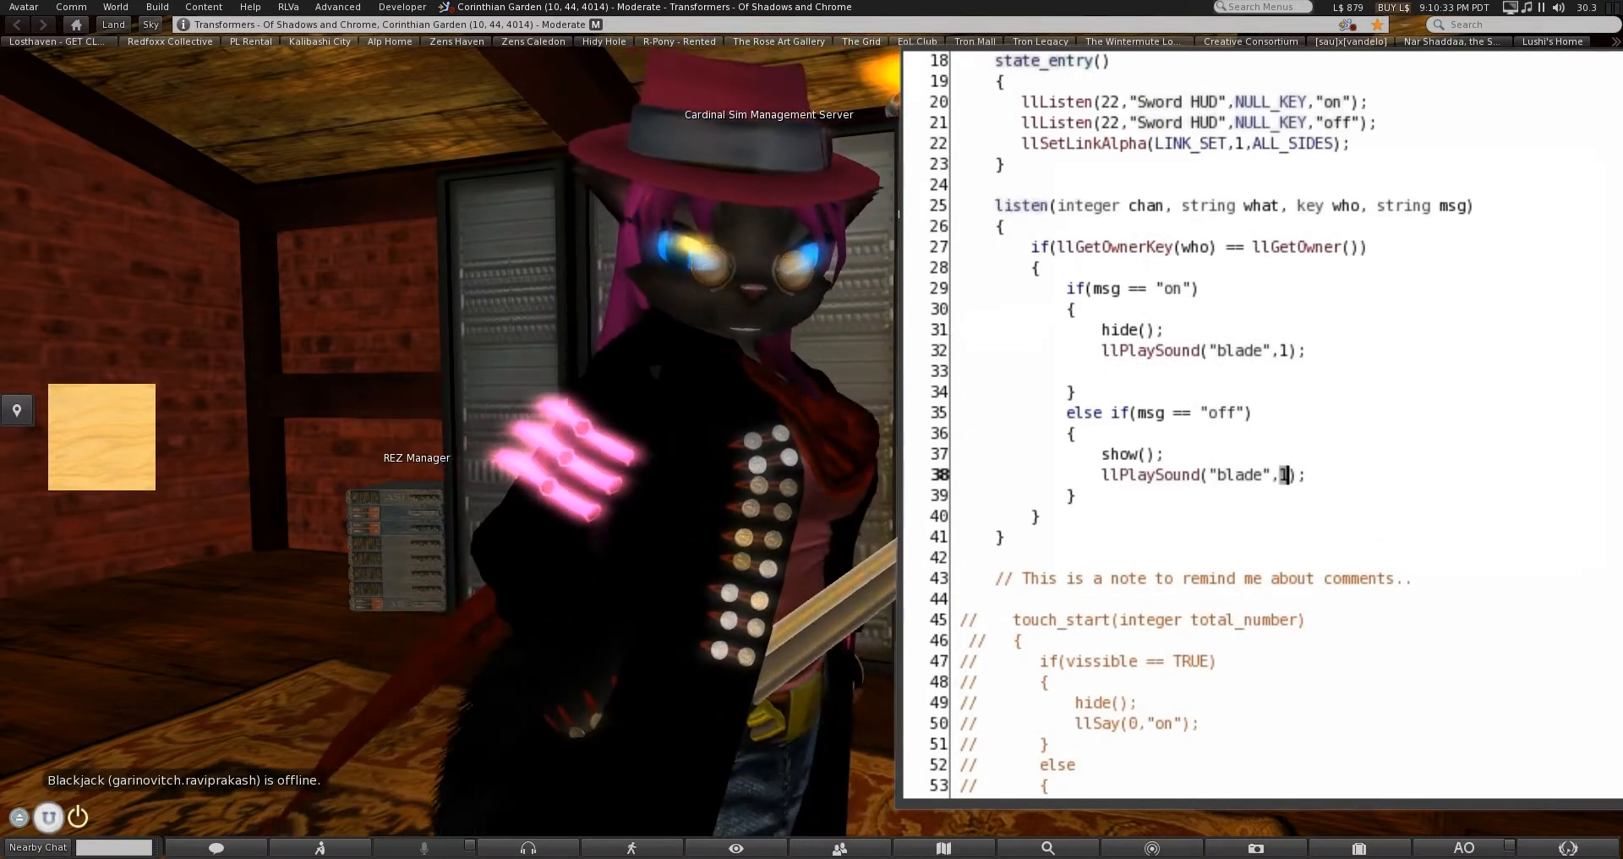
type(".5")
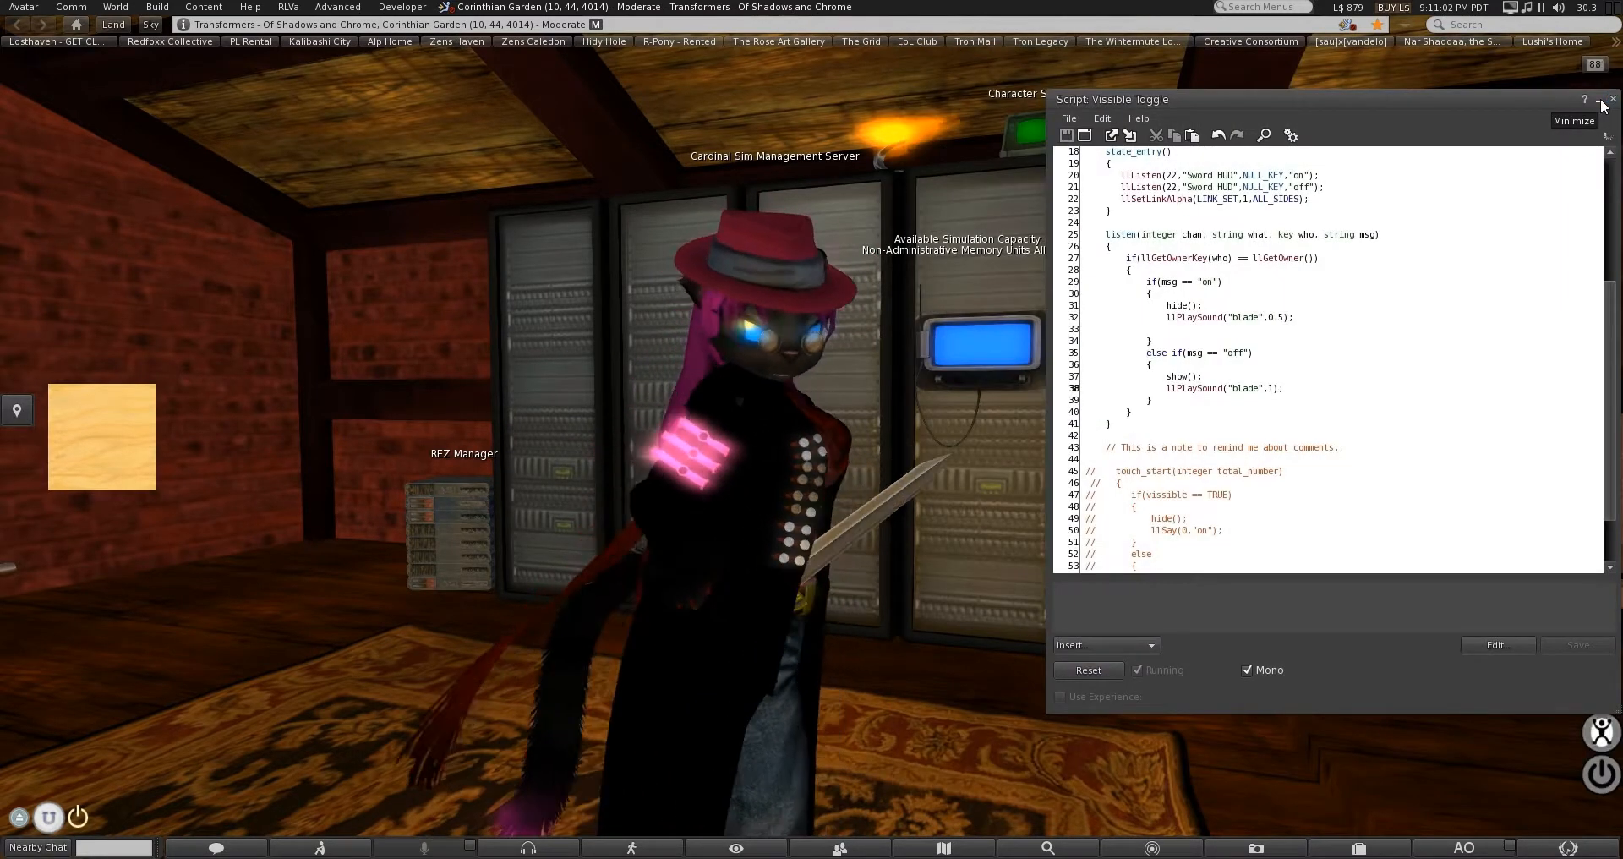
Minimise and reopen the script, then change the call to llLoopSound.
left_click(1572, 120)
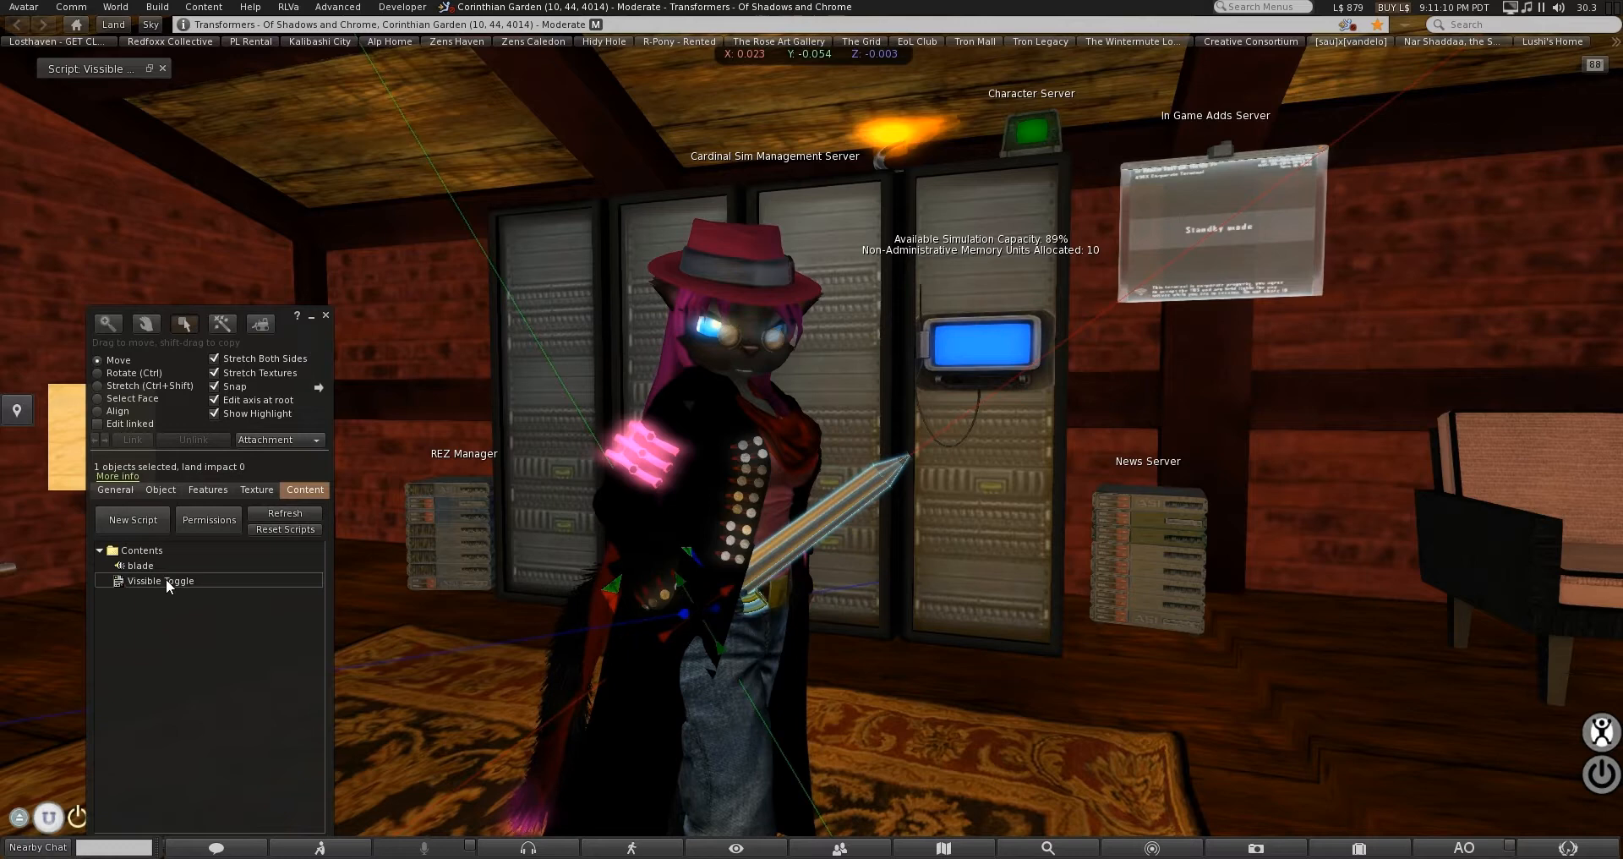
double_click(161, 579)
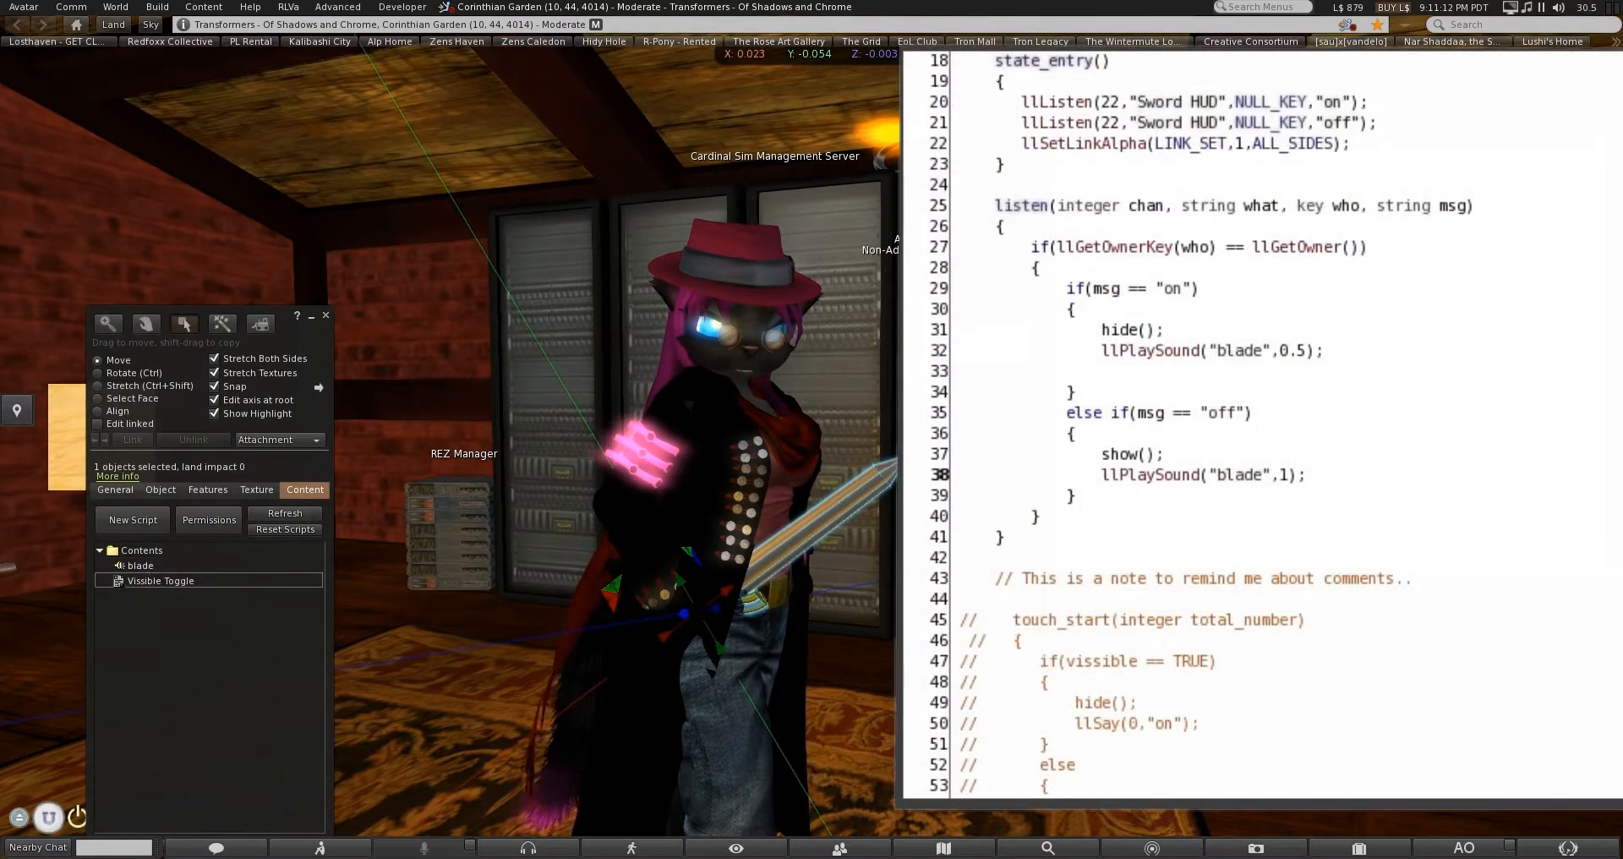
left_click(1110, 475)
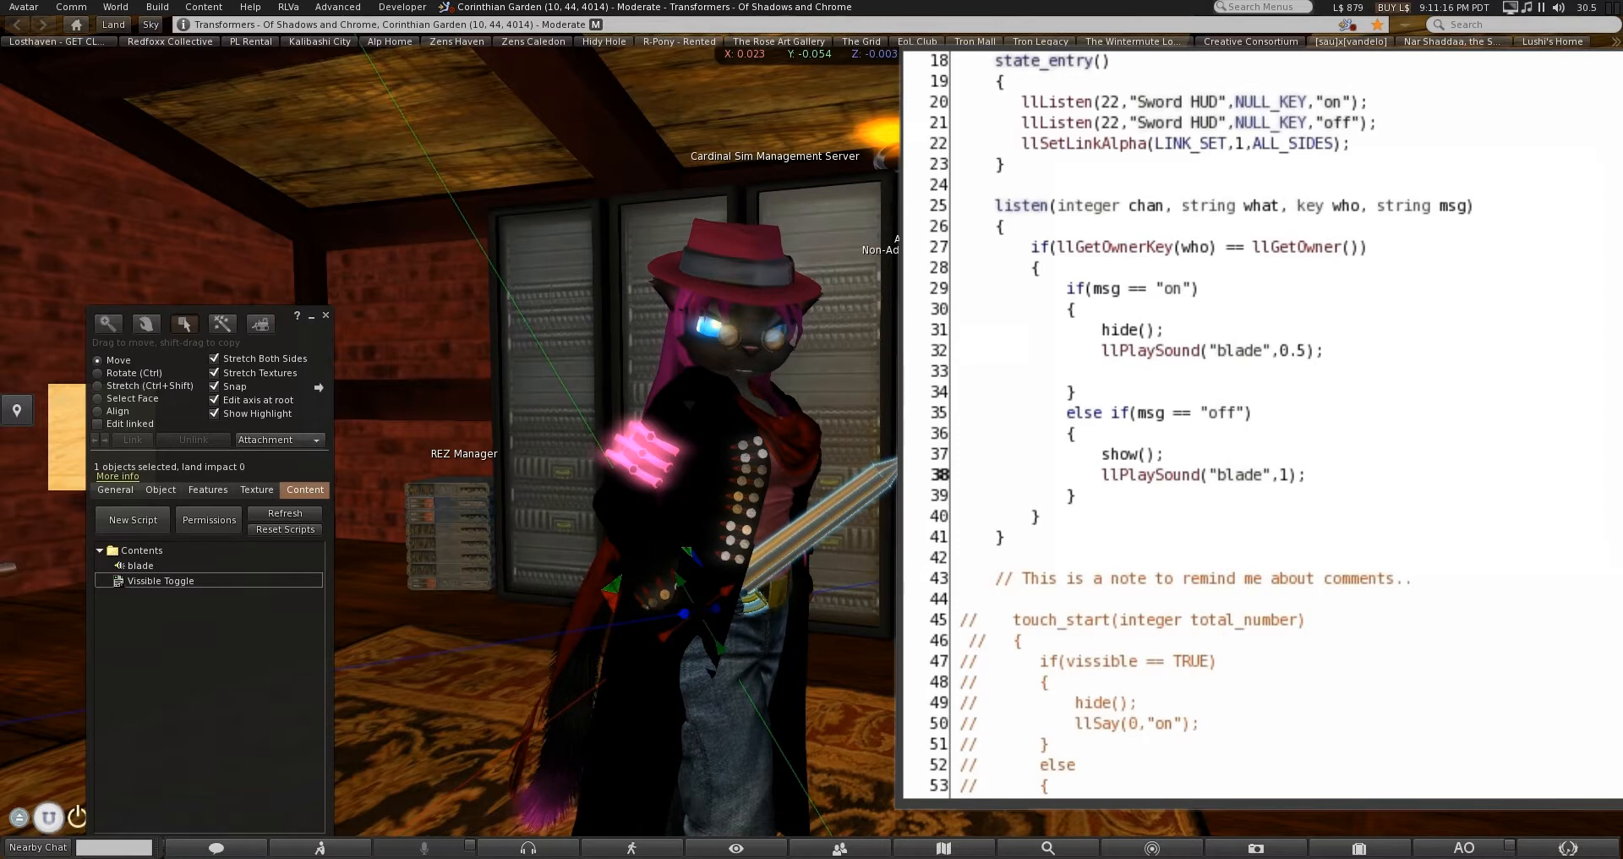
double_click(1153, 474)
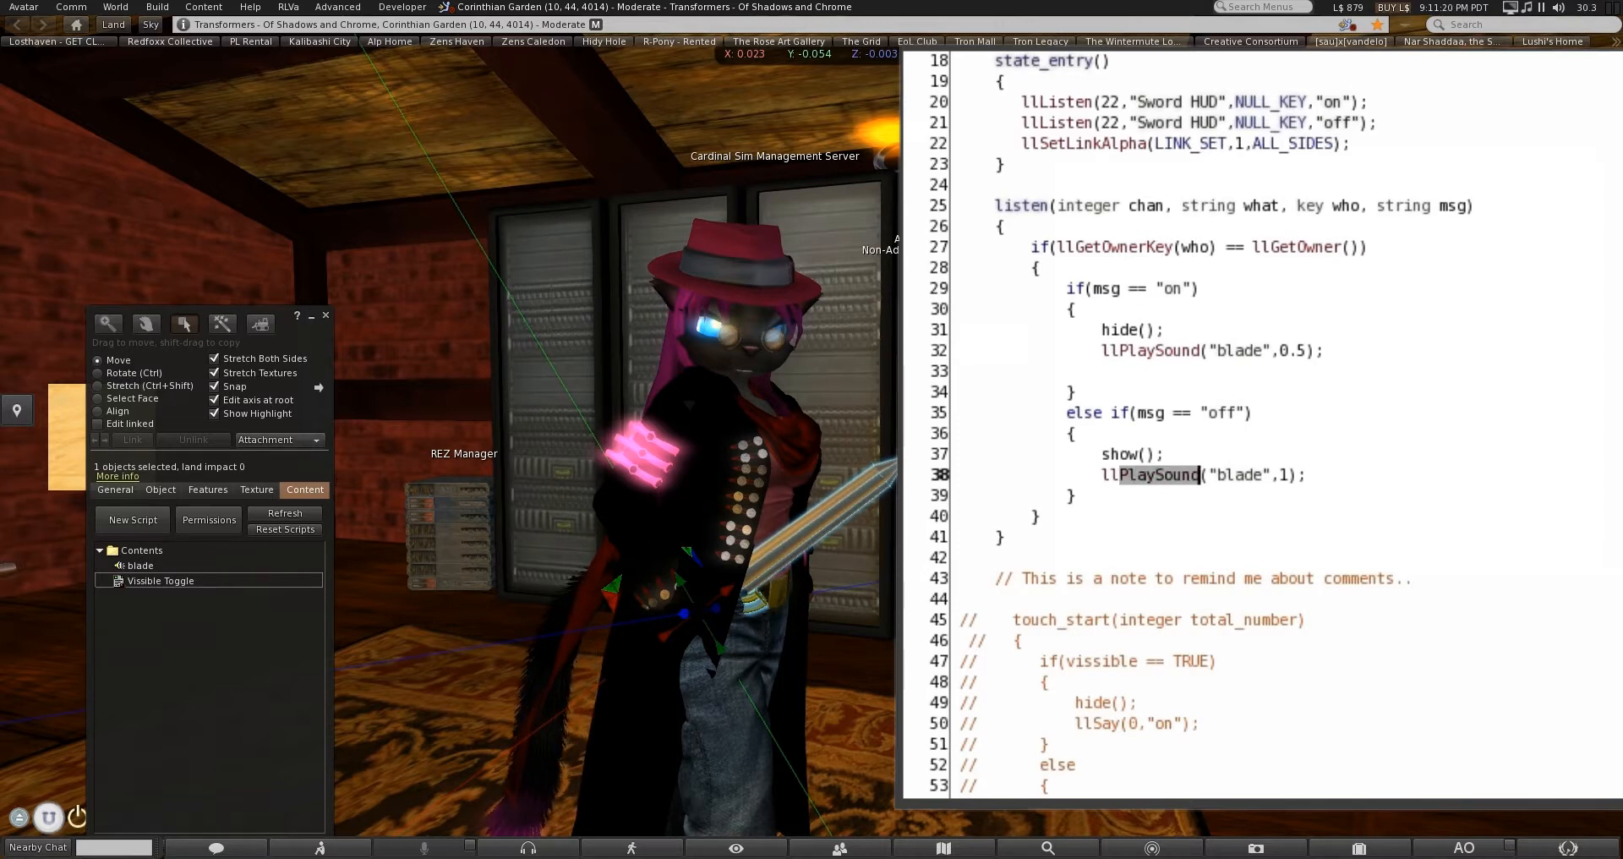
type("llLoopSp")
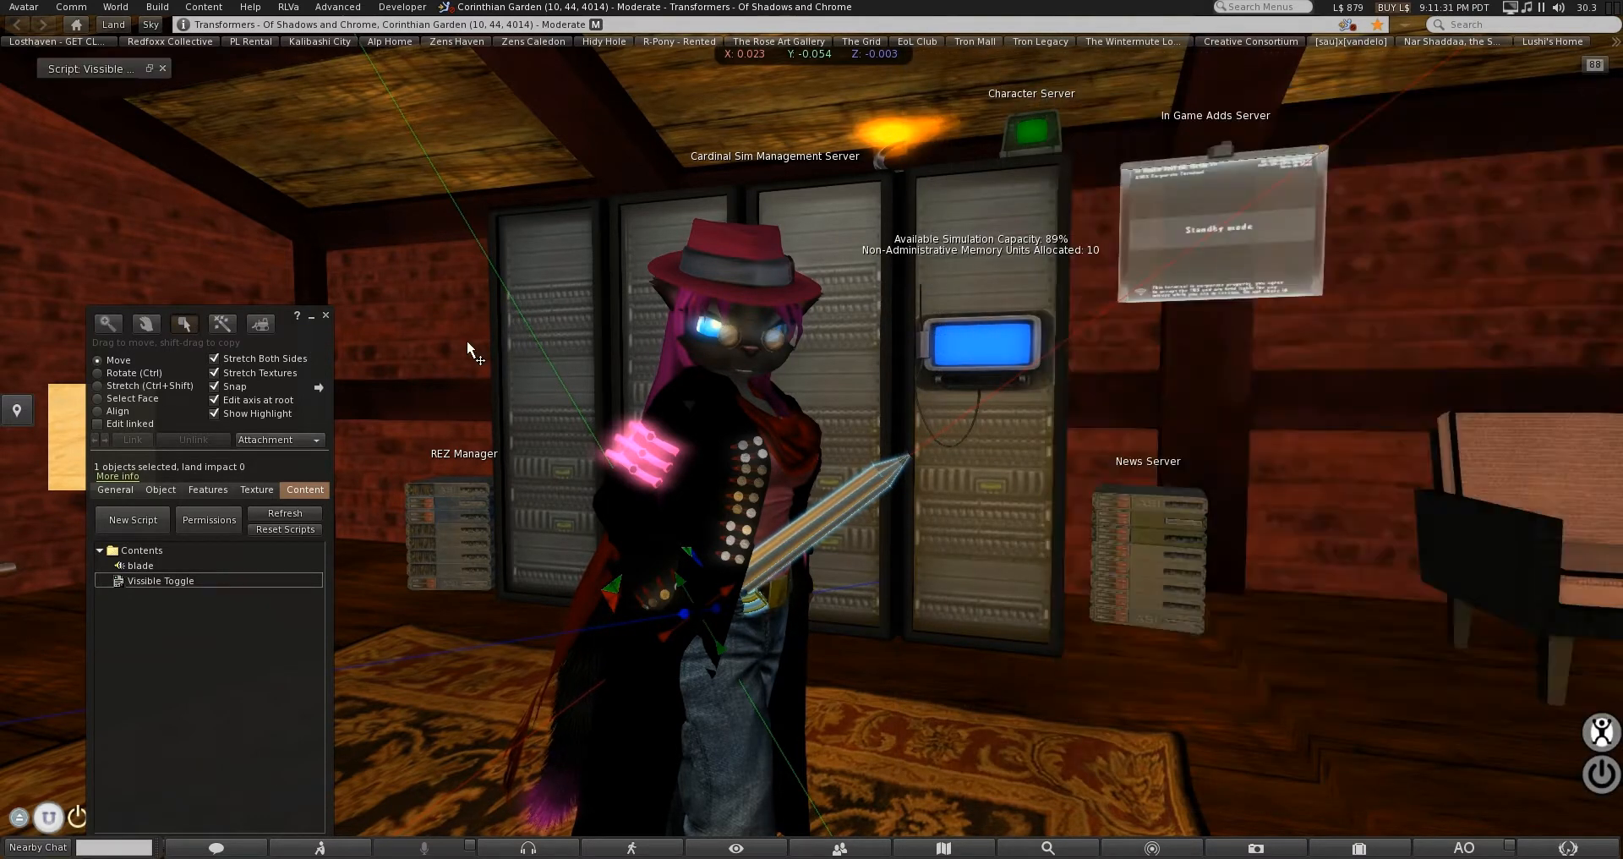
Restore the Vissible Toggle script window to change the on branch to llStopSound() and save.
left_click(325, 315)
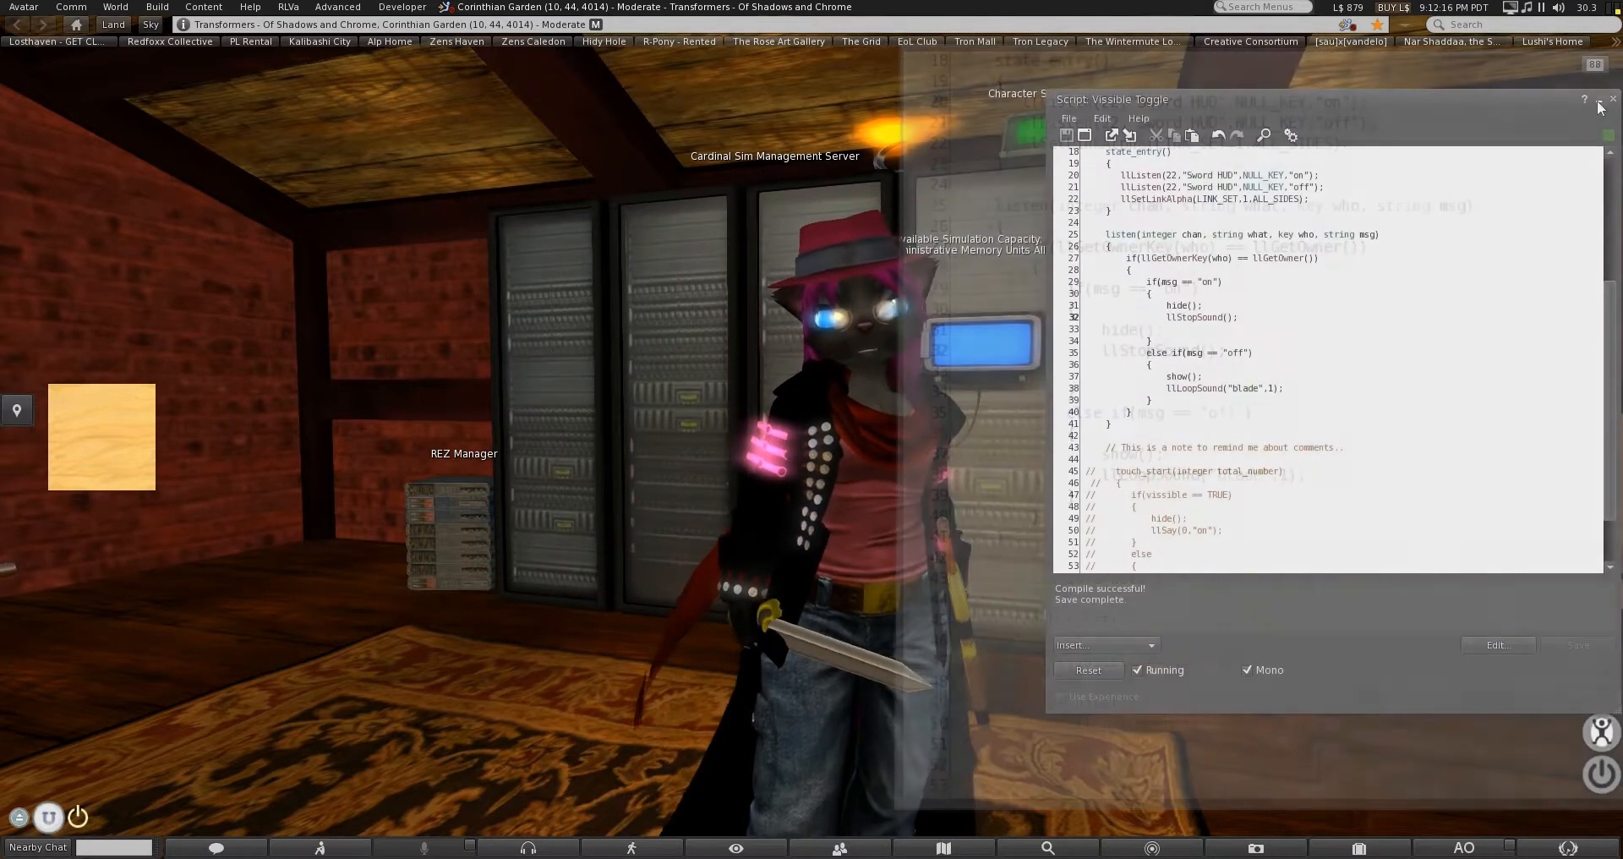
Return to the script text to replace llStopSound() with llPlaySound() on line 32.
left_click(1586, 100)
type("Play")
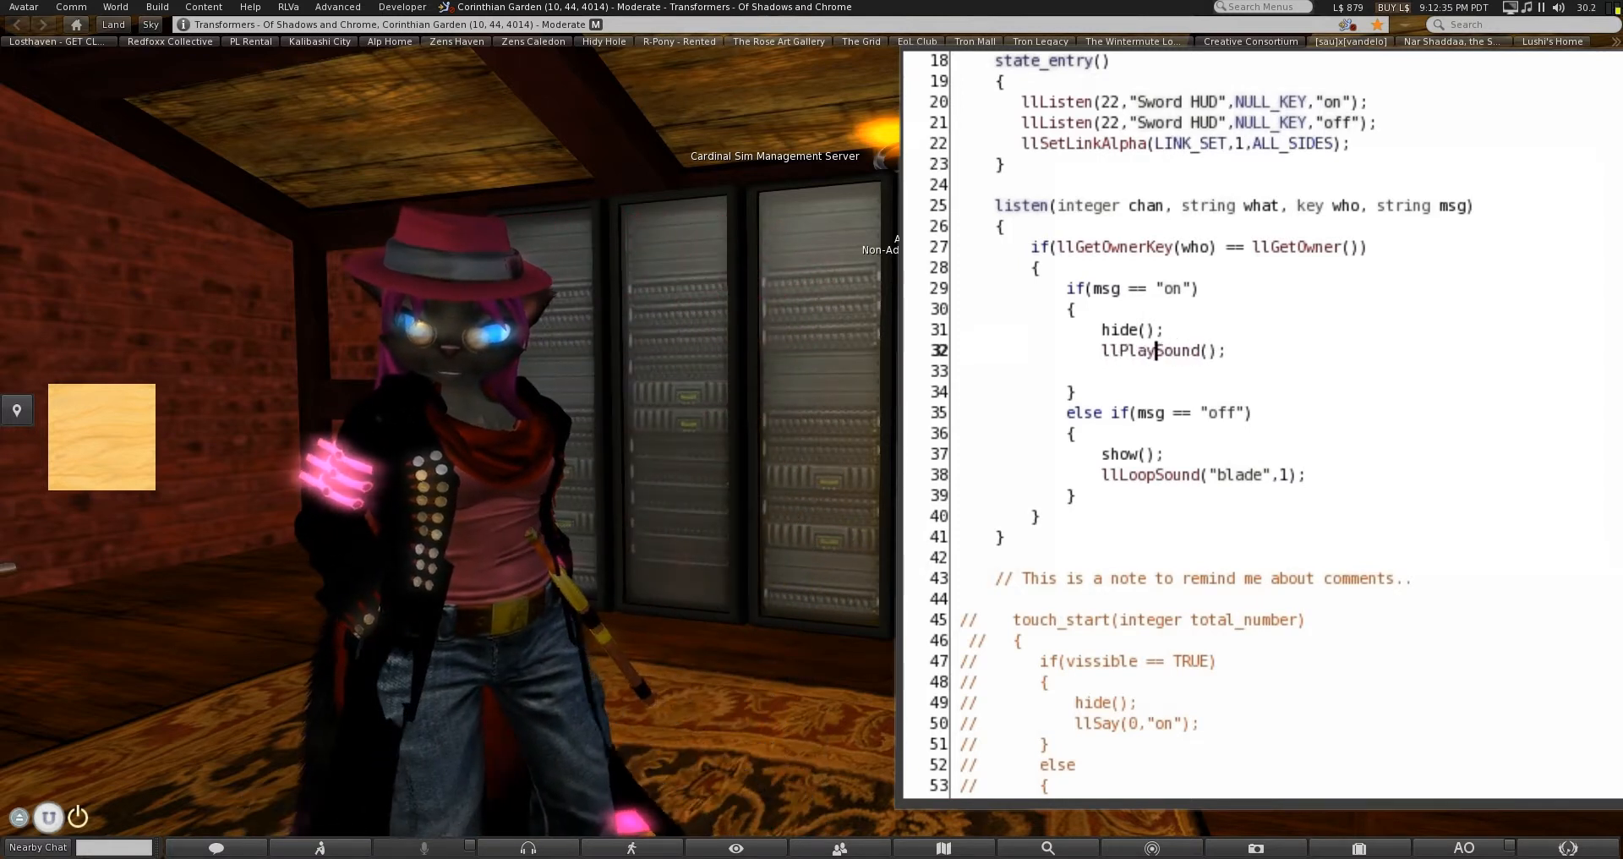
Fill the hide branch's llPlaySound with "blade", at 0.5 volume.
type("\"")
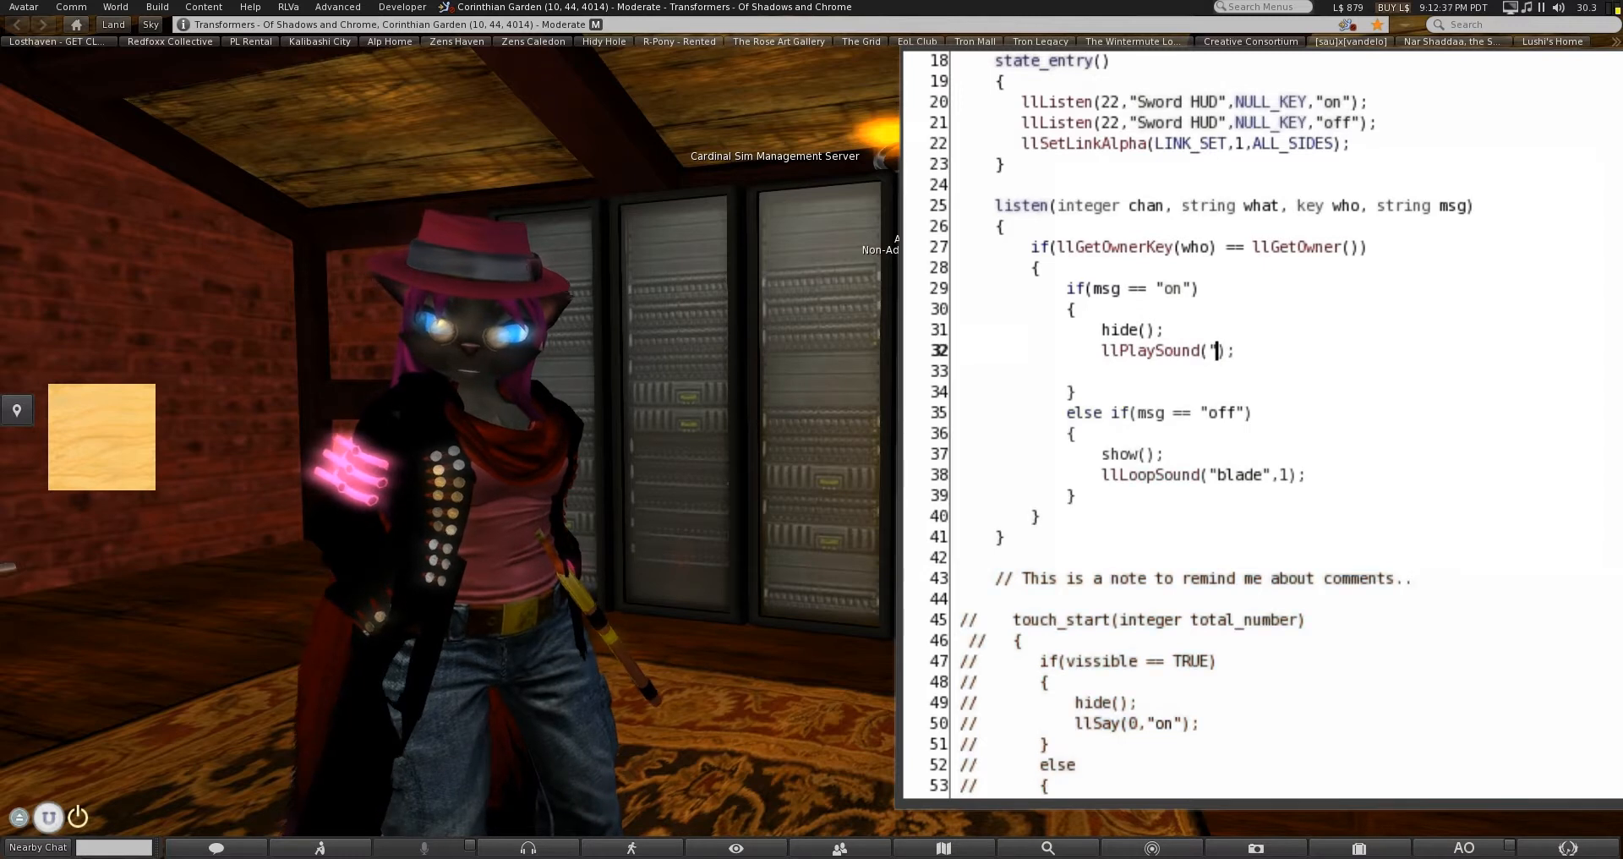
type("blade")
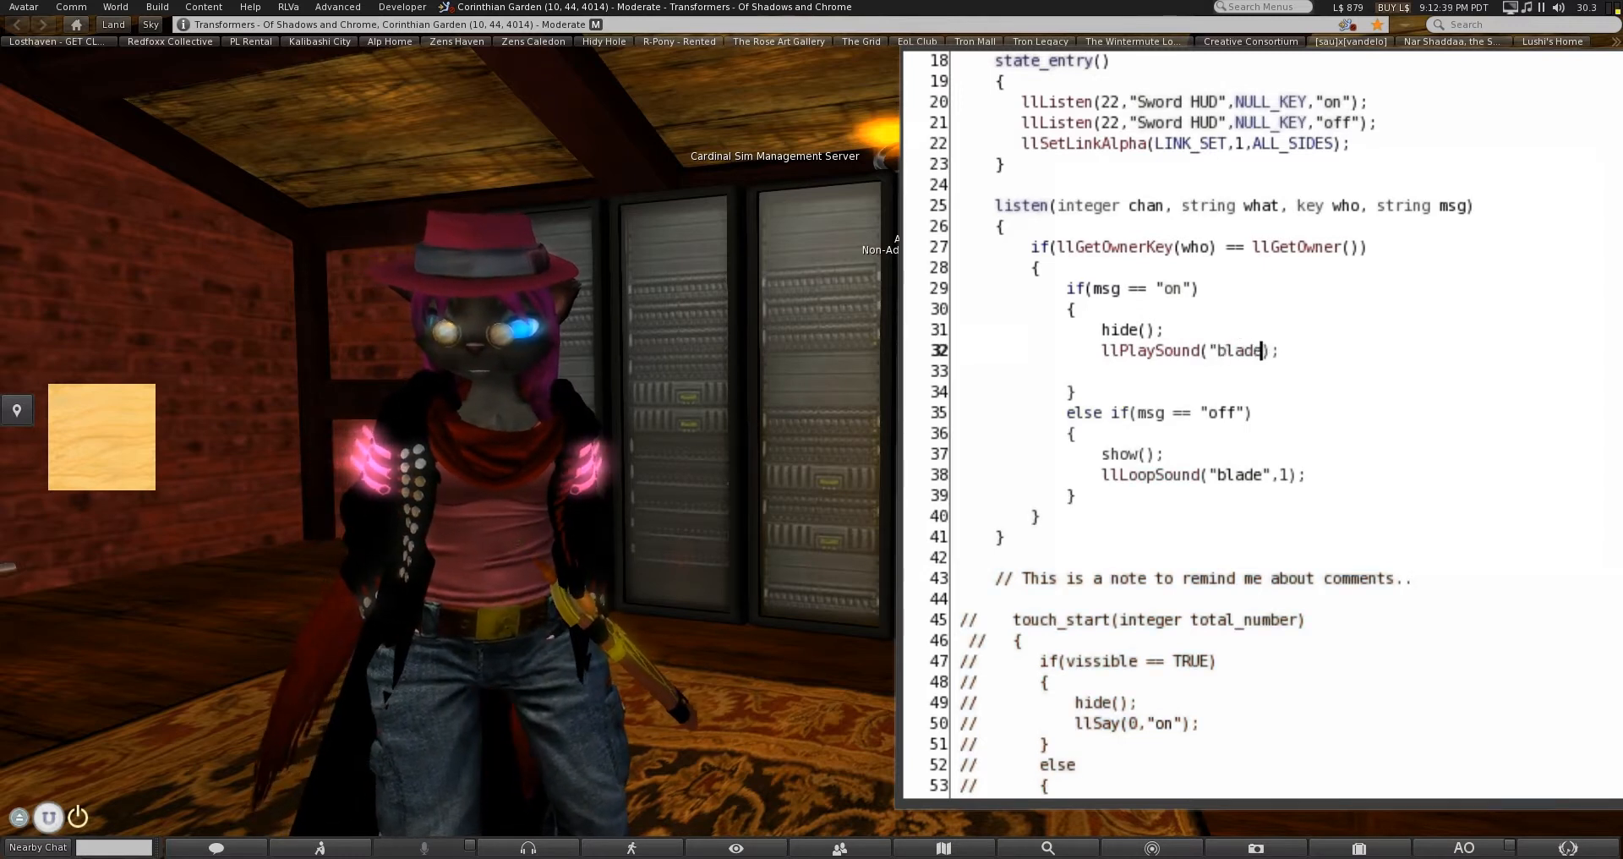
type(",0.5")
left_click(1202, 474)
type("Play")
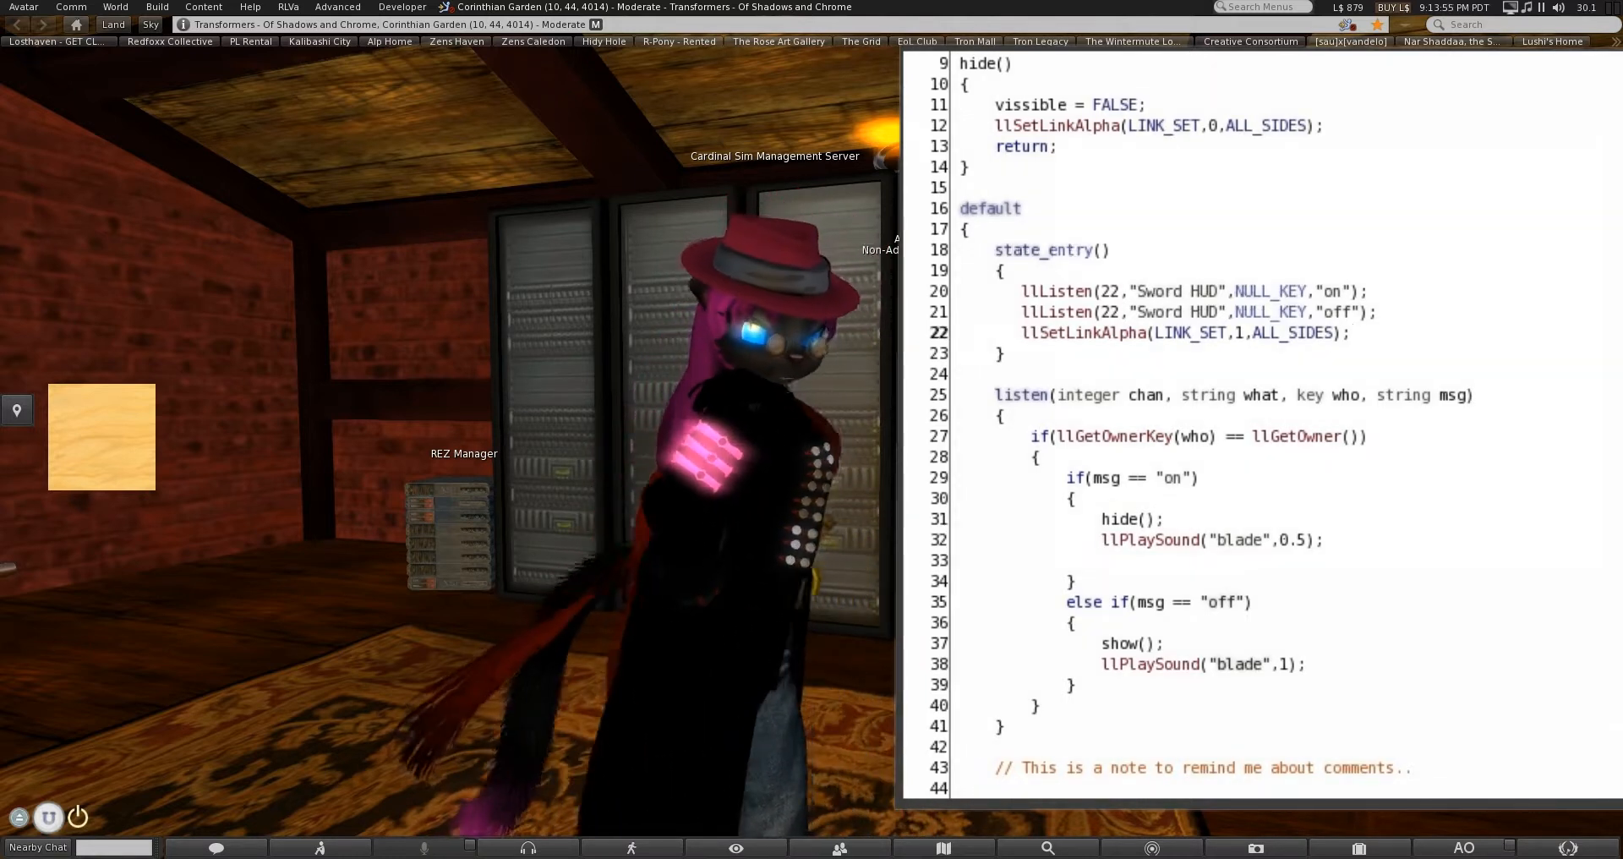
Add llRequestPermissions(llGetOwner(),PERMISSION_TRIGGER_ANIMATION) to state_entry.
type("llG")
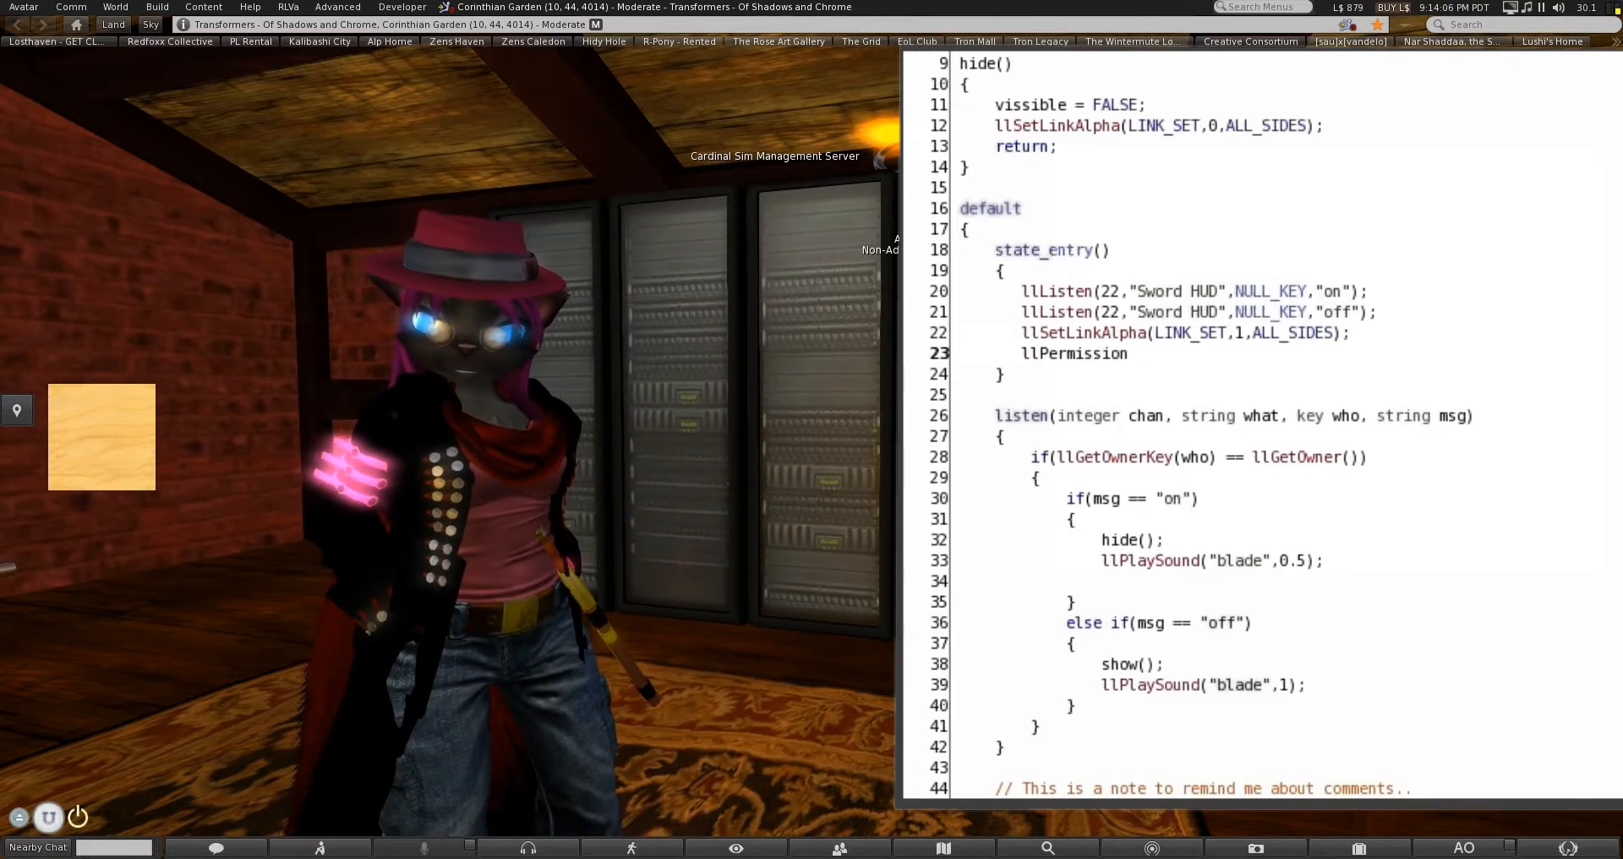
type("Request")
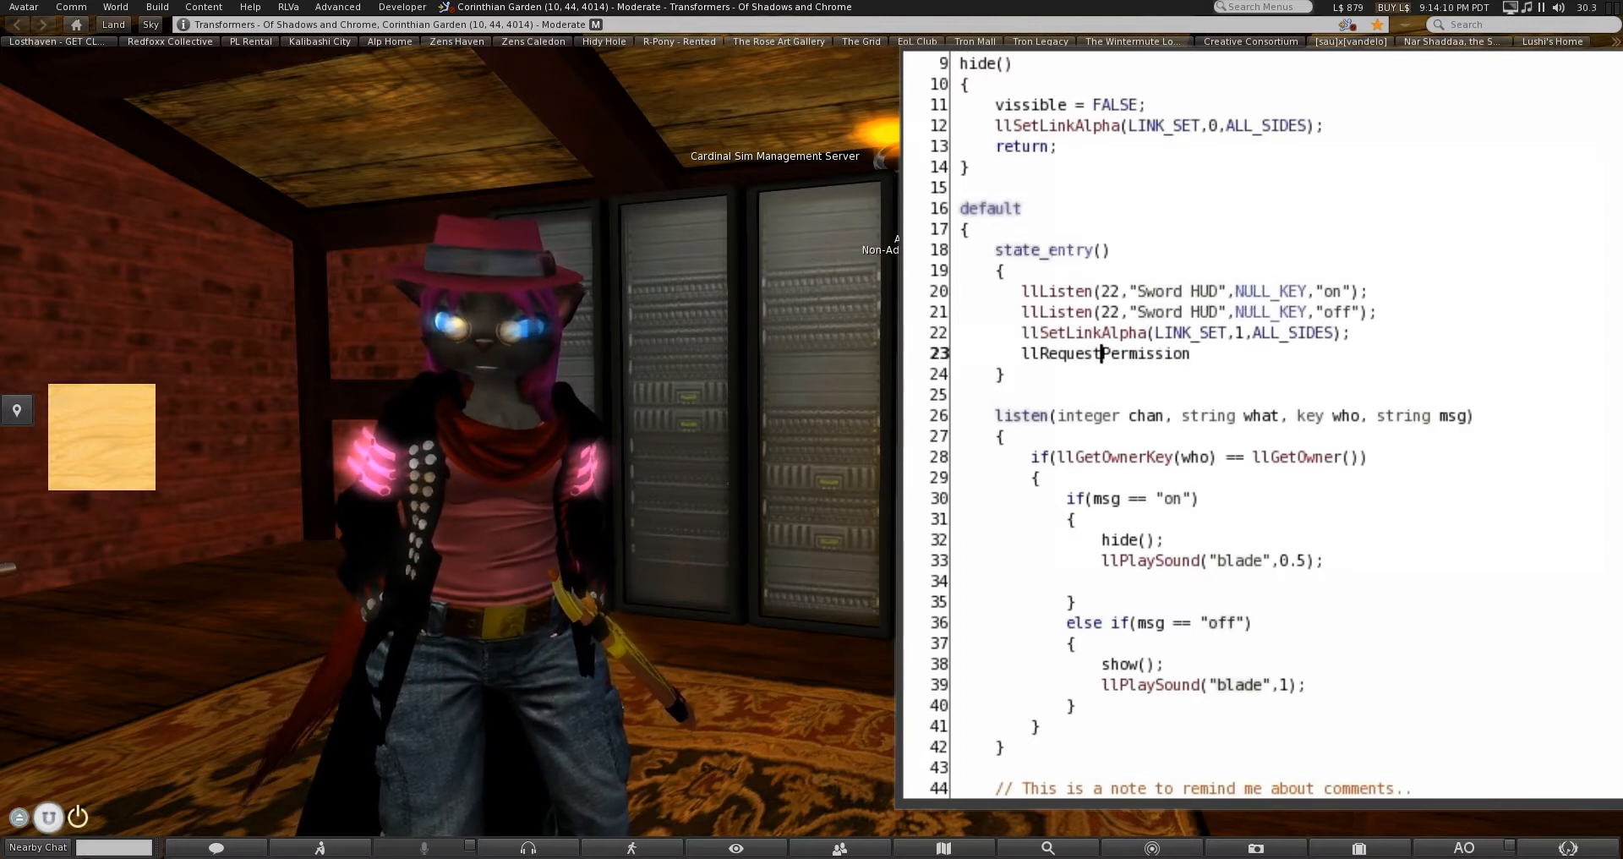
type("s")
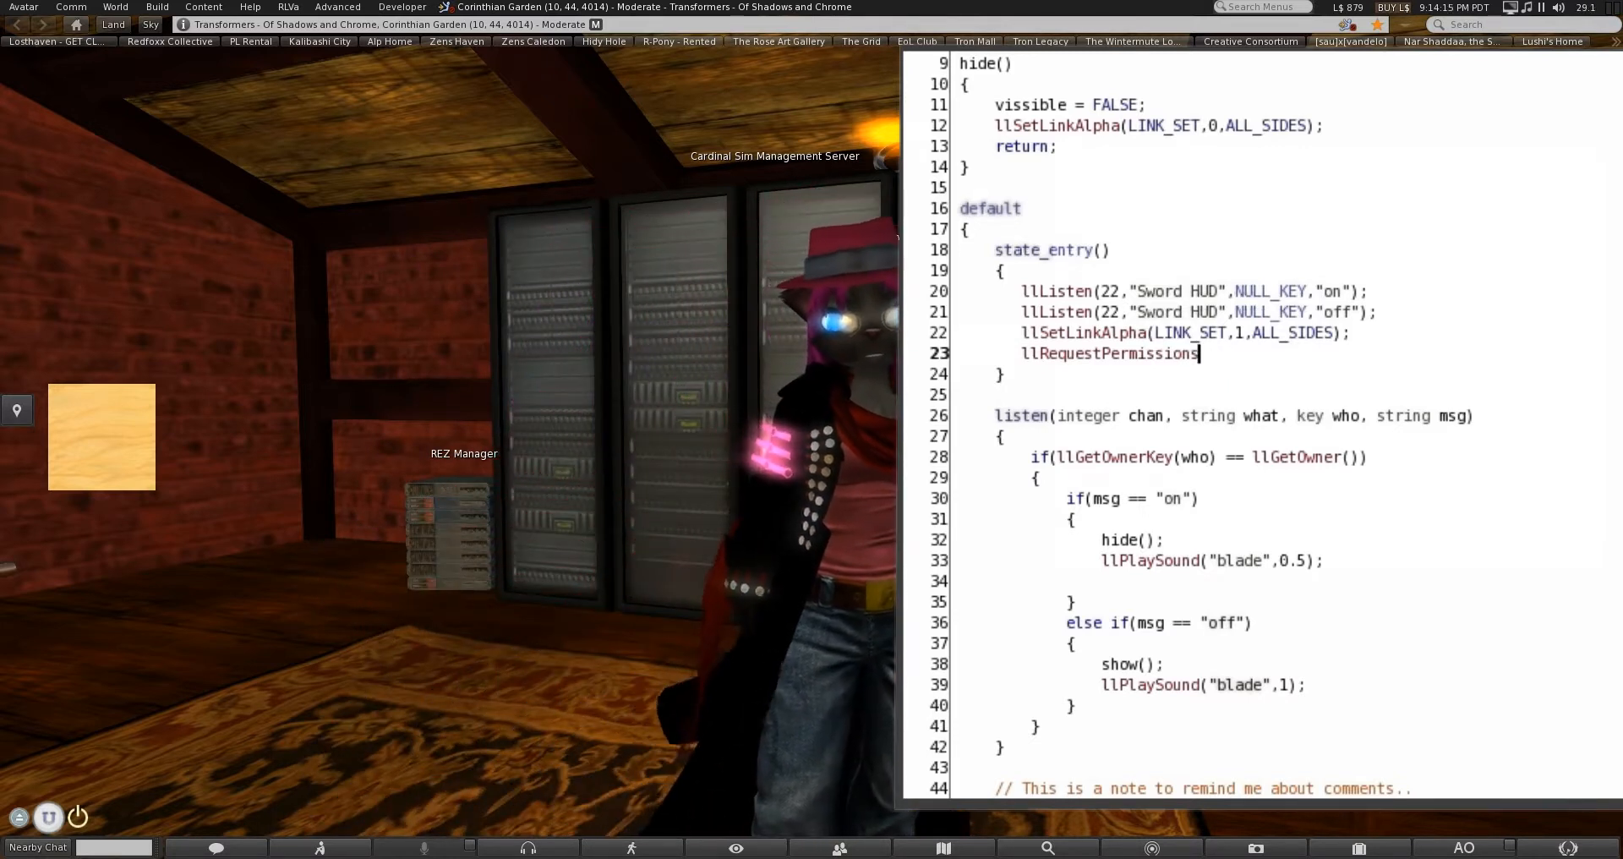
type("(")
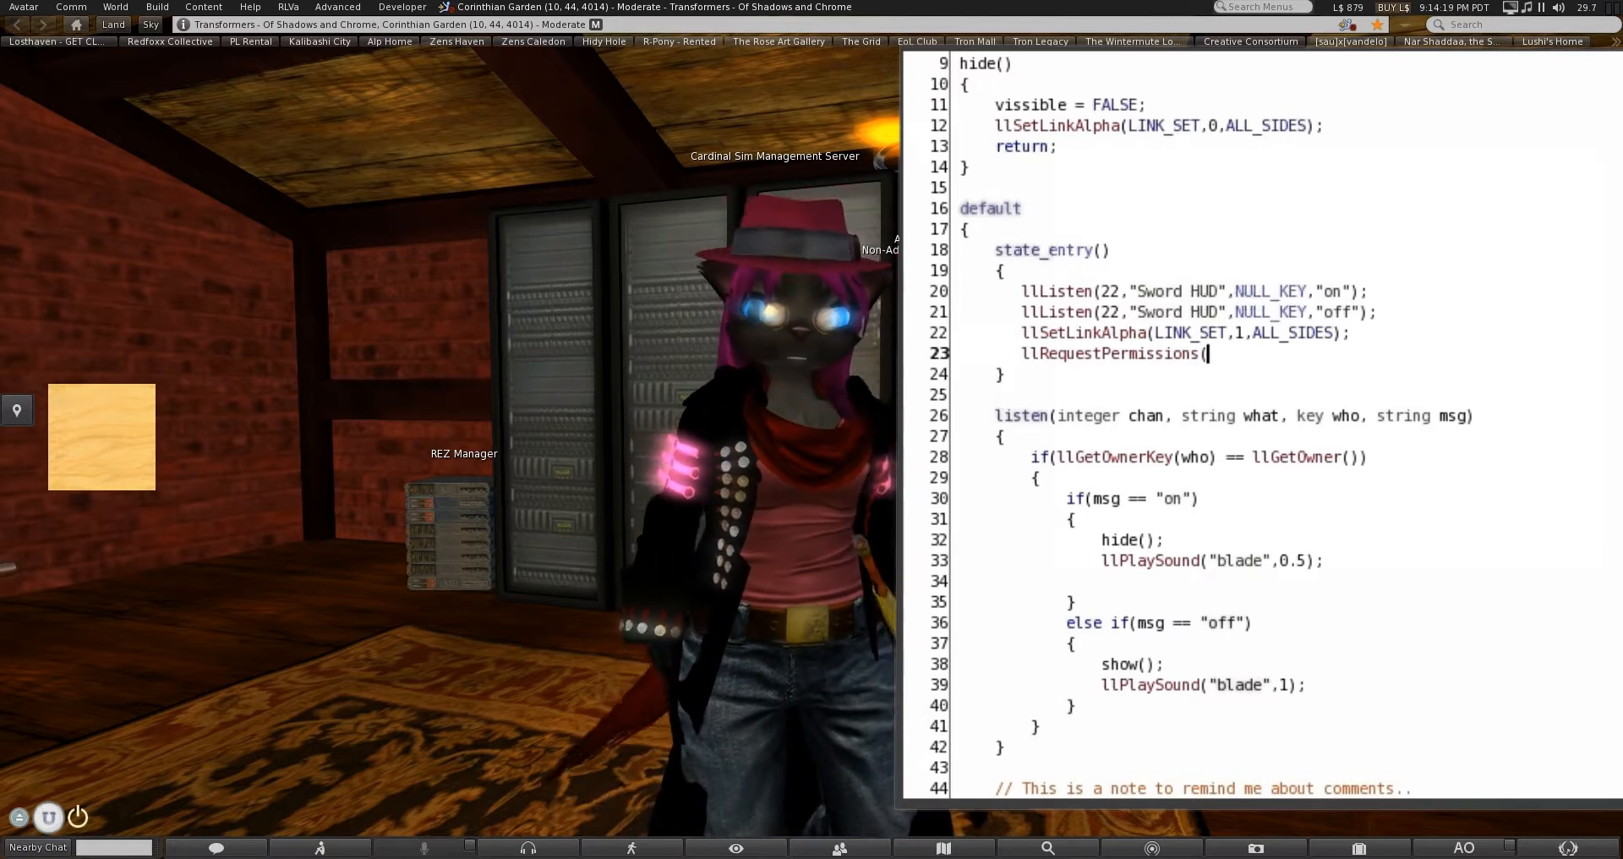
type("ll")
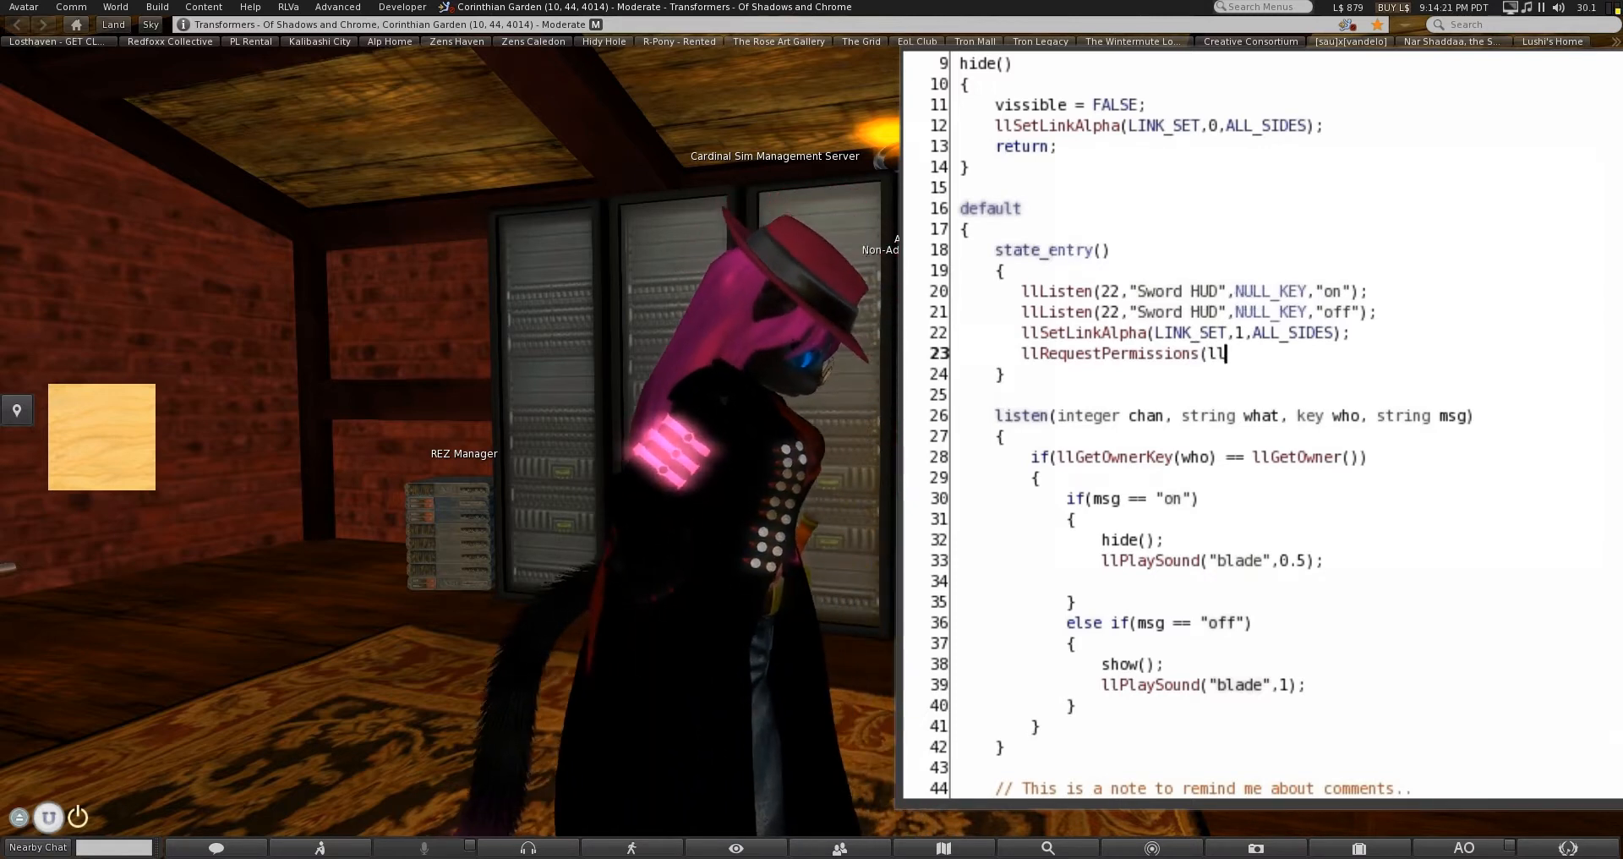
type("Ge")
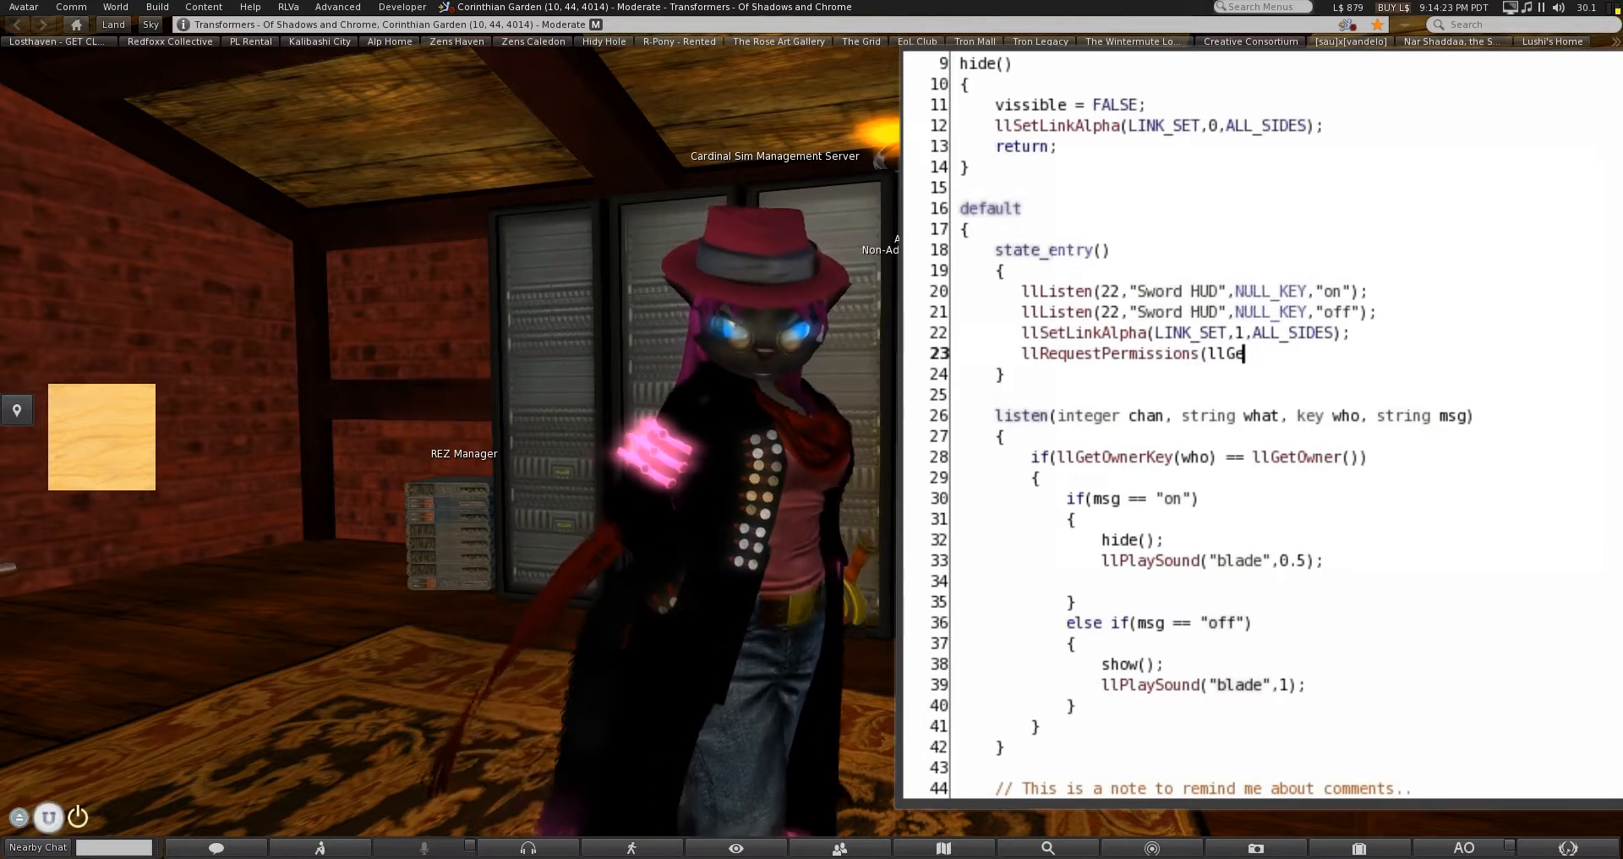
type("tOwner()")
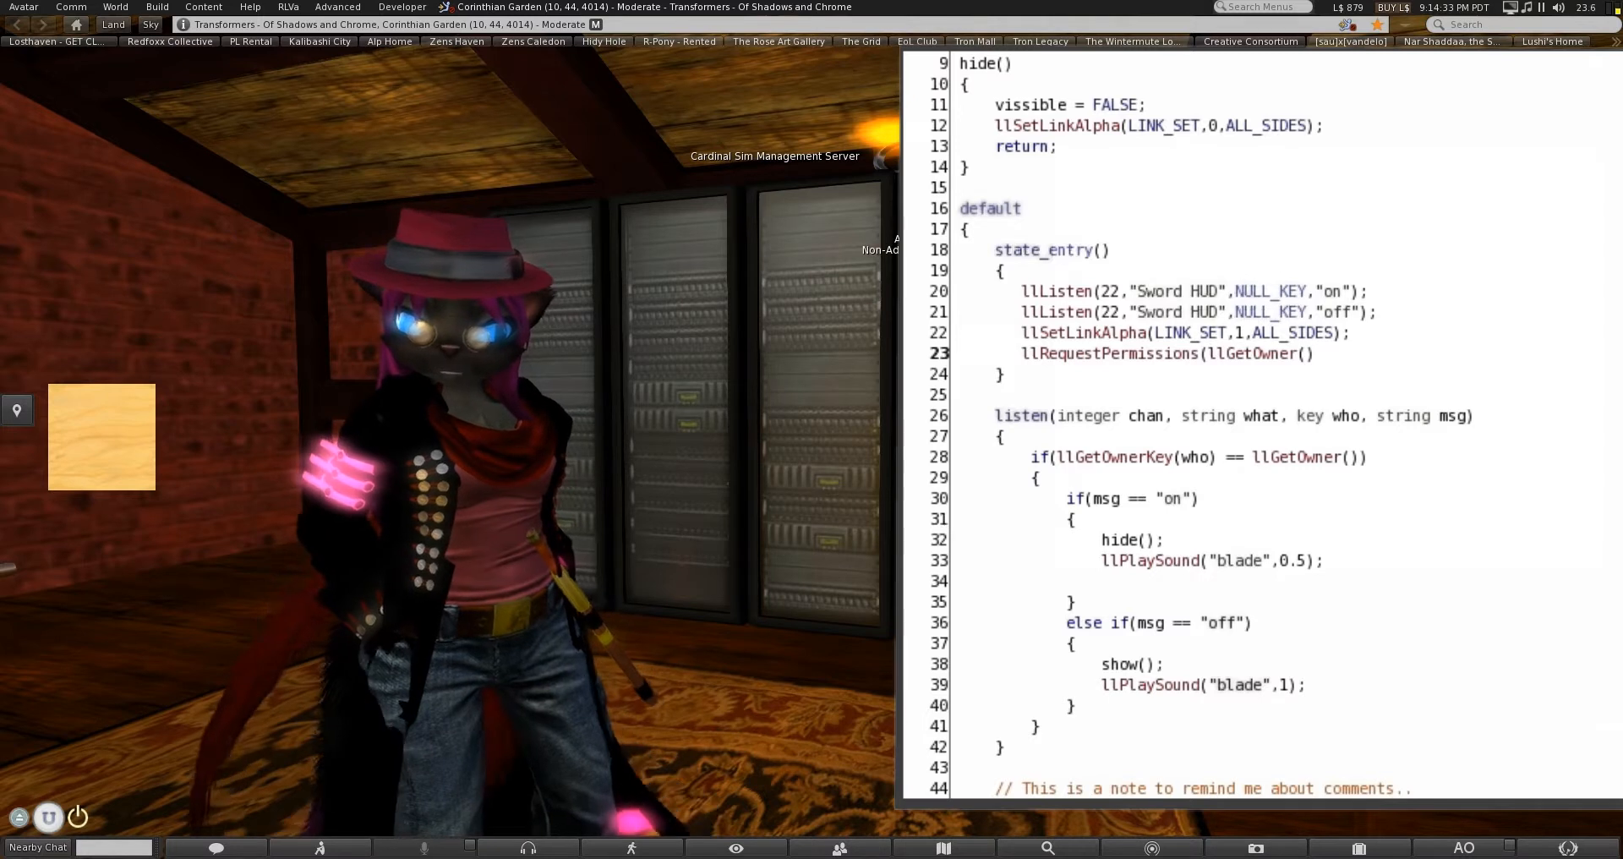
type(",PERMISSION_TRIGGER_ANIMATION);")
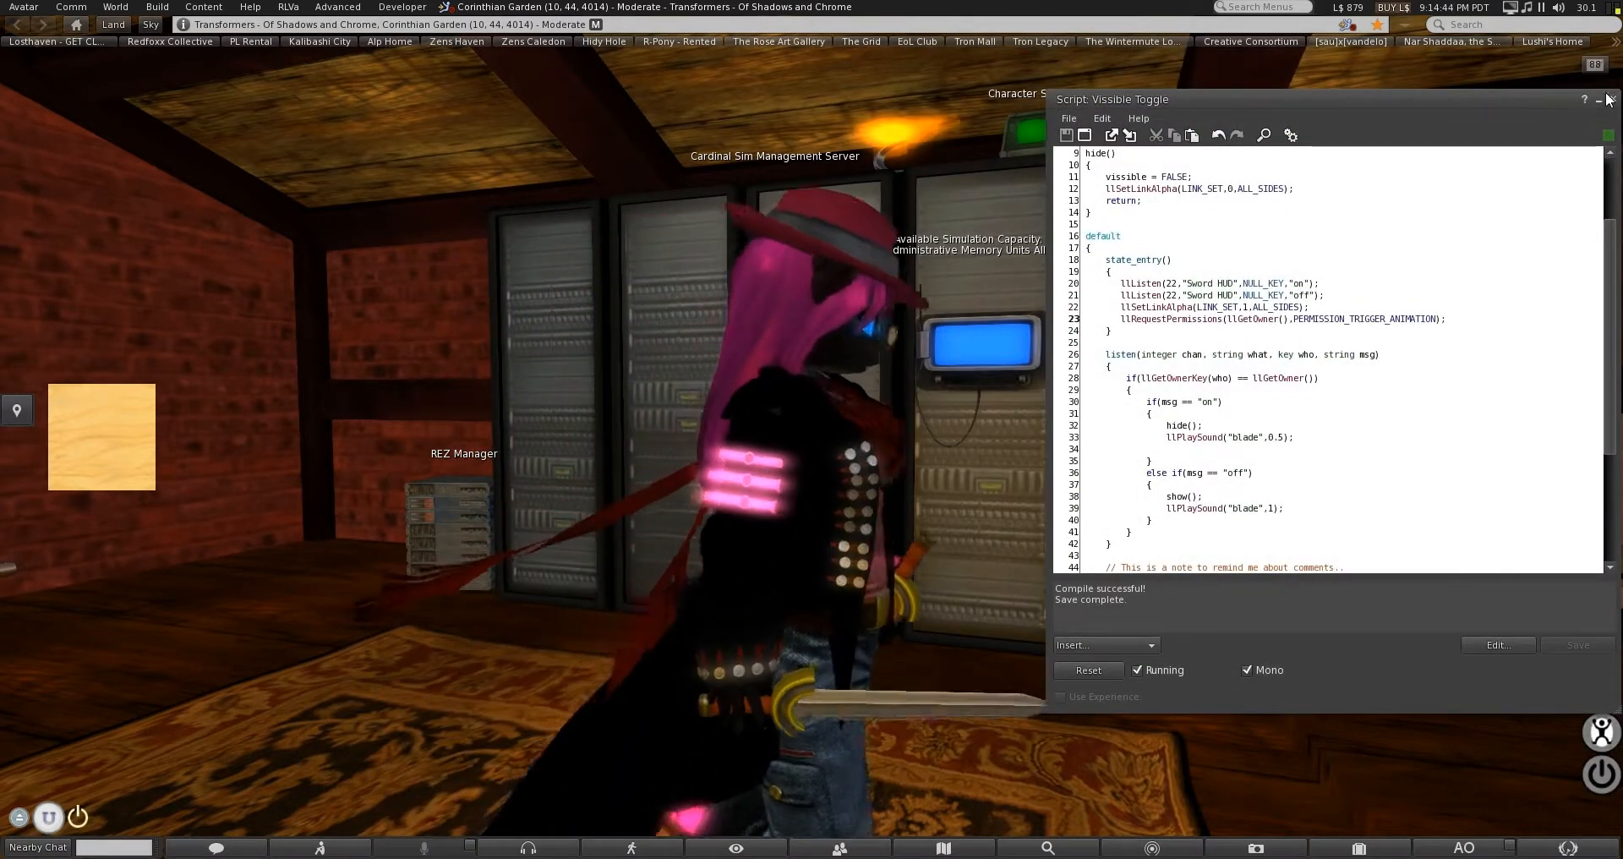
left_click(1596, 100)
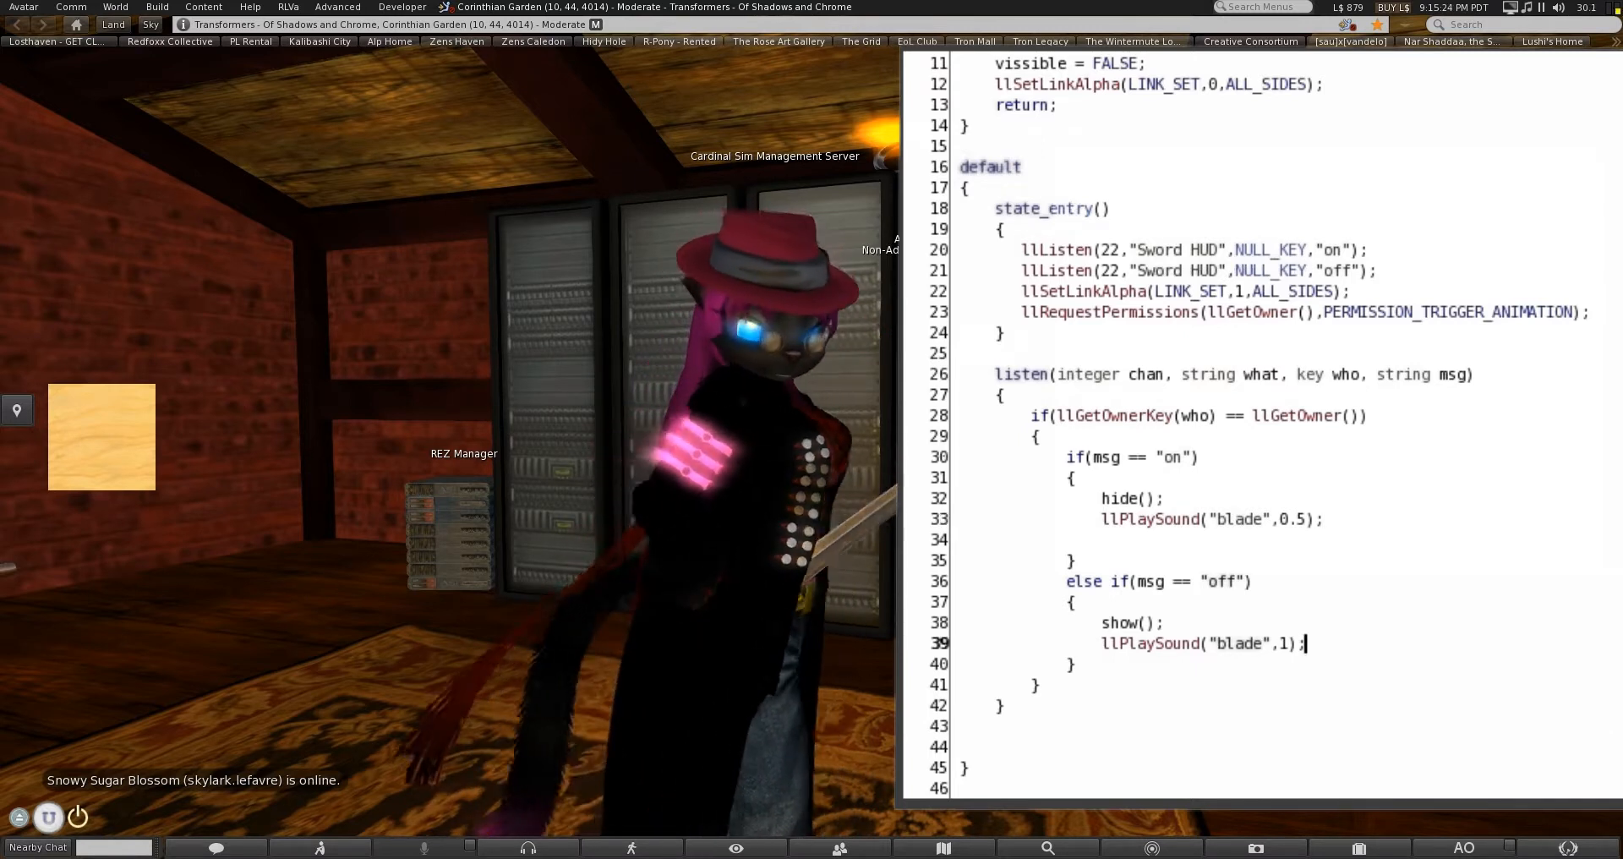
Add llStartAnimation("sword") to the off branch and llStopAnimation("sword") to the on branch.
type("llStart")
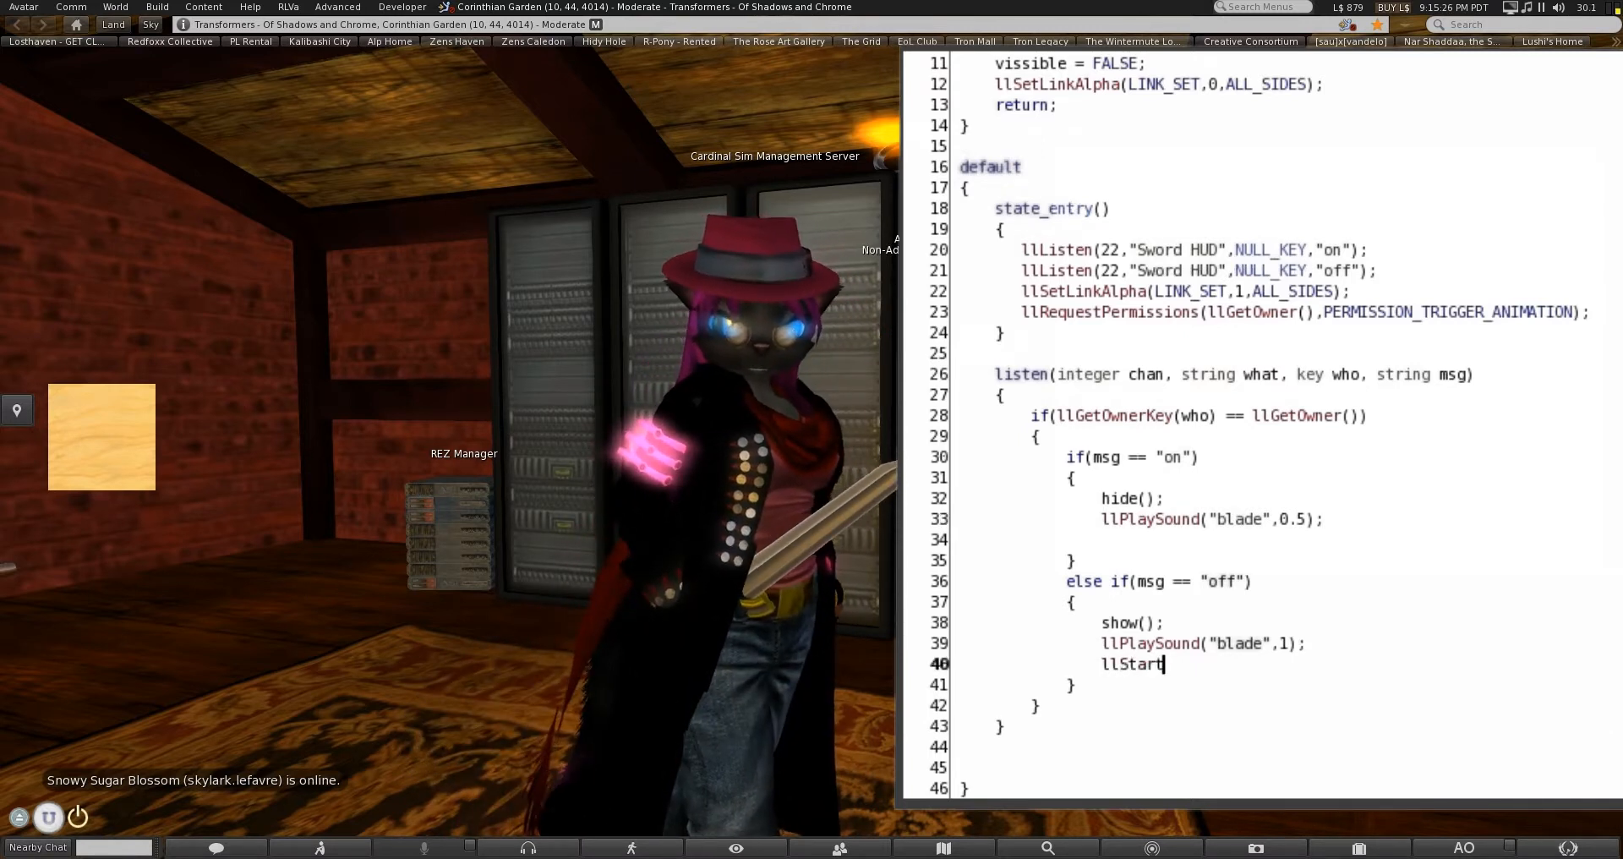
type("Animation(")
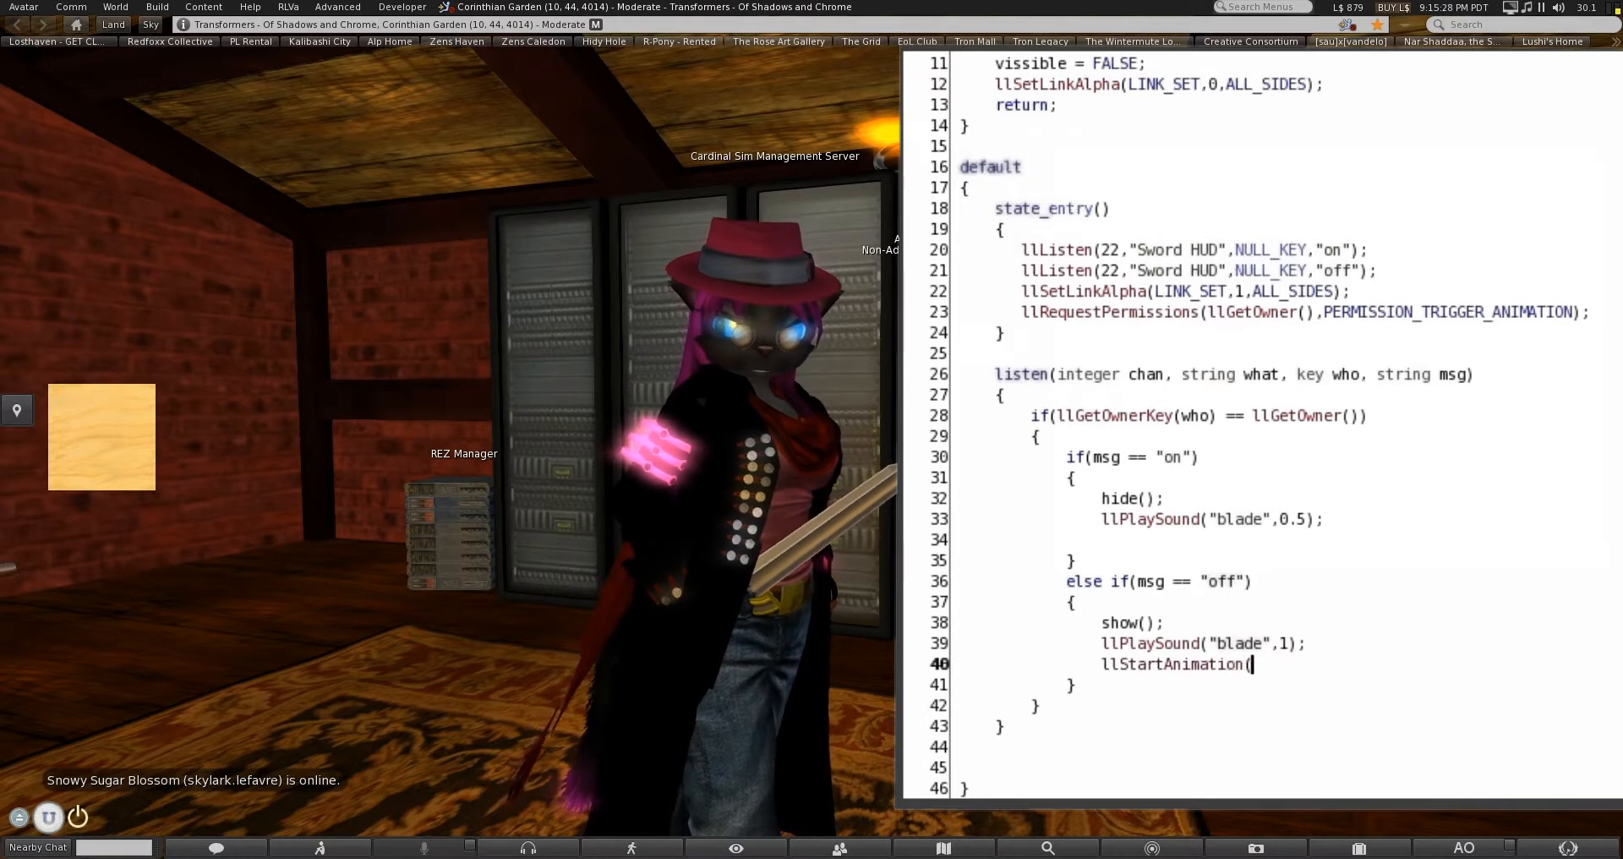
type("\"swor")
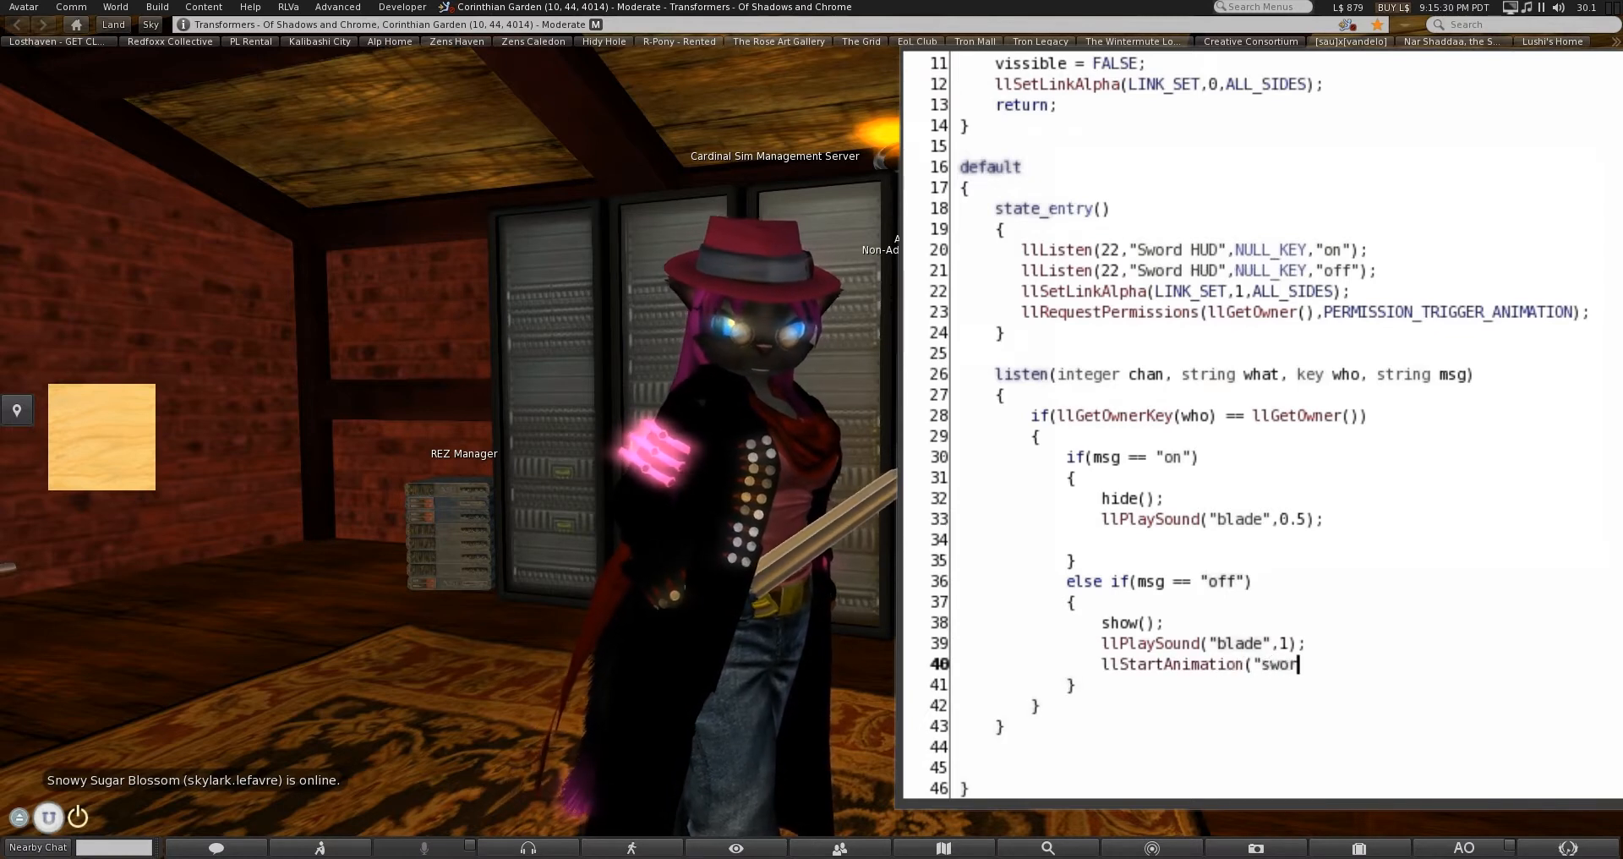
type("d\");")
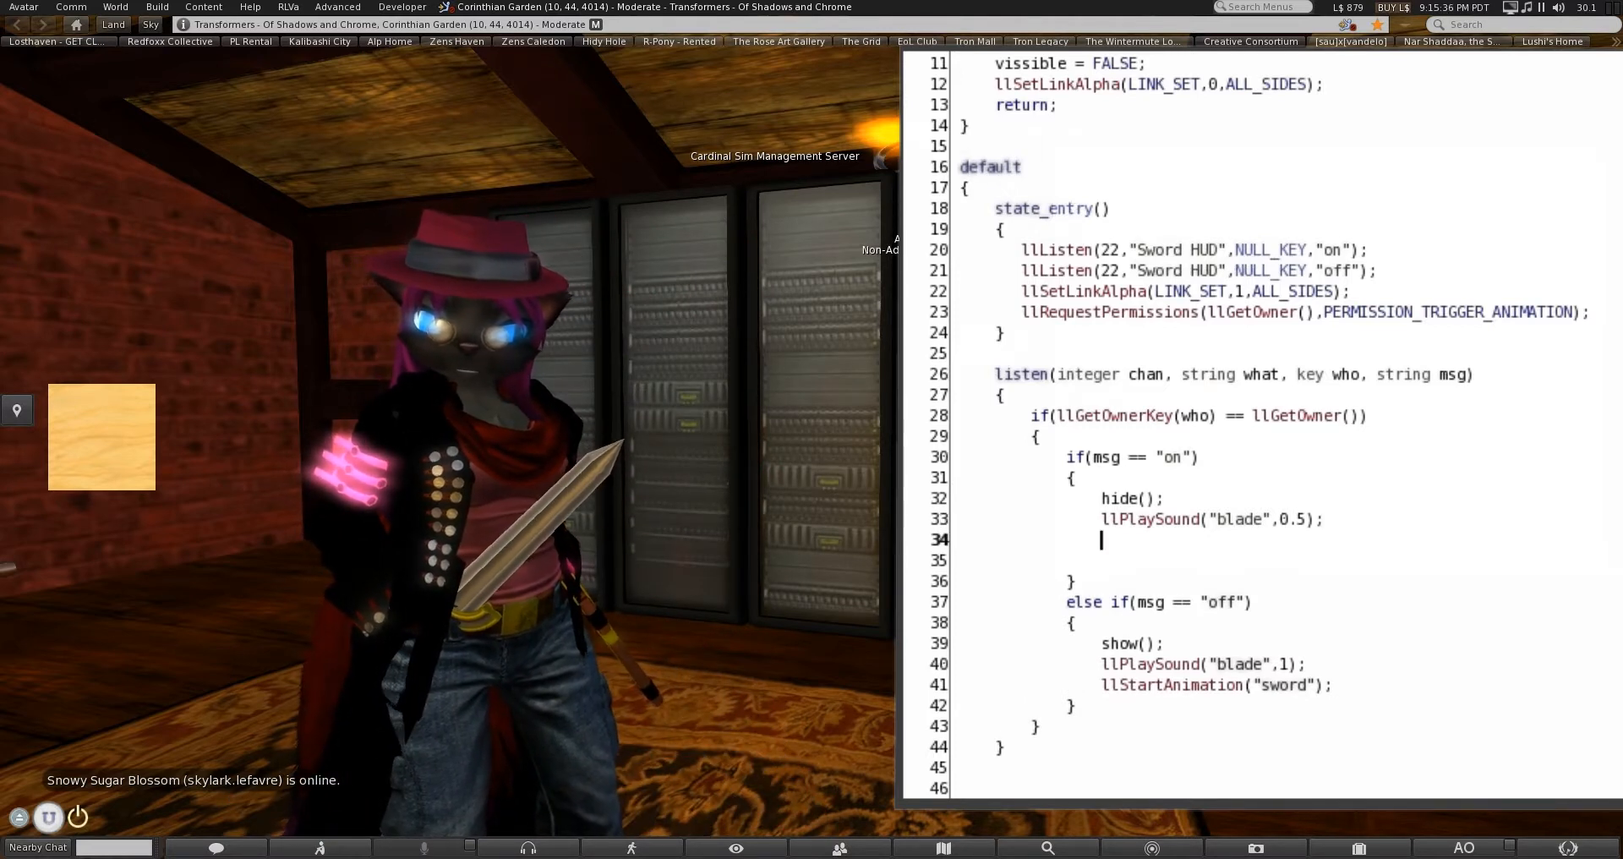
type("llStopAnimation();")
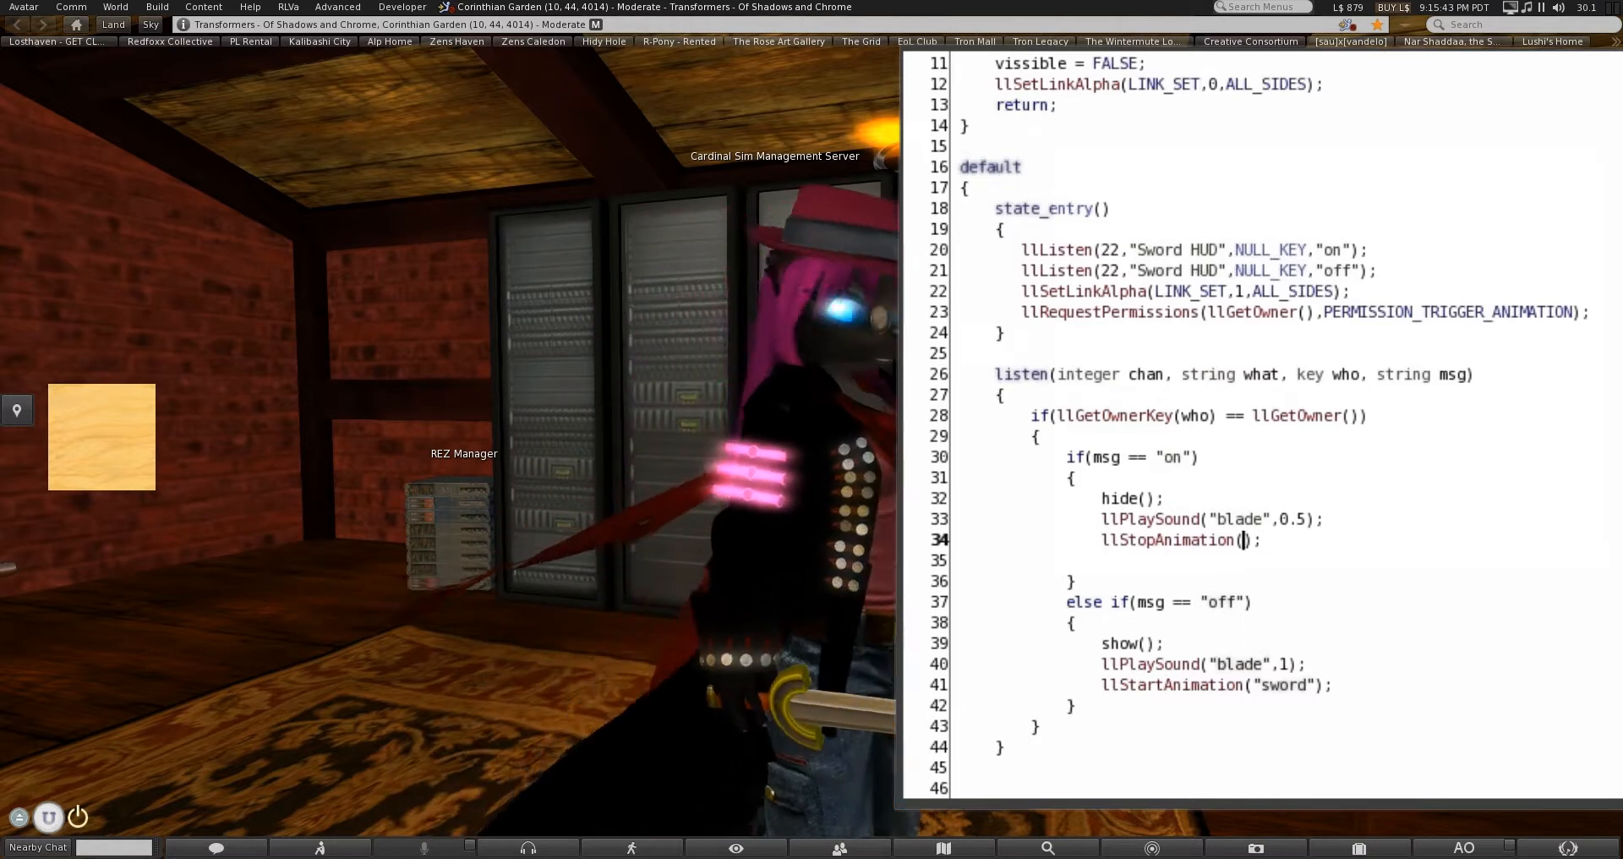
type("sw")
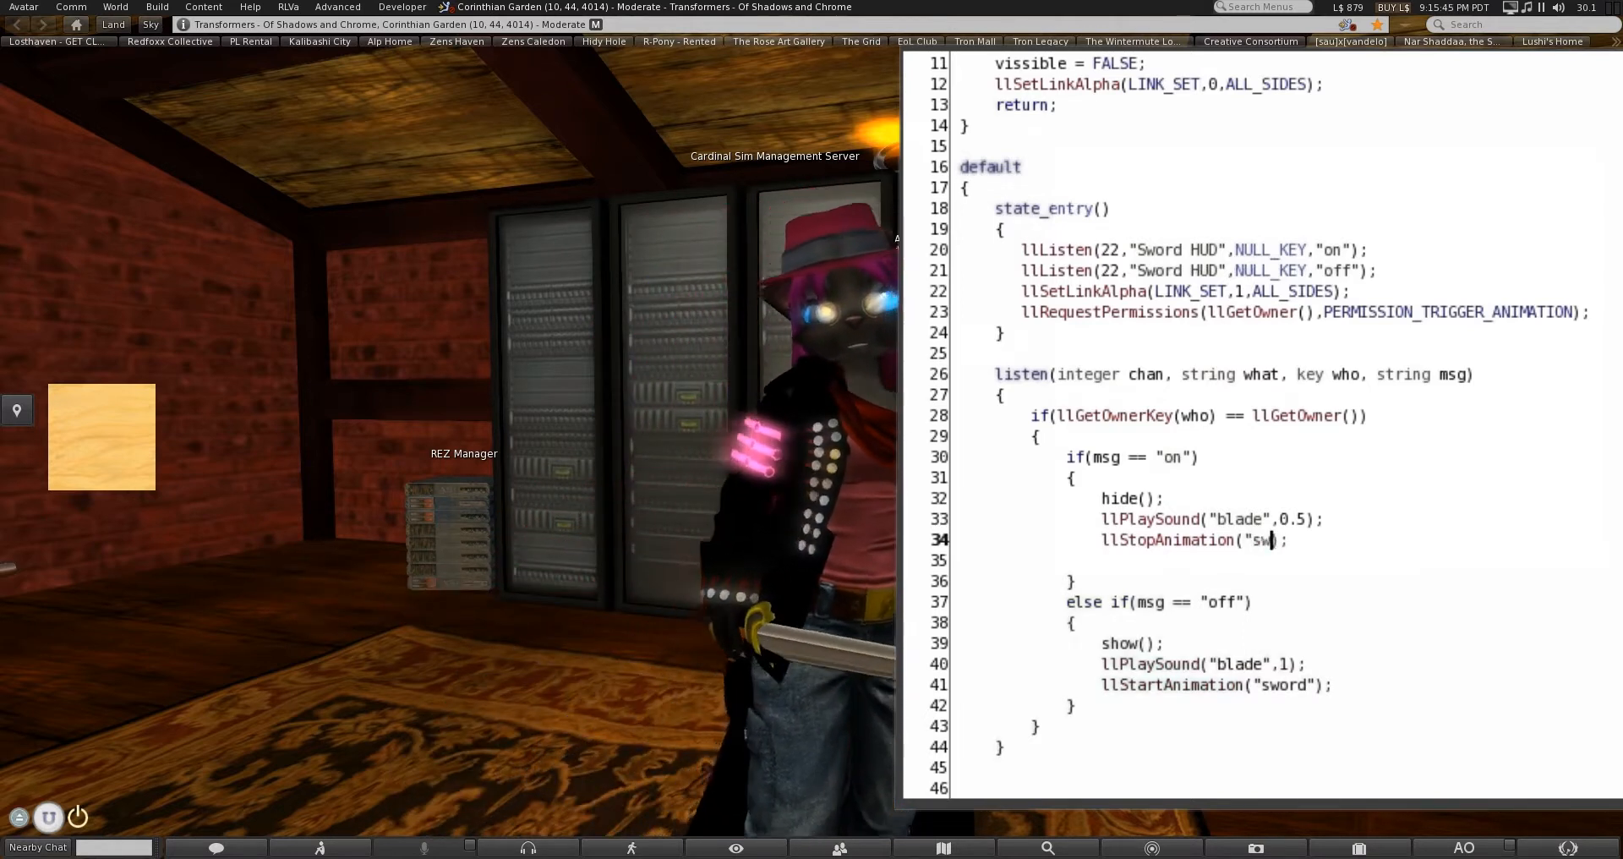
type("ord")
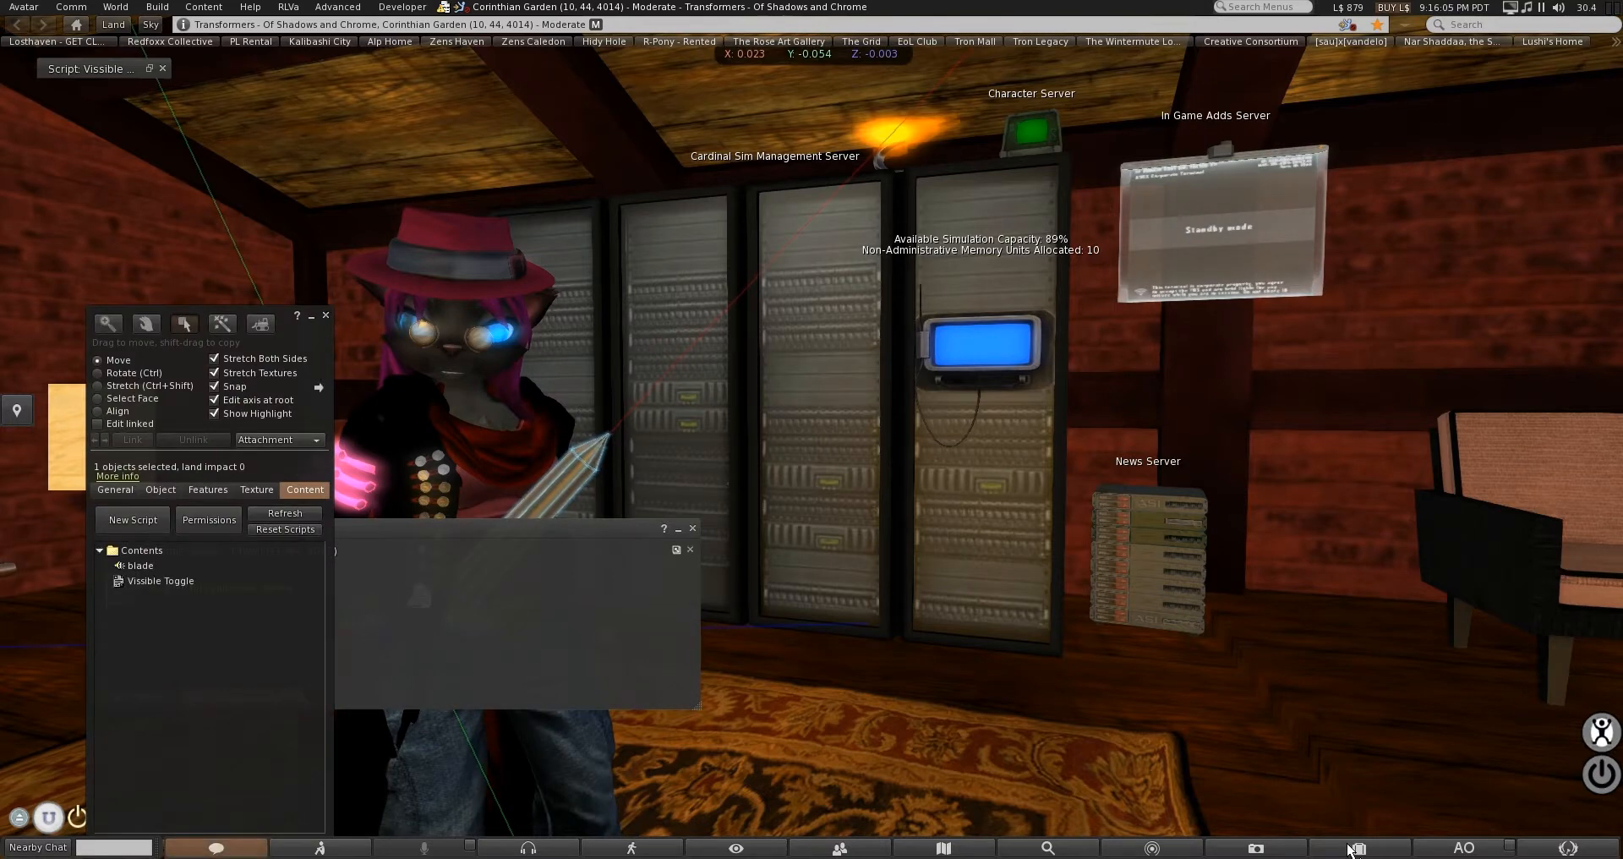
Show recently added inventory items and bring up actions on the Sword animation.
left_click(1356, 847)
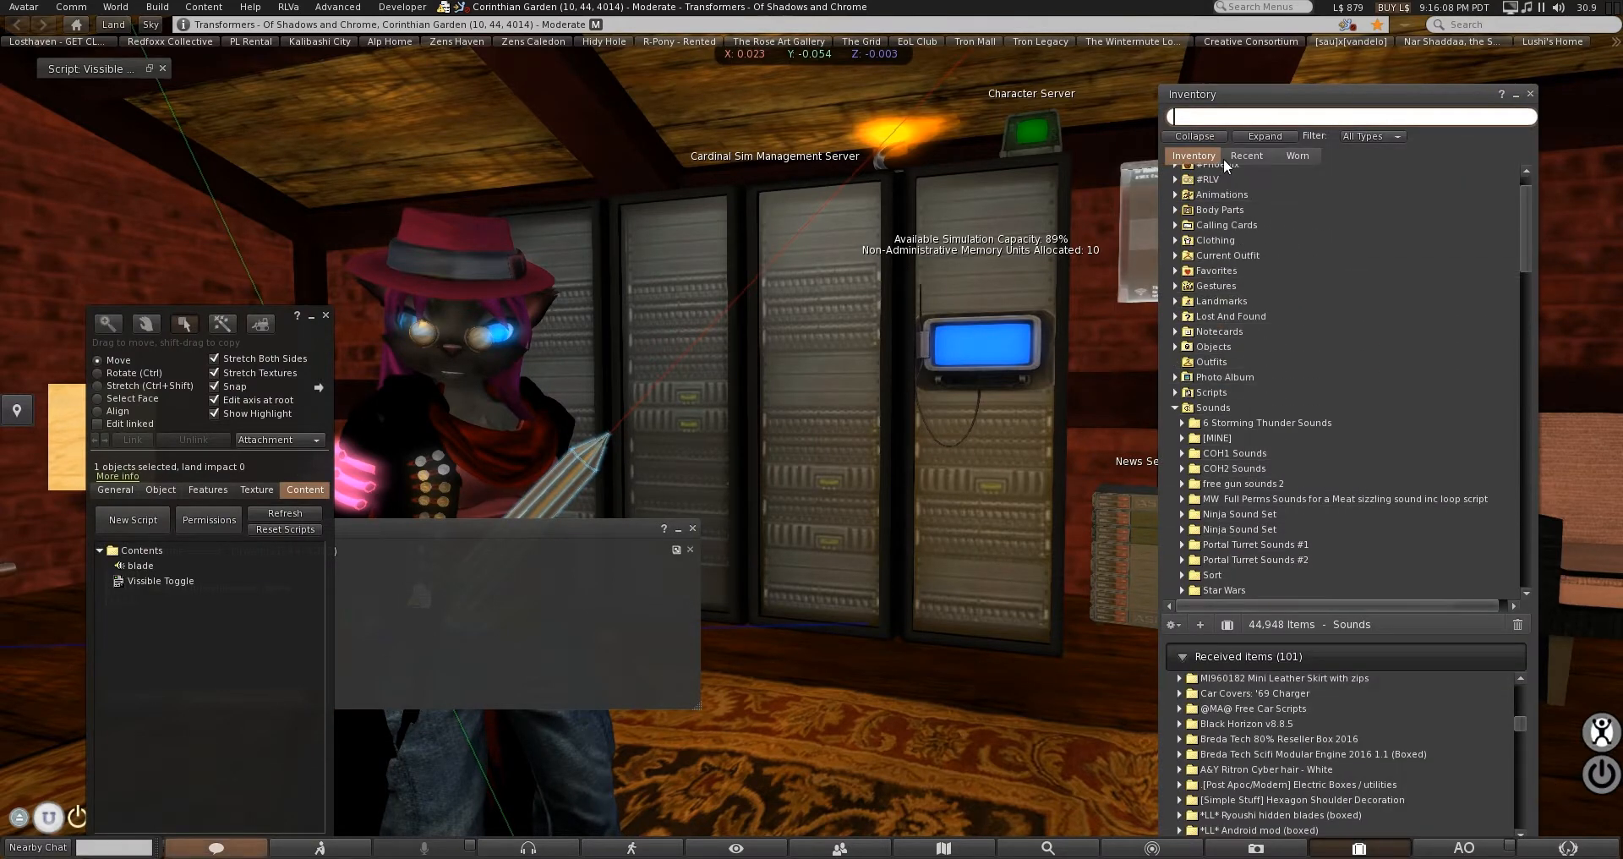
left_click(1246, 156)
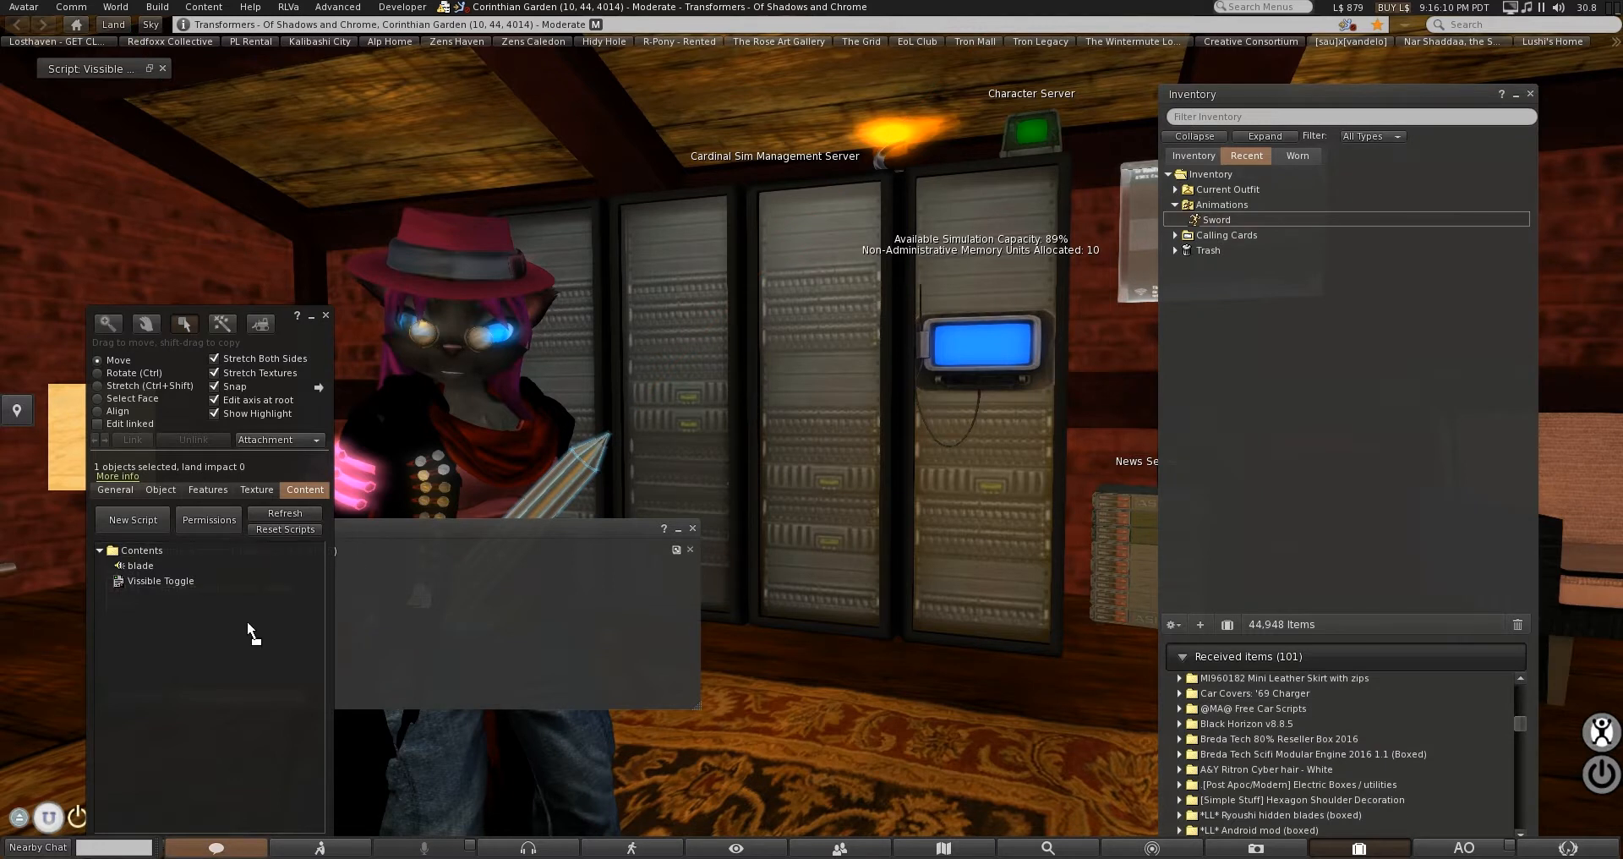
right_click(161, 581)
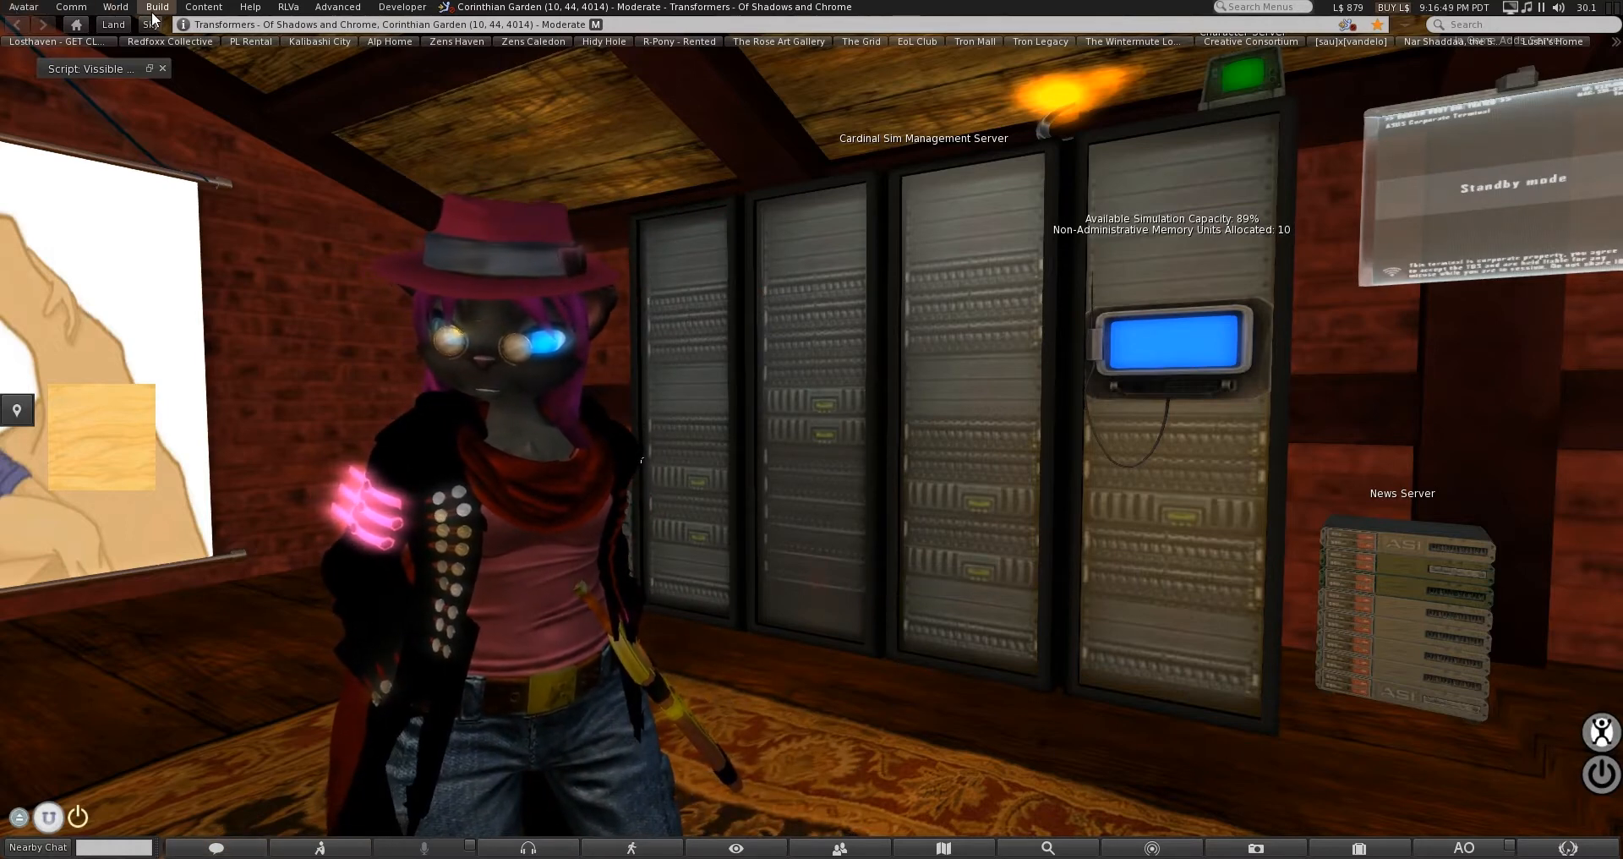
Show the Build menu's upload choices for images, sounds, animations, mesh and bulk files.
left_click(156, 6)
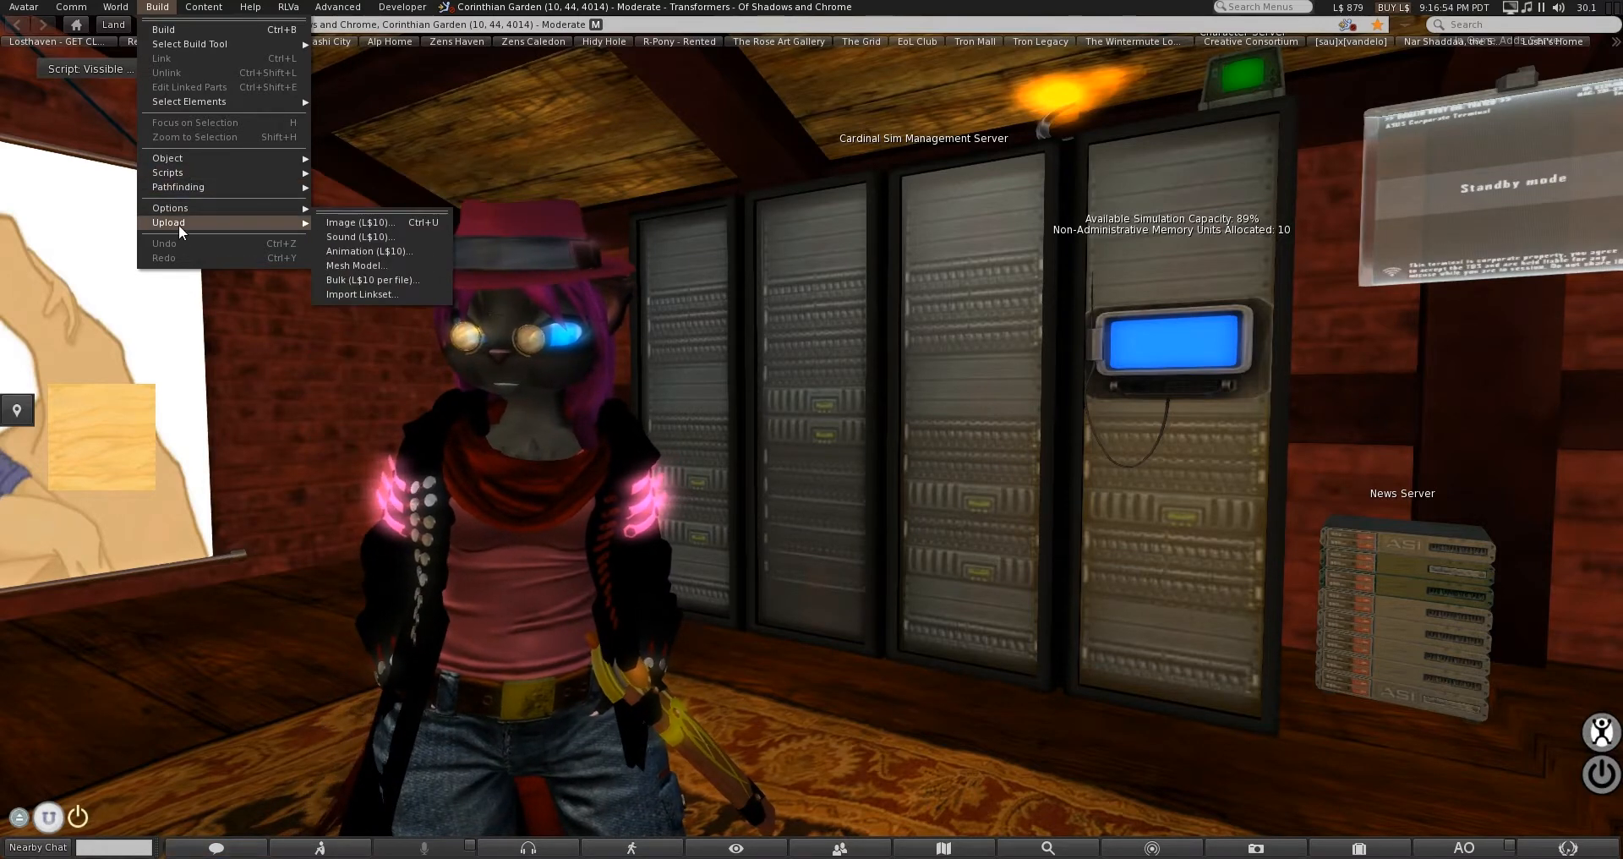
mouse_move(367, 250)
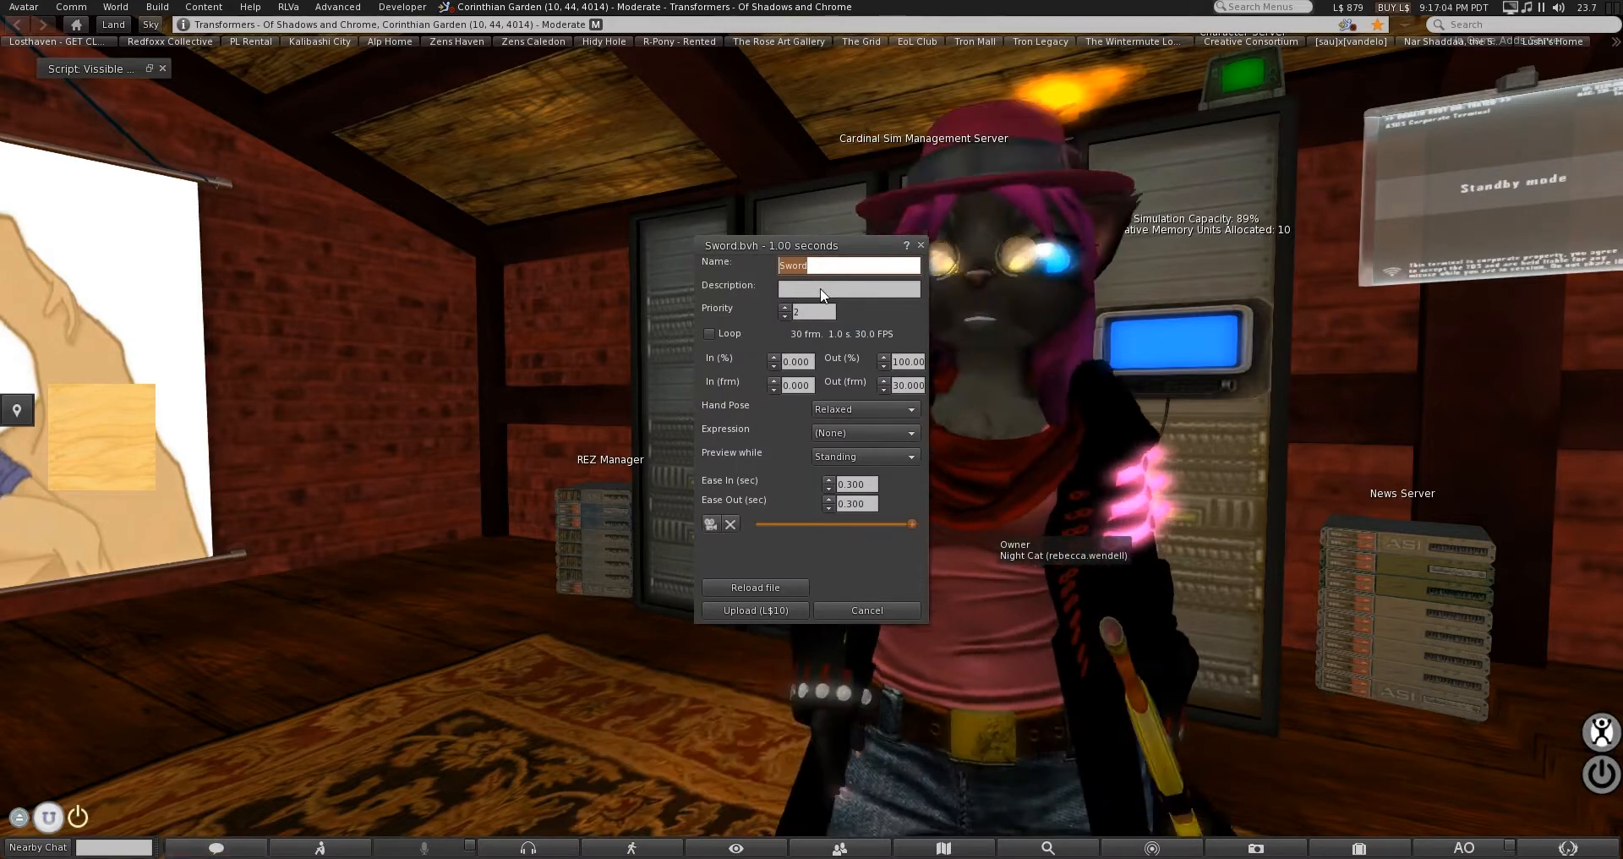
Move the Sword.bvh upload dialog to the left so the avatar stays visible.
left_click_drag(771, 245, 434, 116)
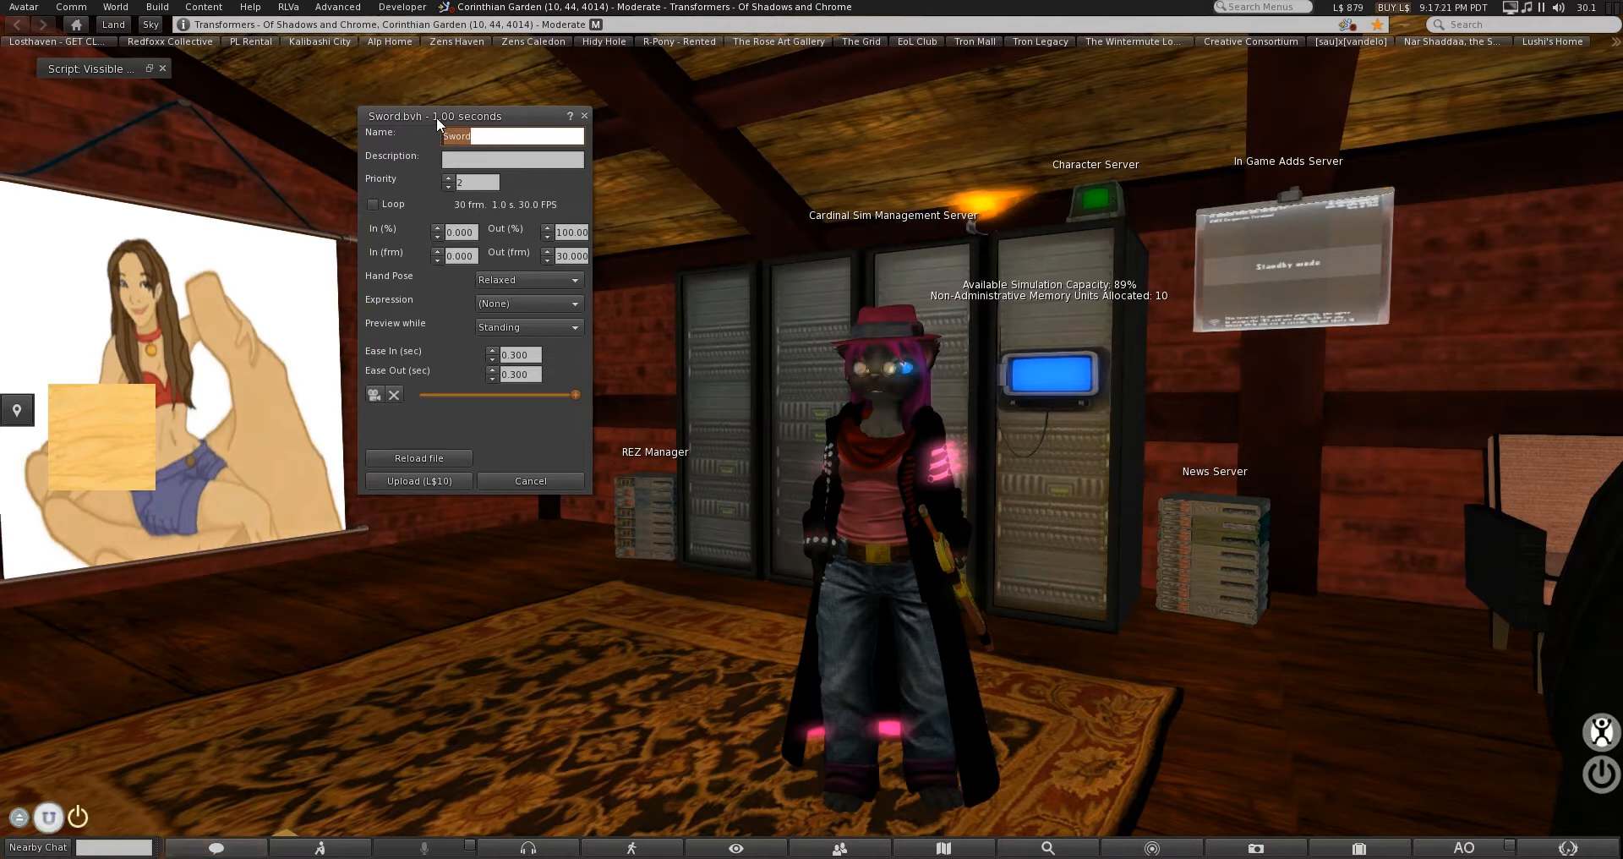
mouse_move(434, 251)
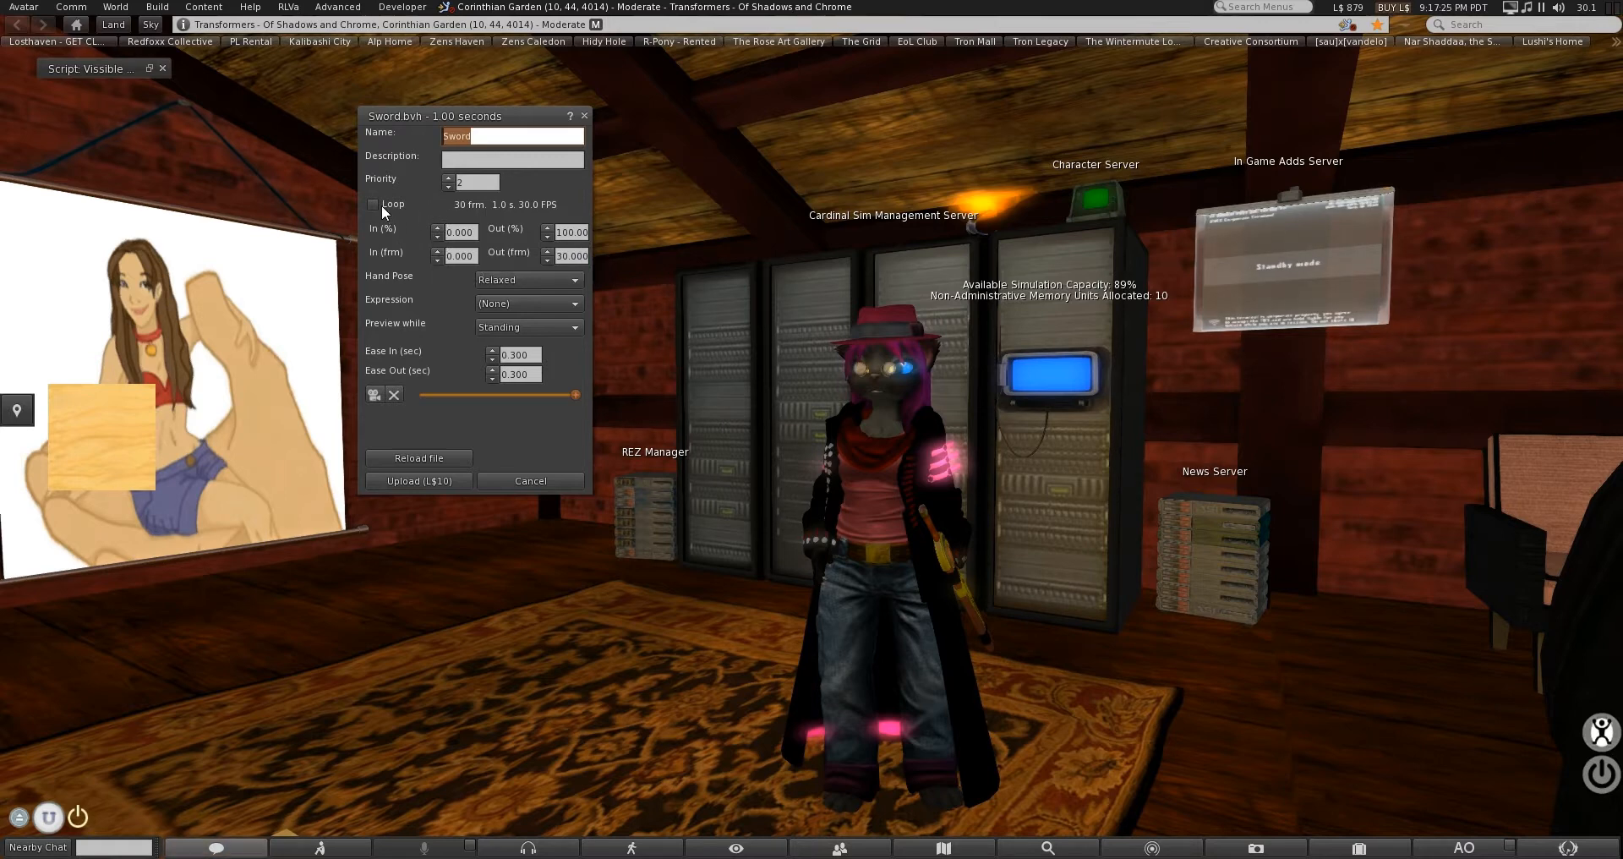
Loop the Sword animation, play and pause it on the avatar, then reload the file.
left_click(373, 204)
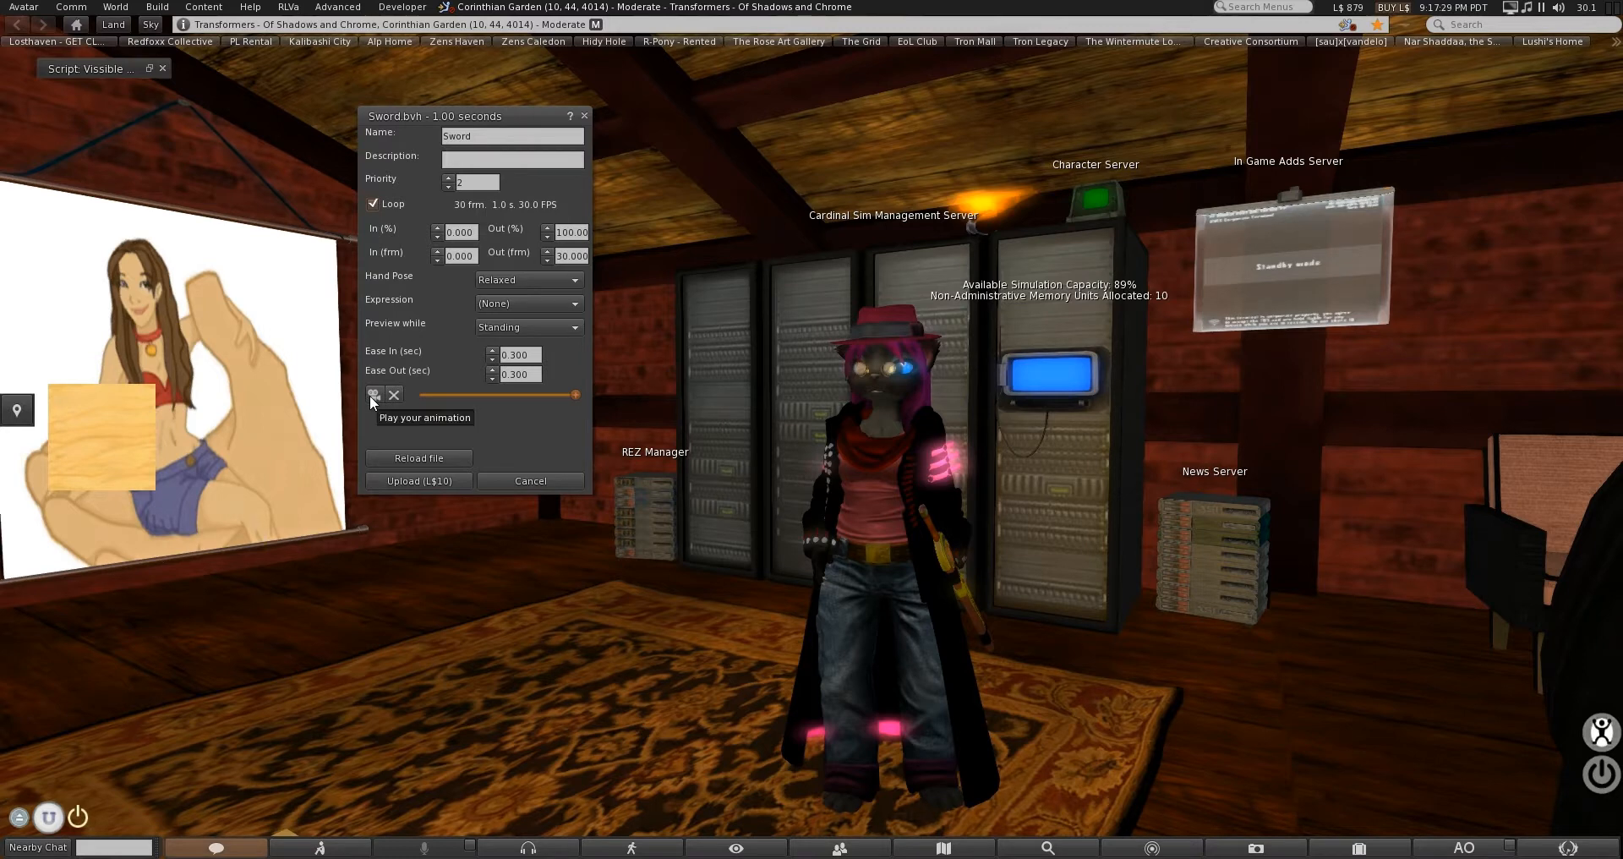
left_click(374, 394)
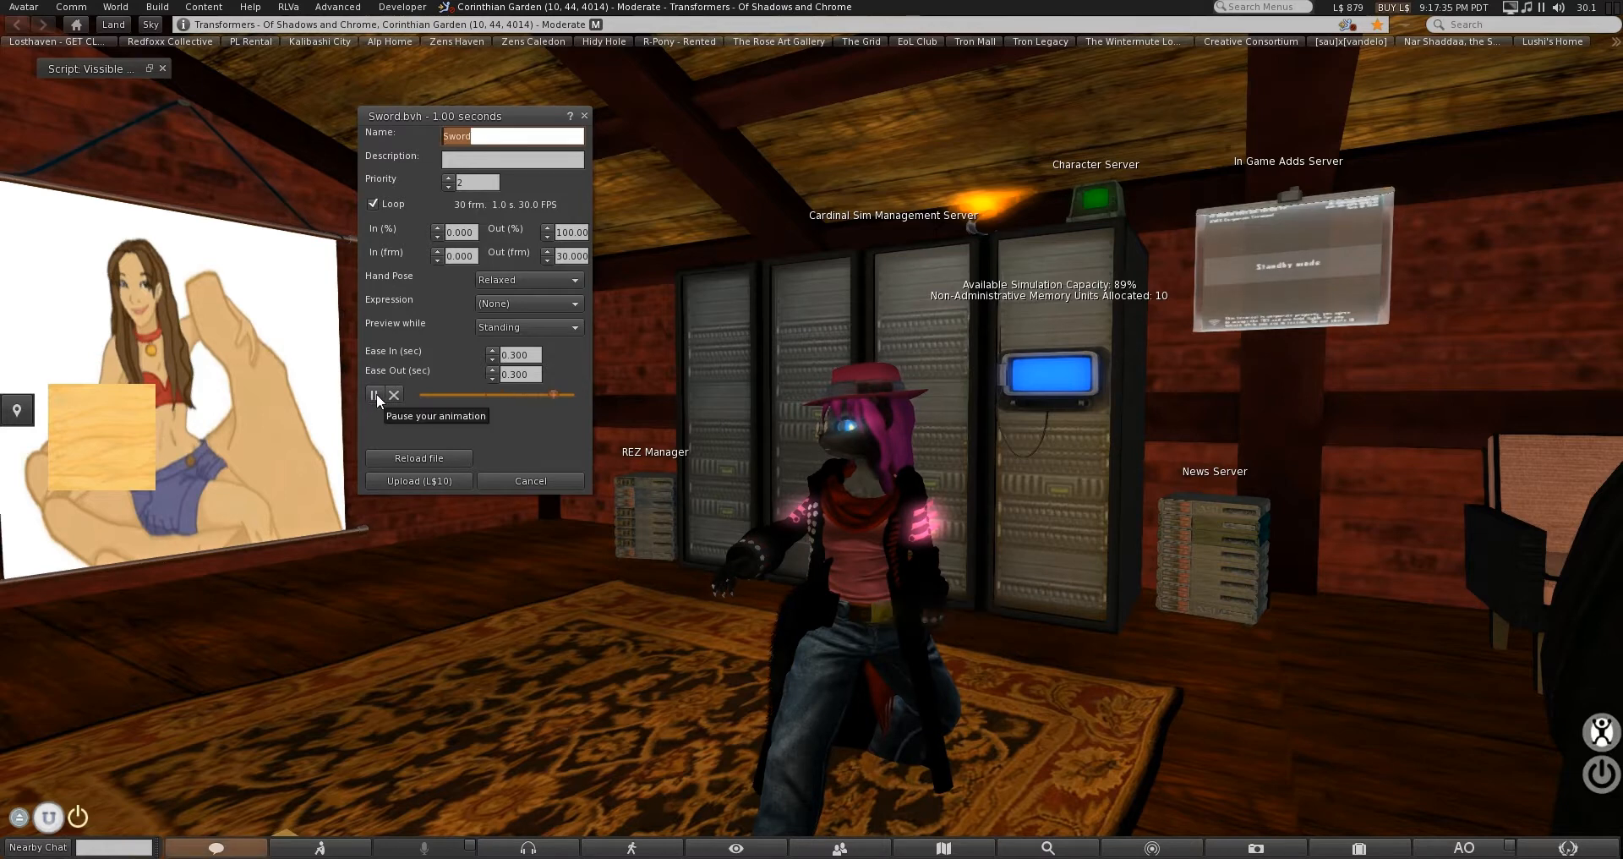
left_click(374, 394)
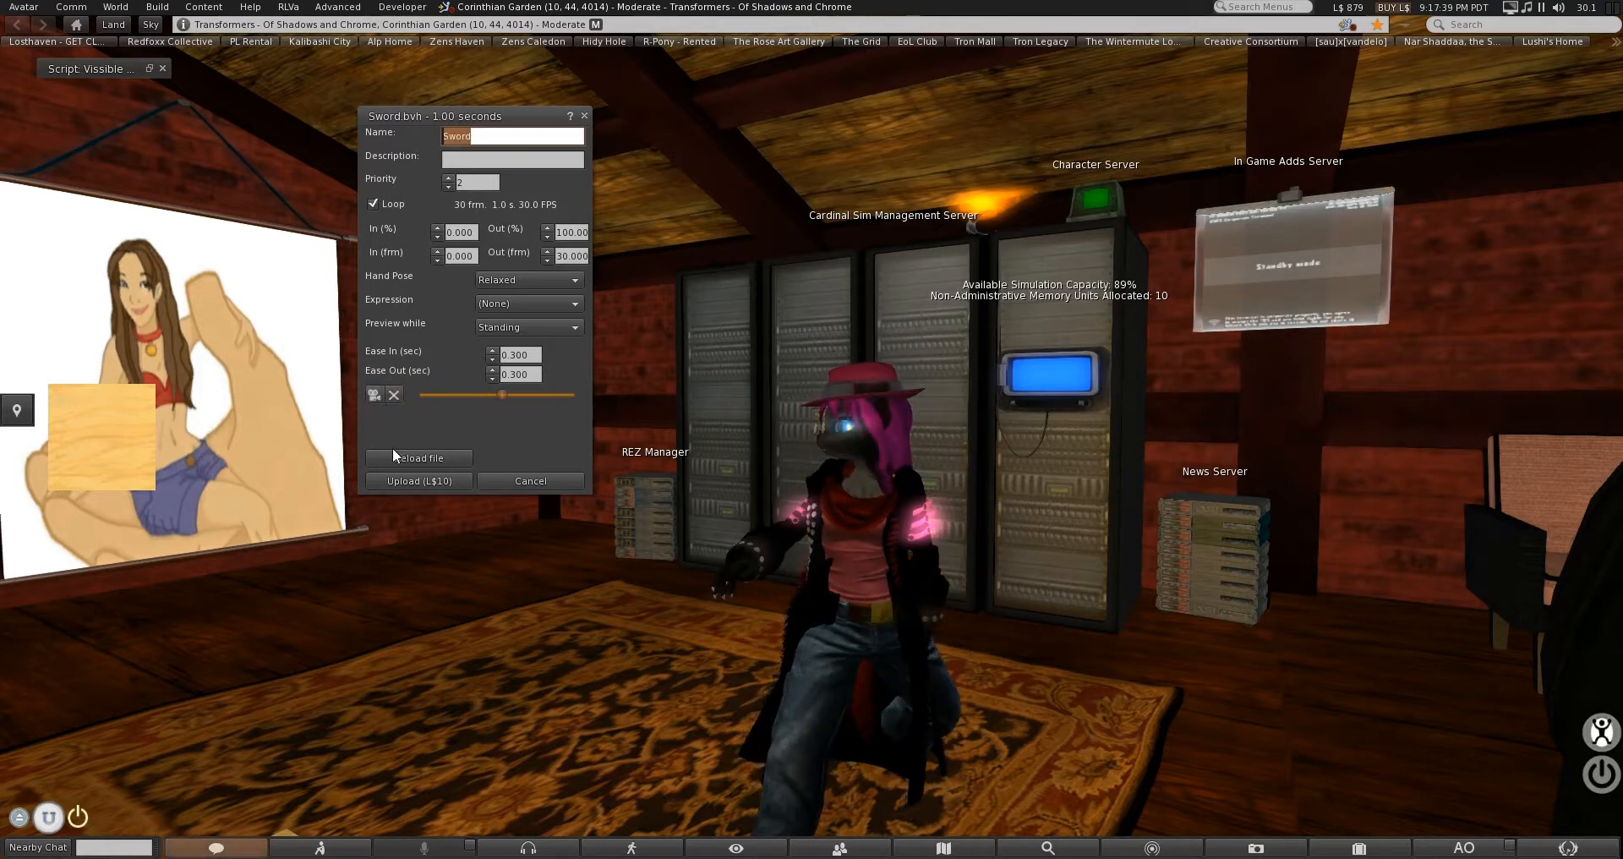
left_click(373, 204)
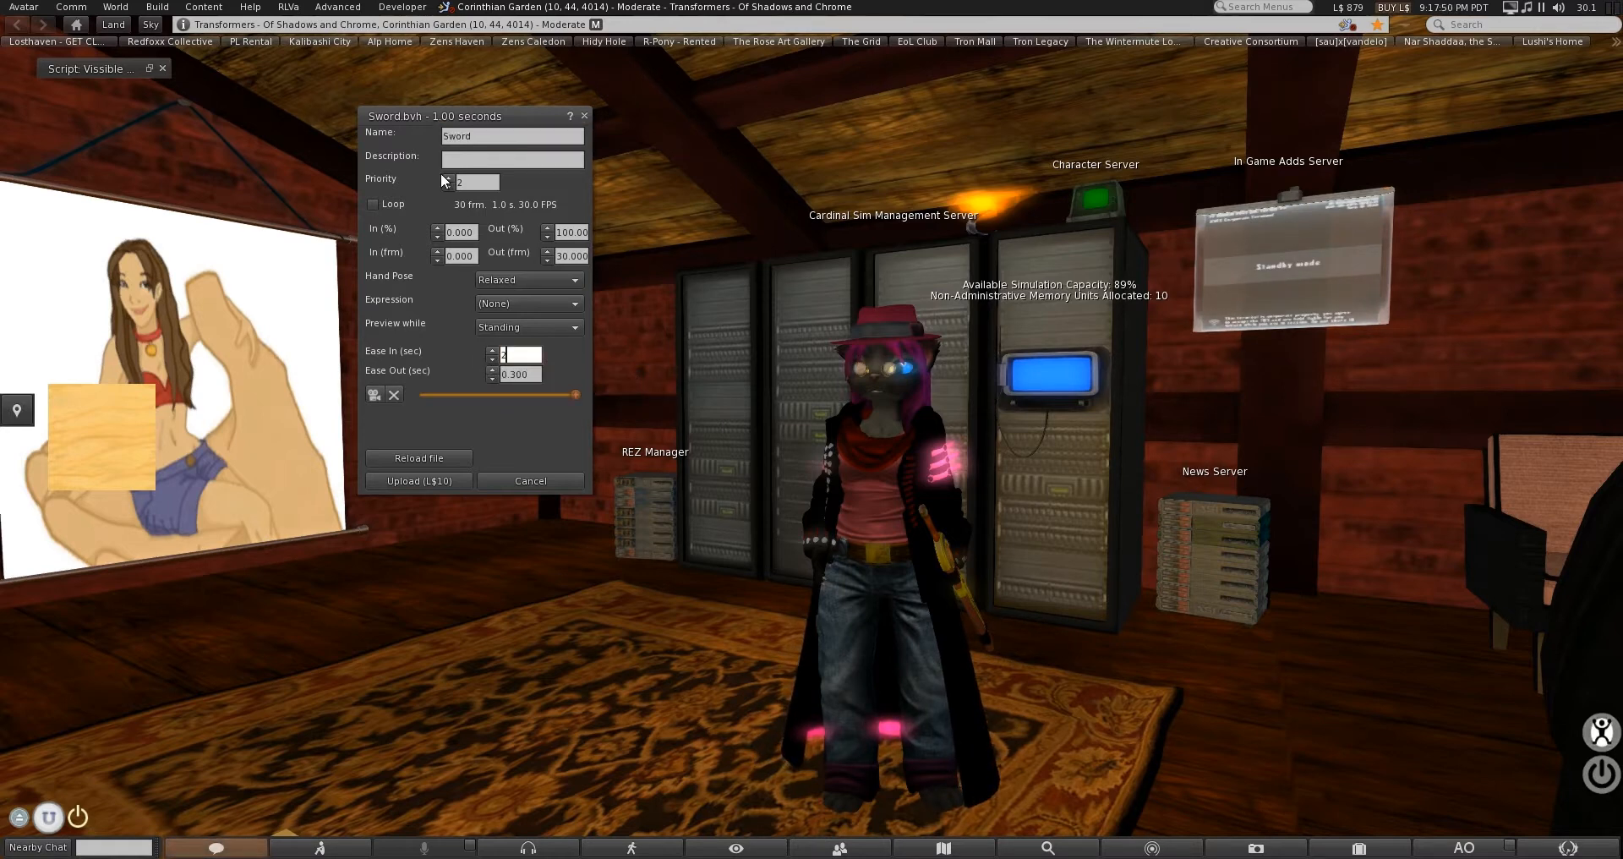
Loop the Sword animation with ease in 0.800 and ease out 0.200, and play the preview.
left_click(373, 202)
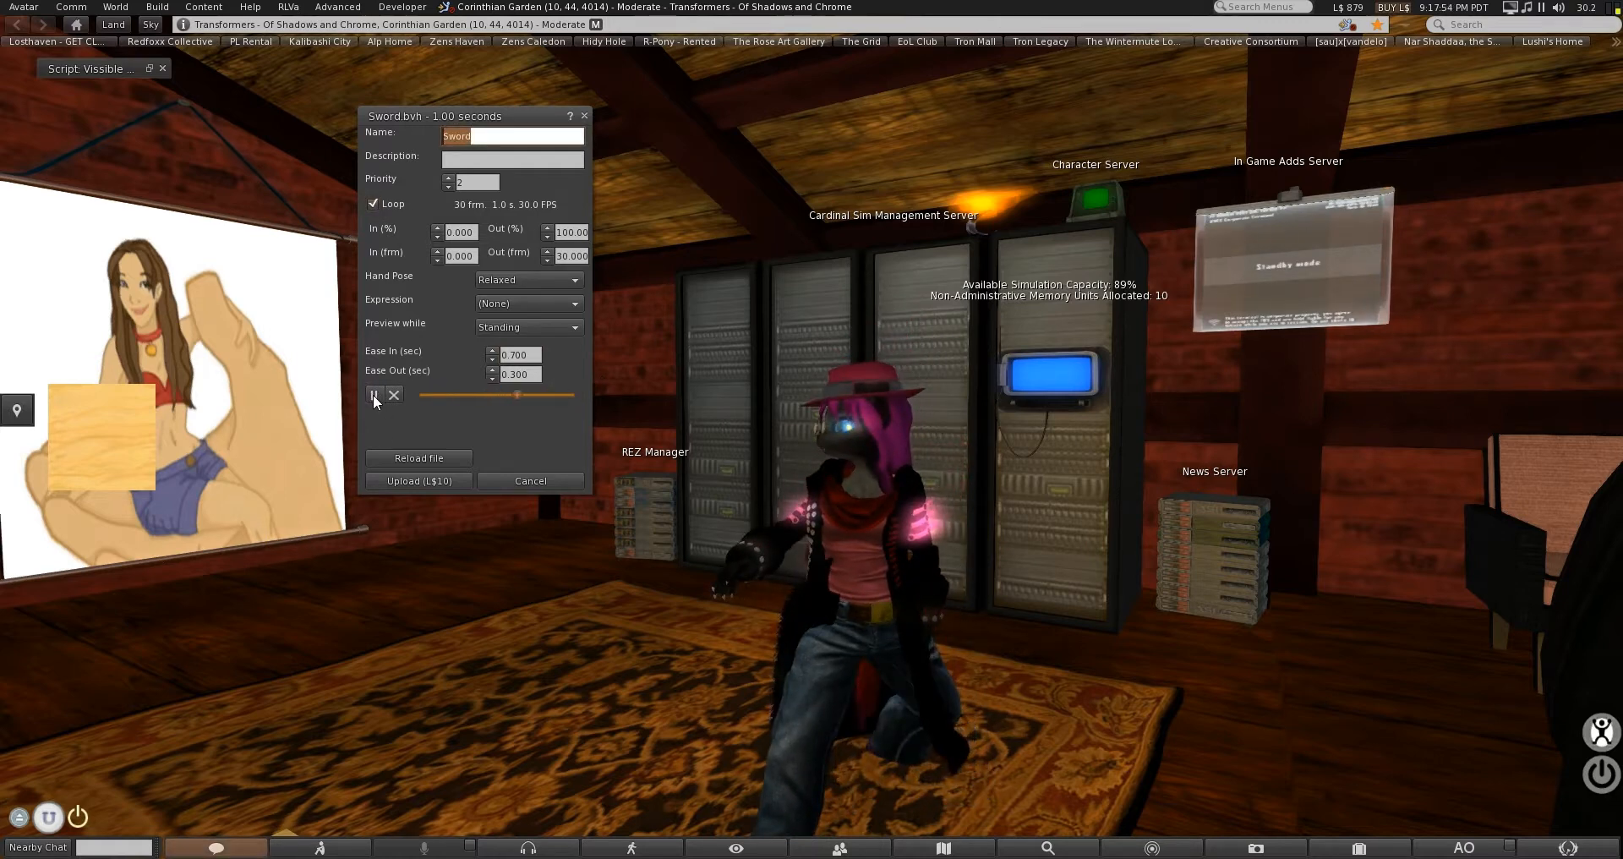
left_click(374, 394)
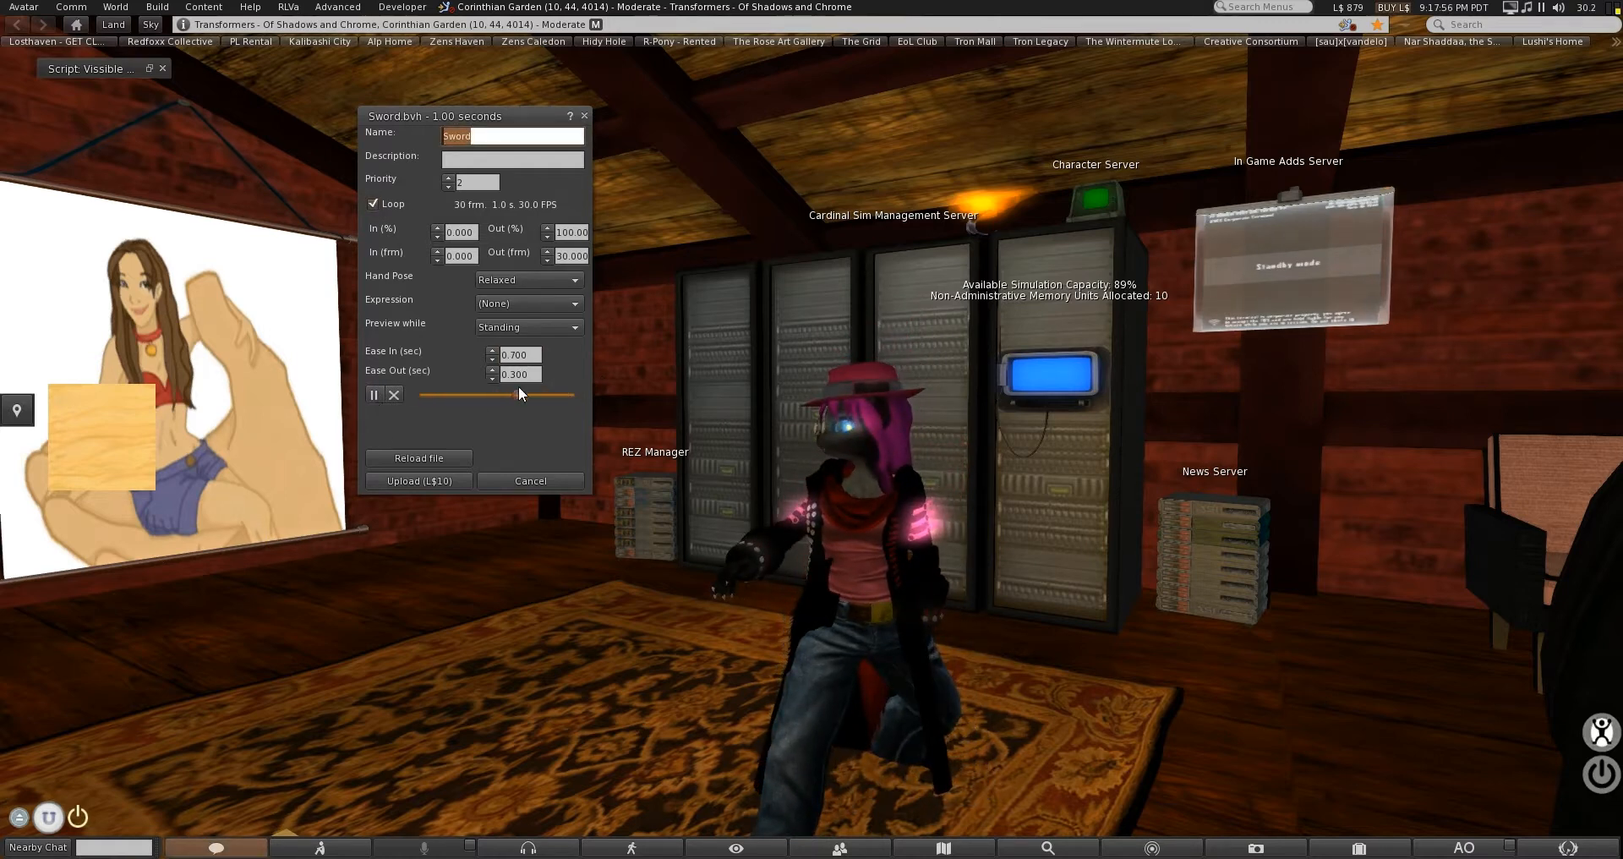
left_click(520, 374)
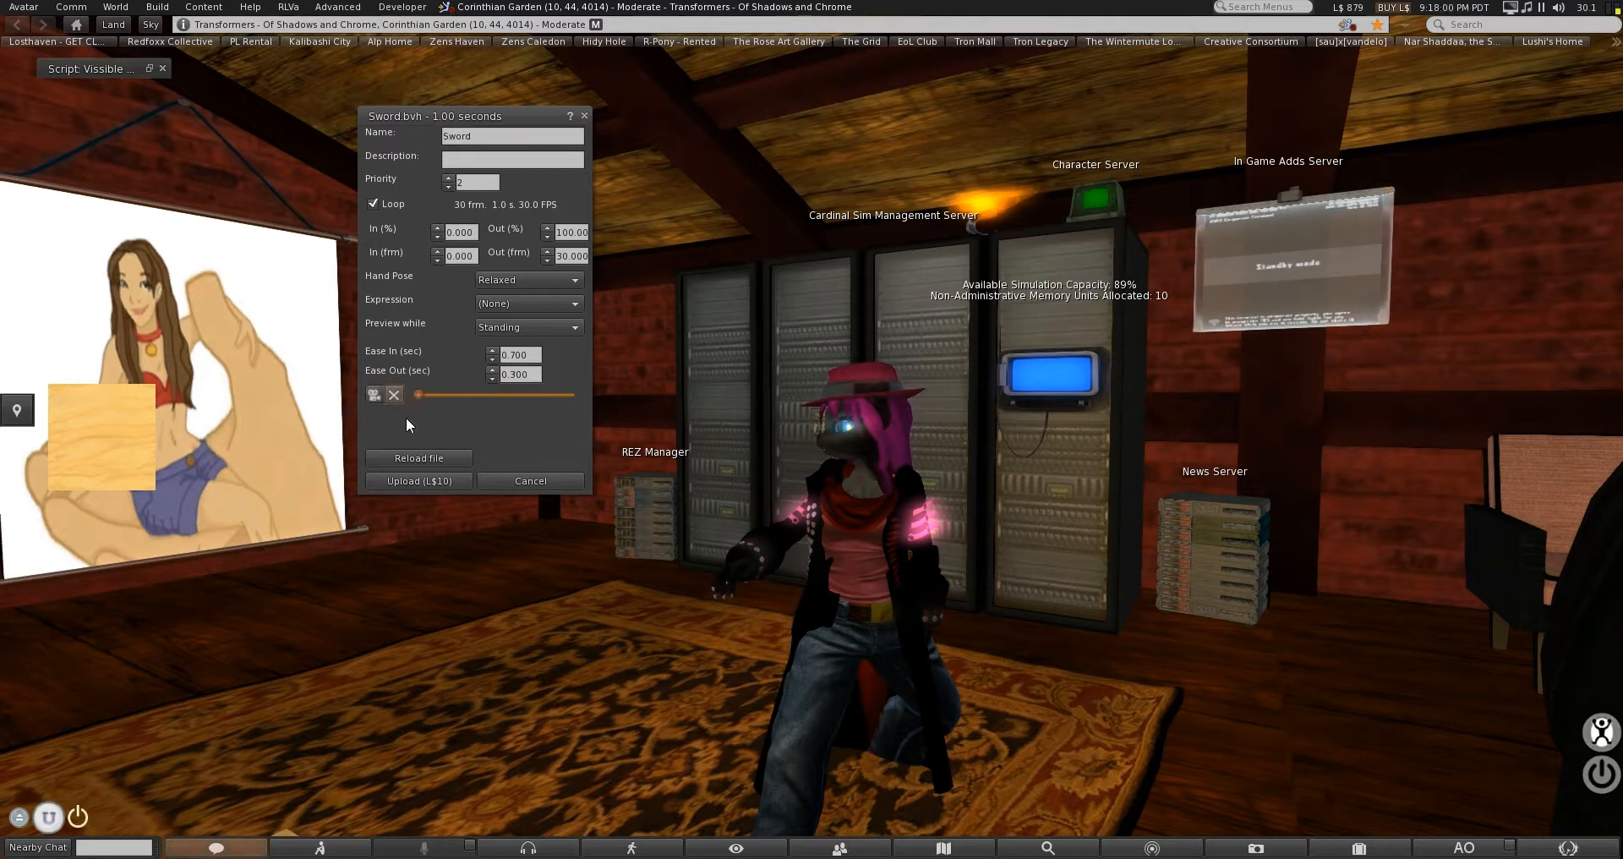
left_click(517, 355)
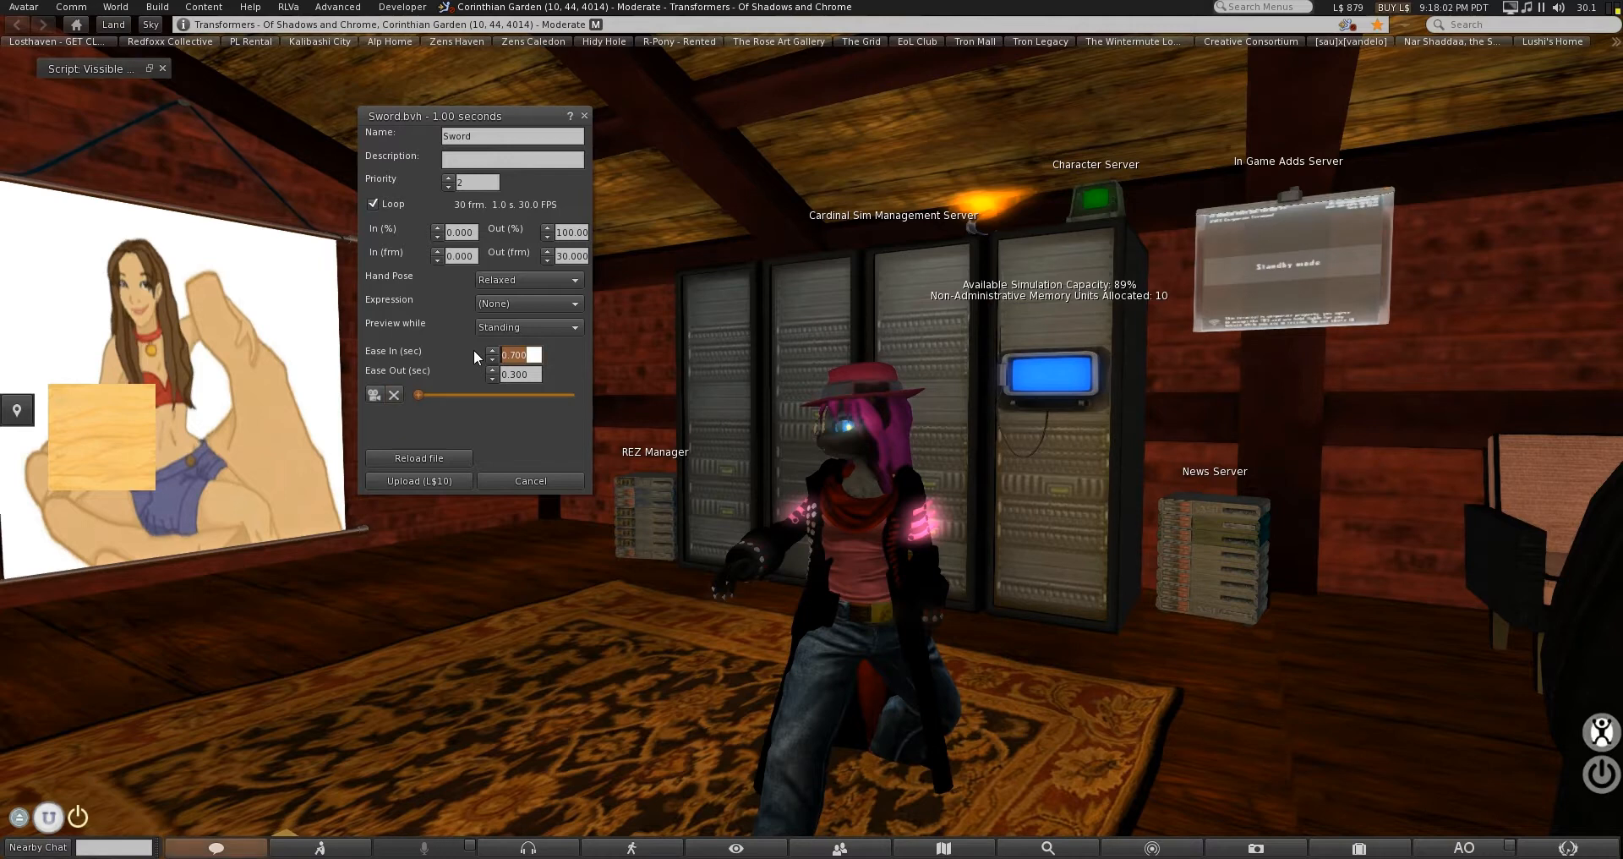
left_click(494, 351)
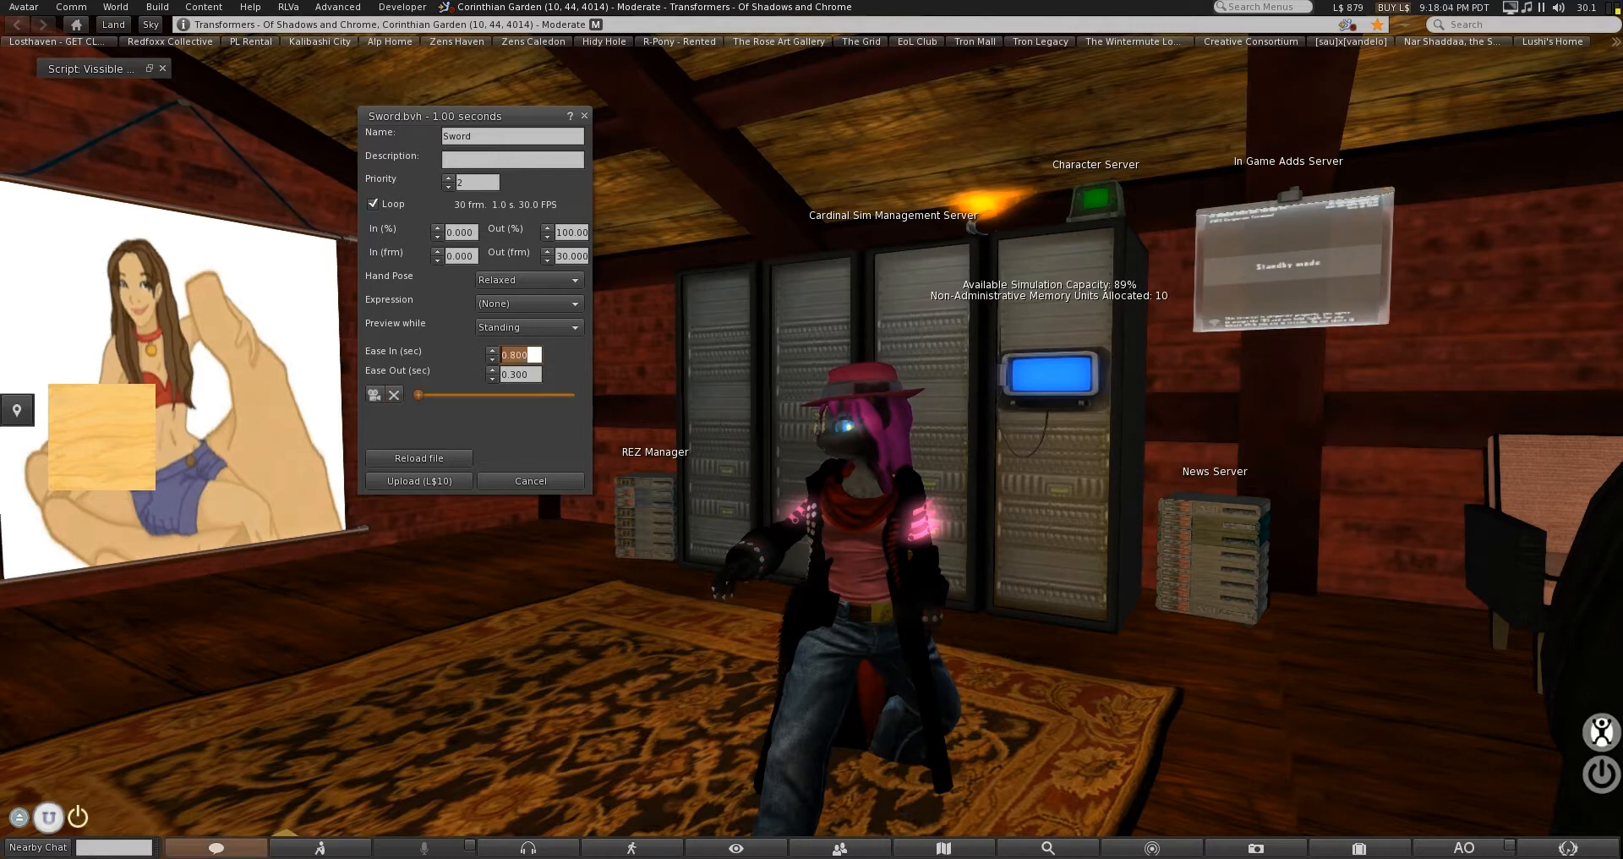
left_click(493, 377)
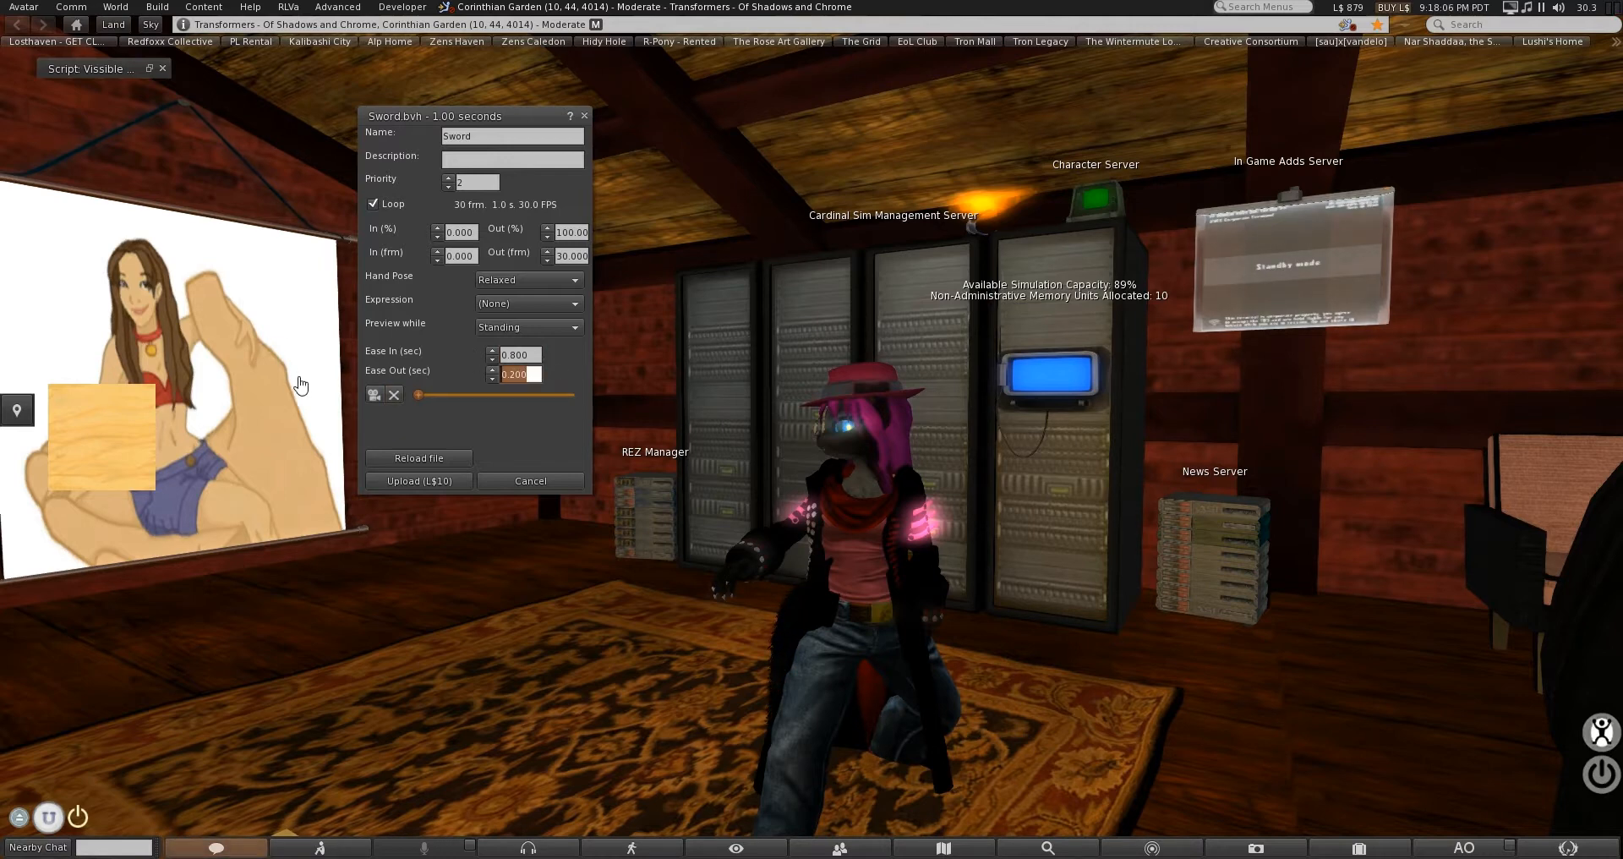
left_click(373, 394)
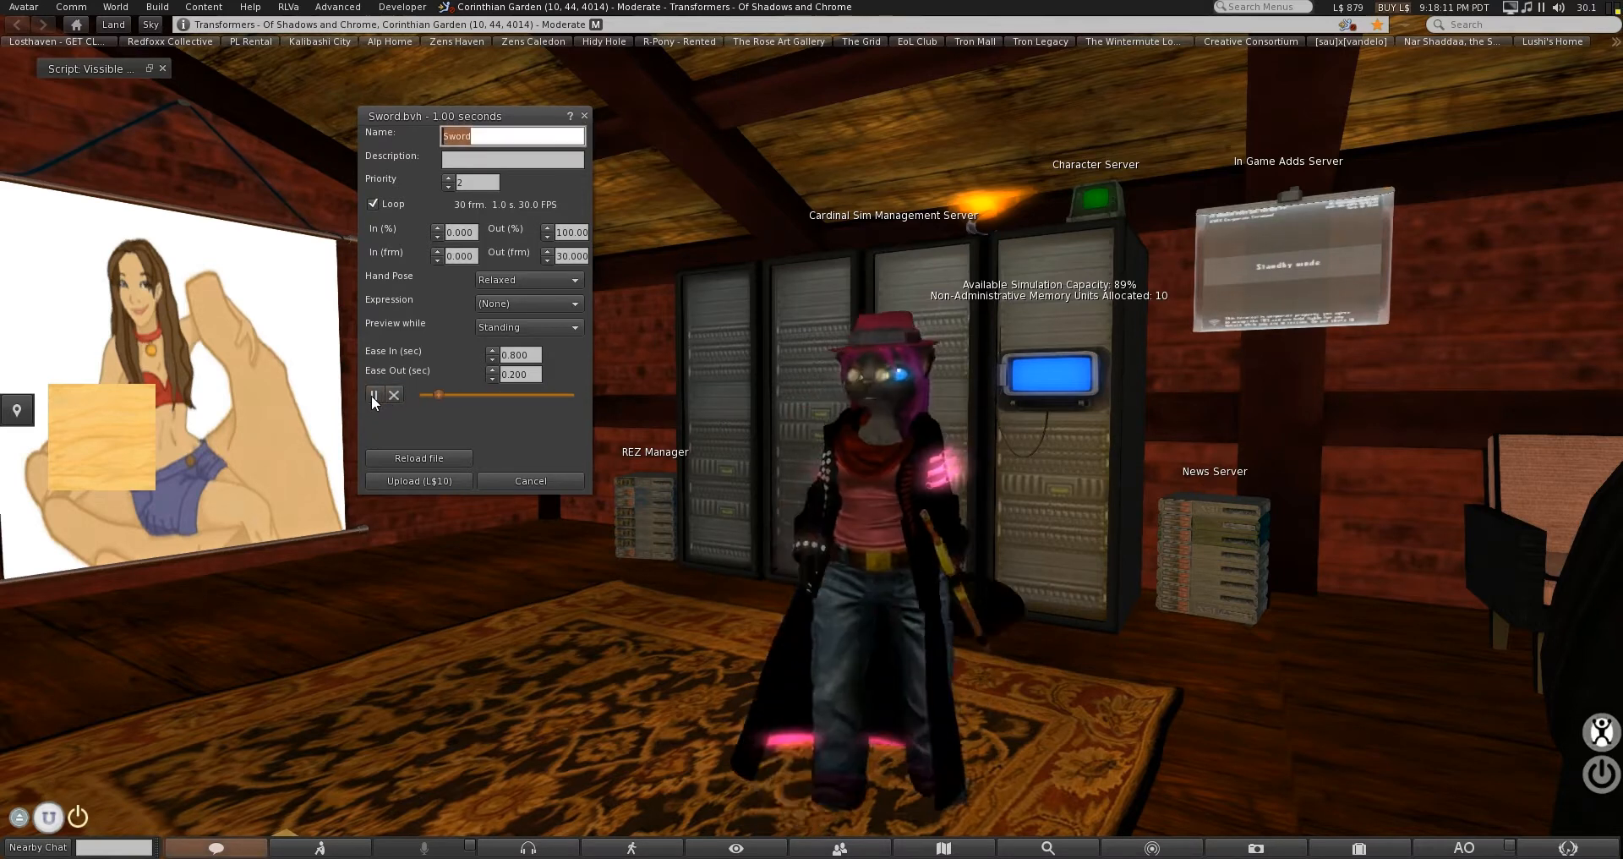
Stop the preview and raise the Sword animation's priority to 4.
left_click(374, 393)
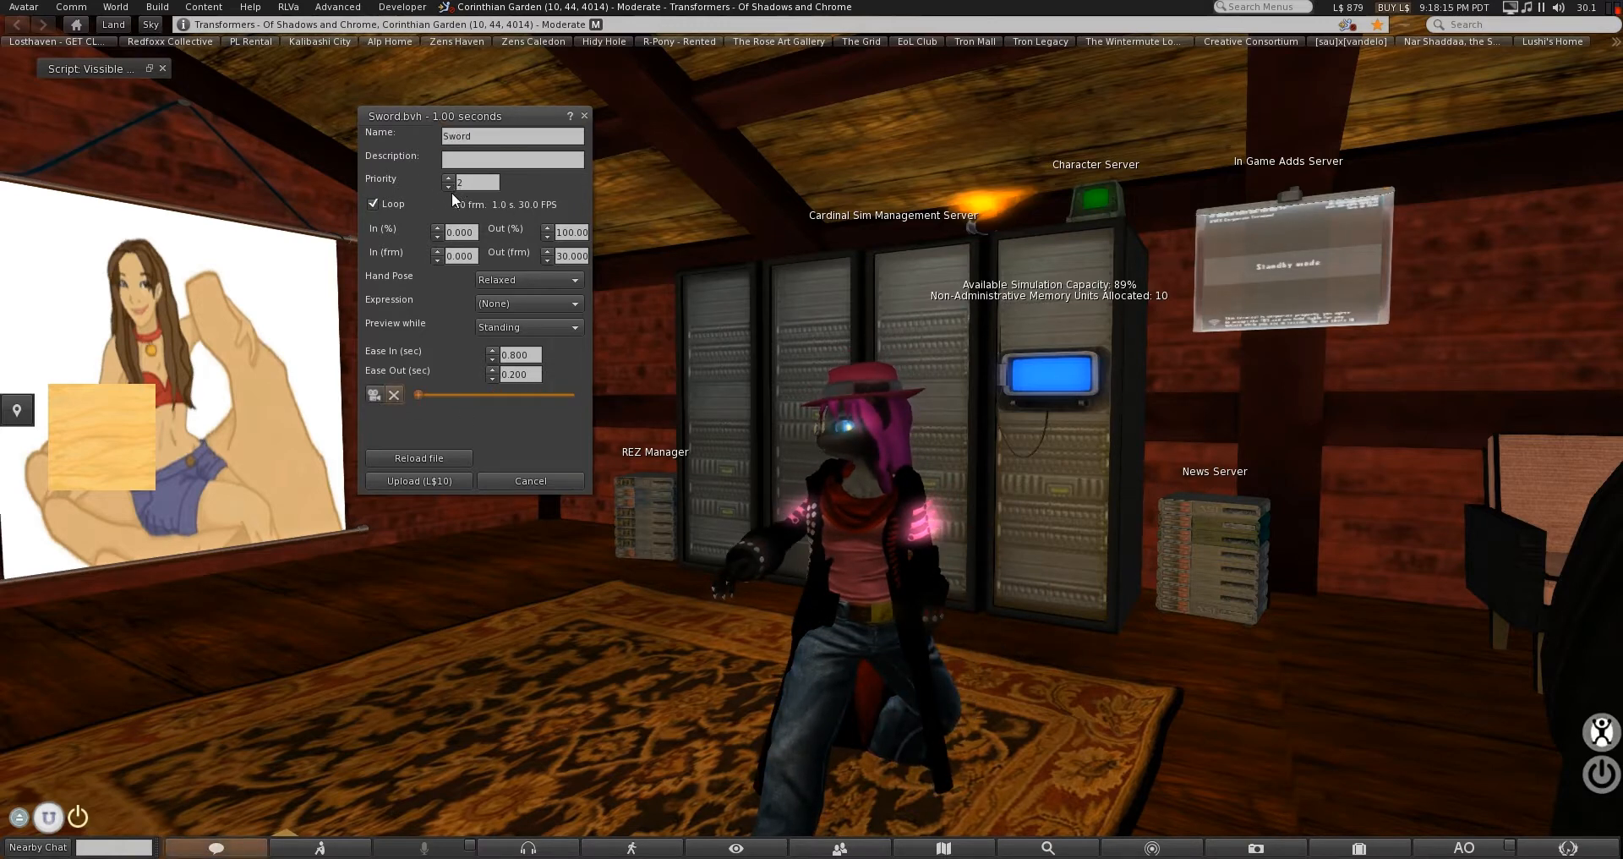
left_click(447, 186)
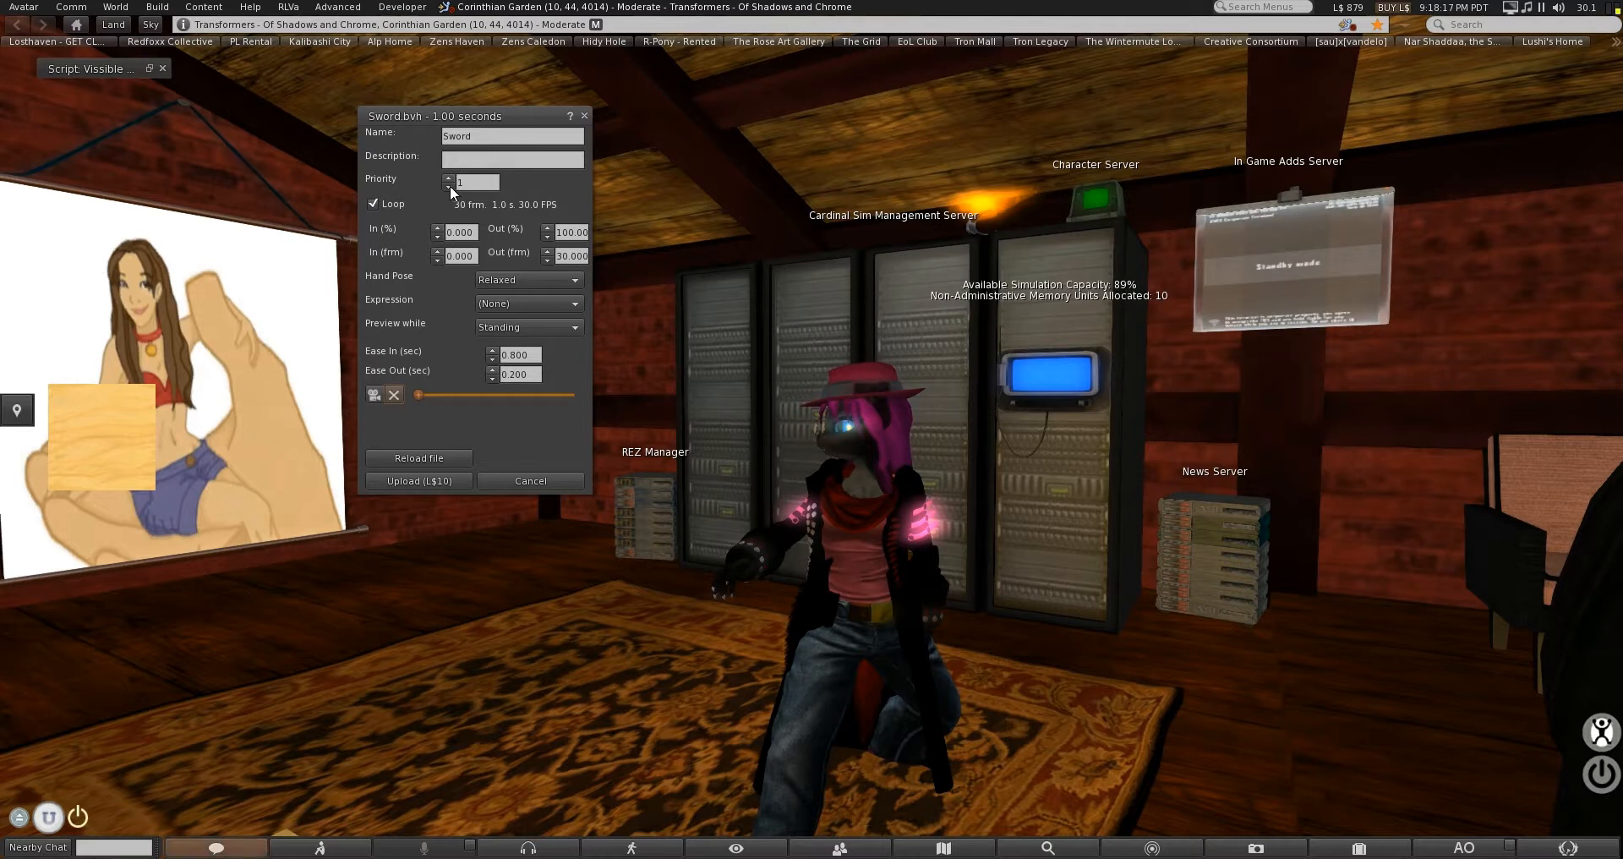
left_click(448, 176)
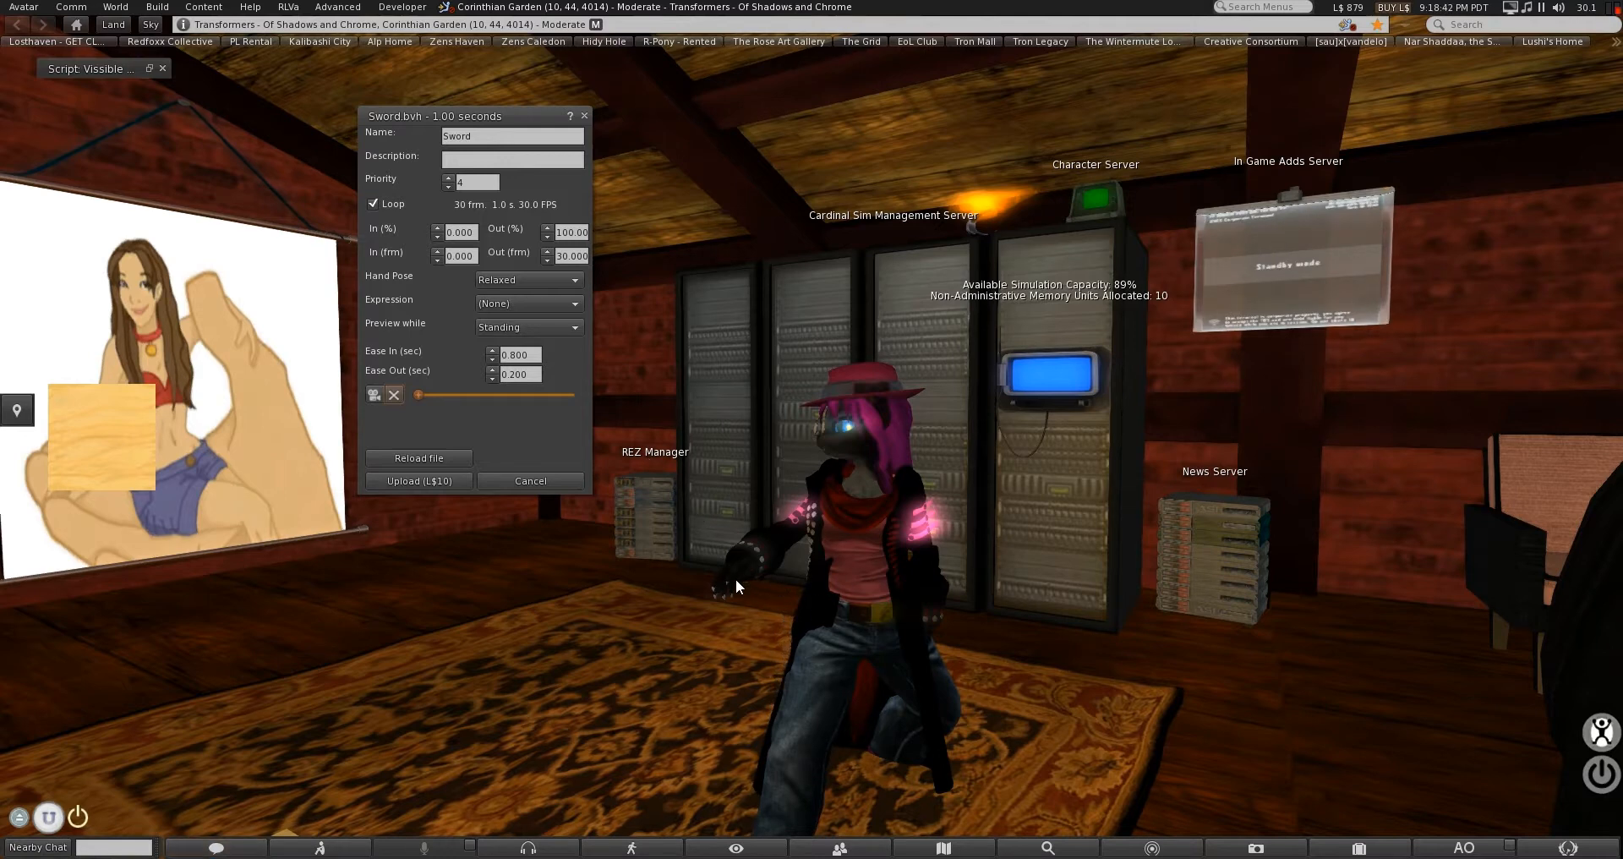
Give the Sword animation a Fist hand pose and preview it while Flying.
left_click(526, 280)
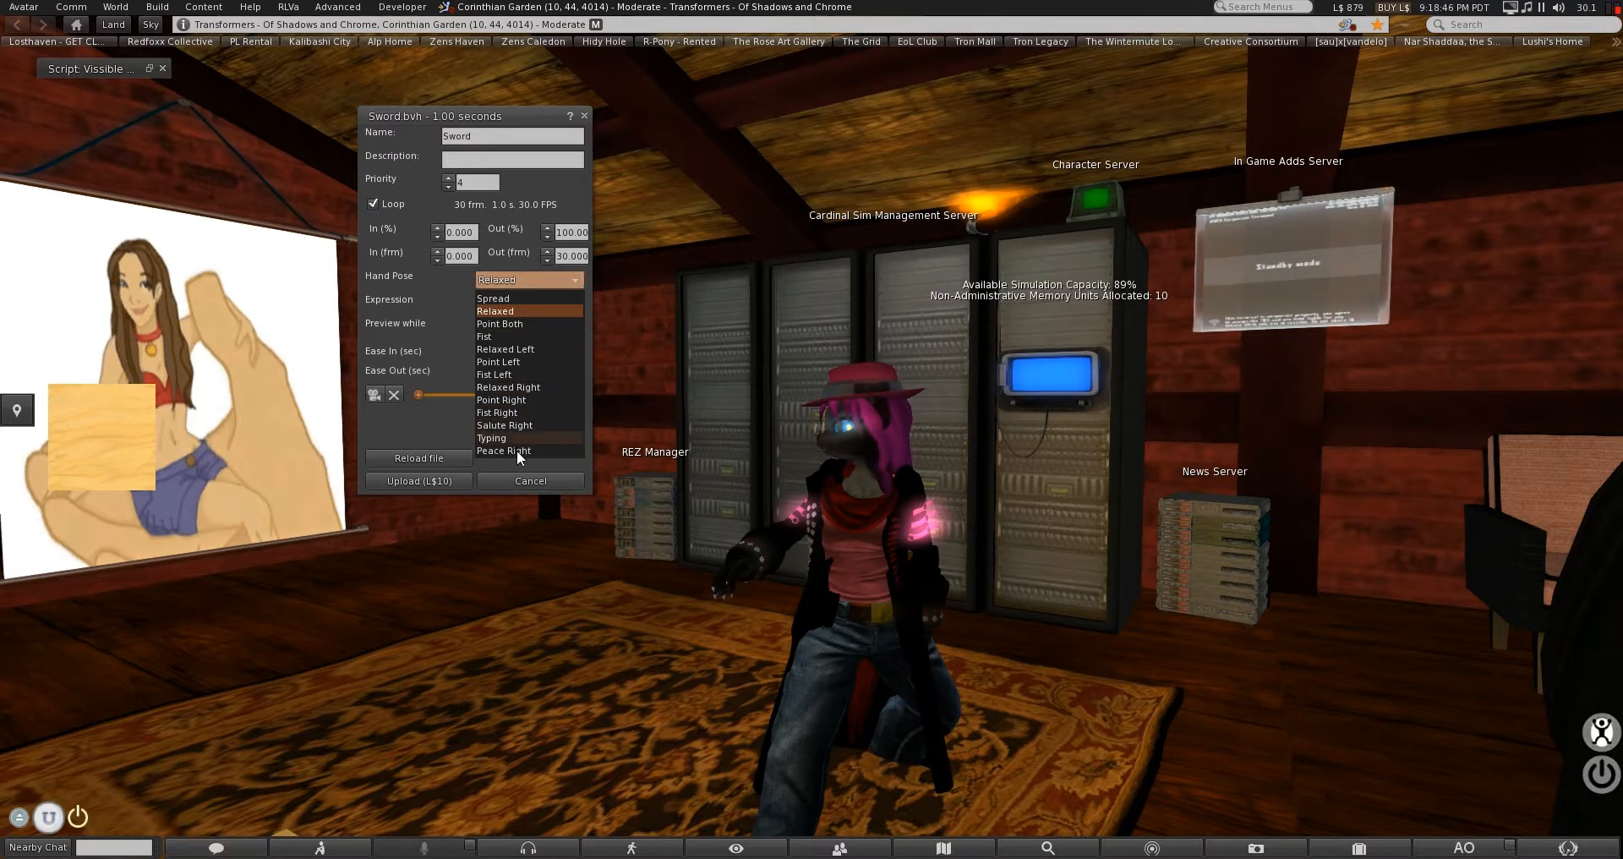
left_click(483, 336)
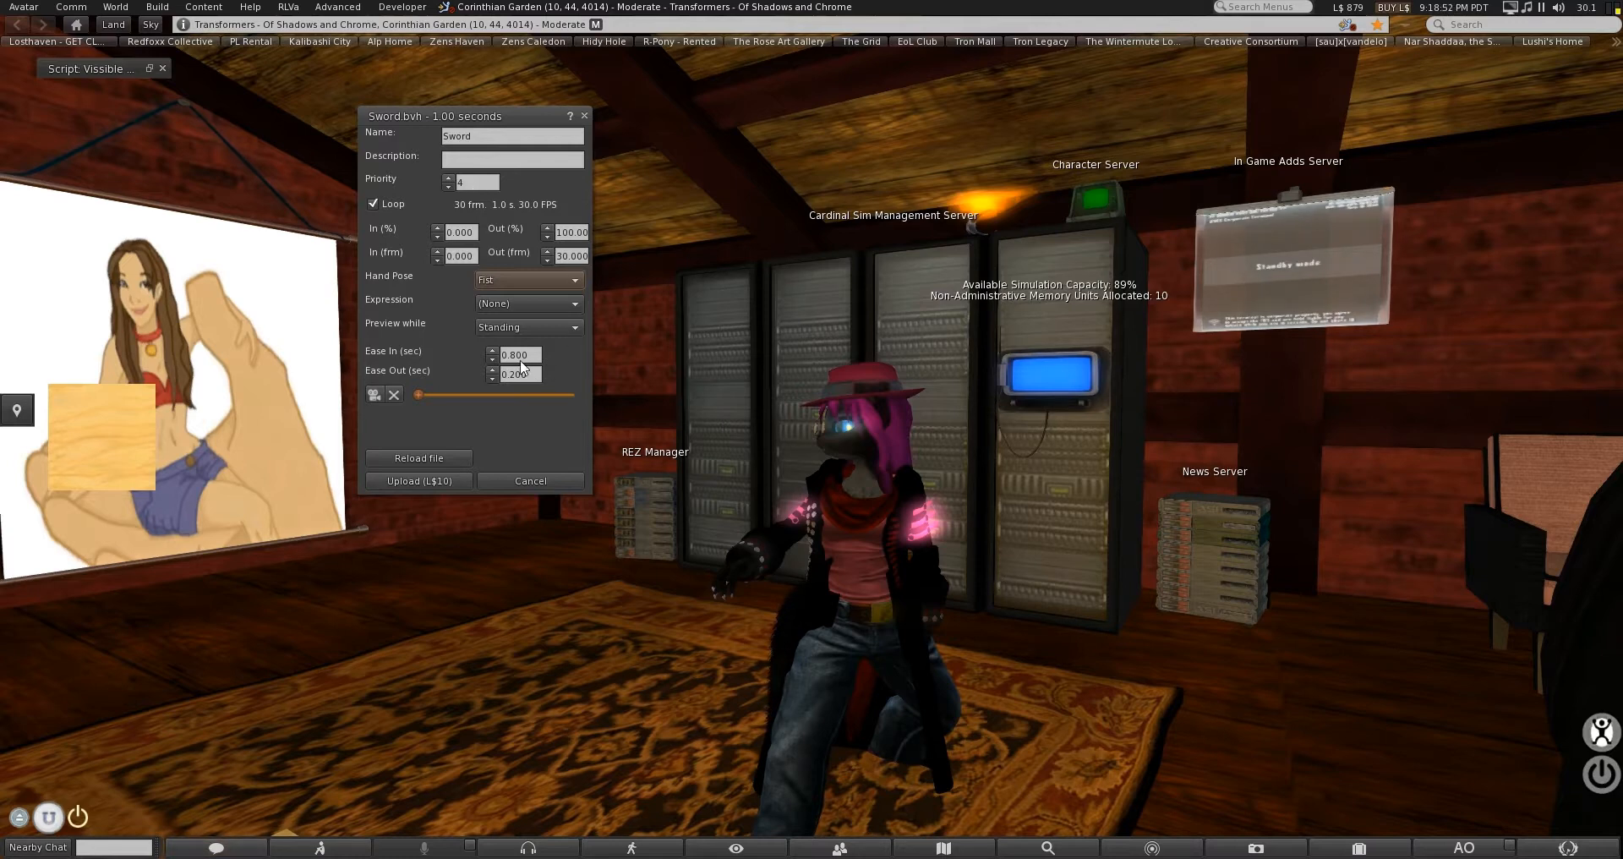
left_click(527, 327)
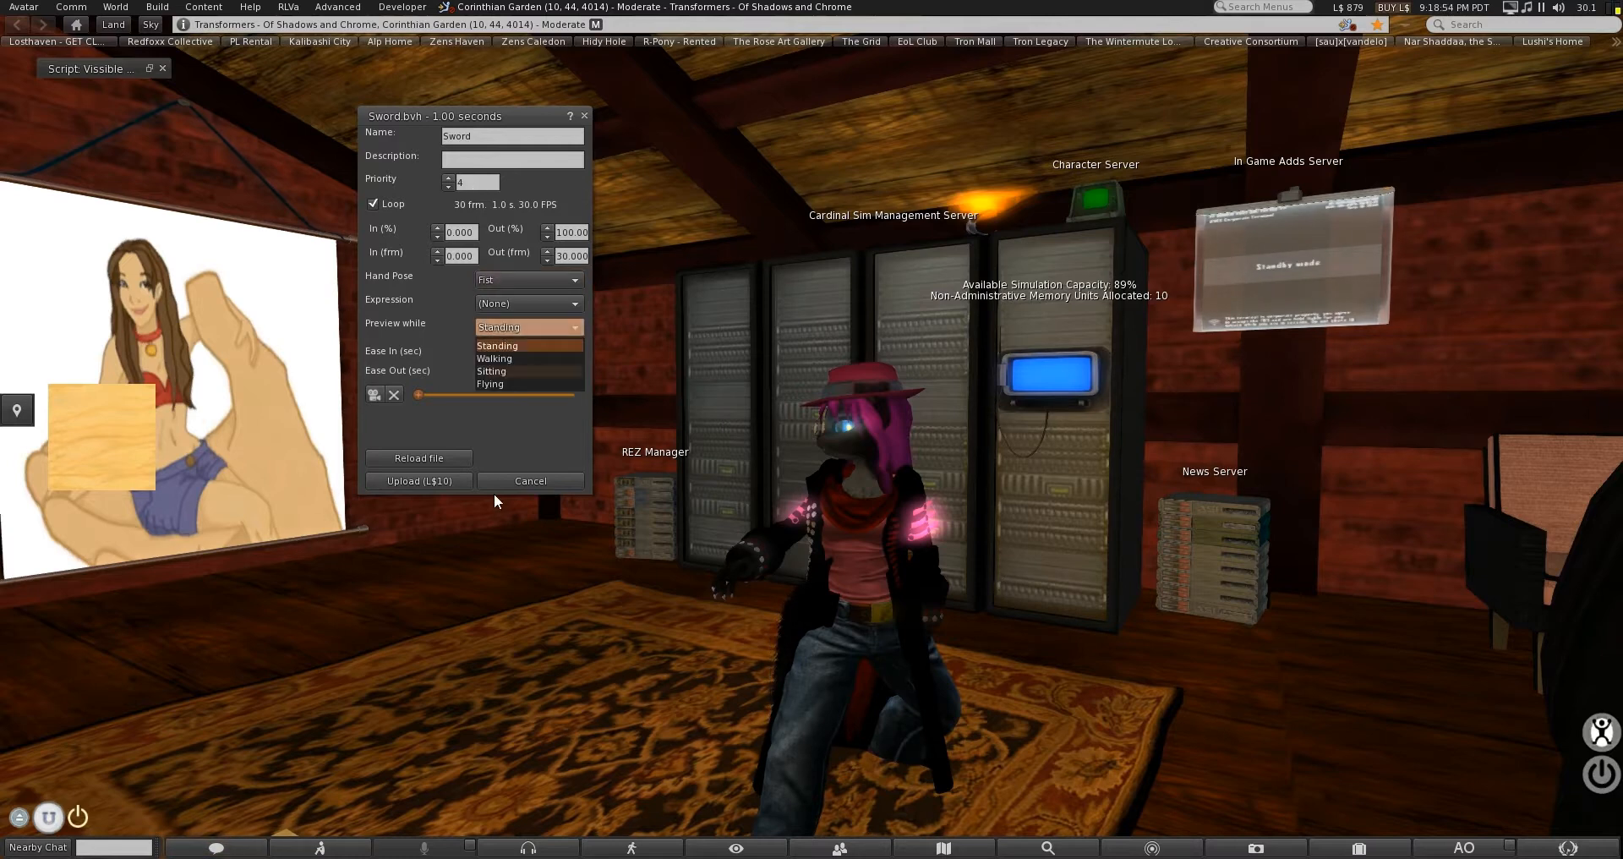
left_click(489, 384)
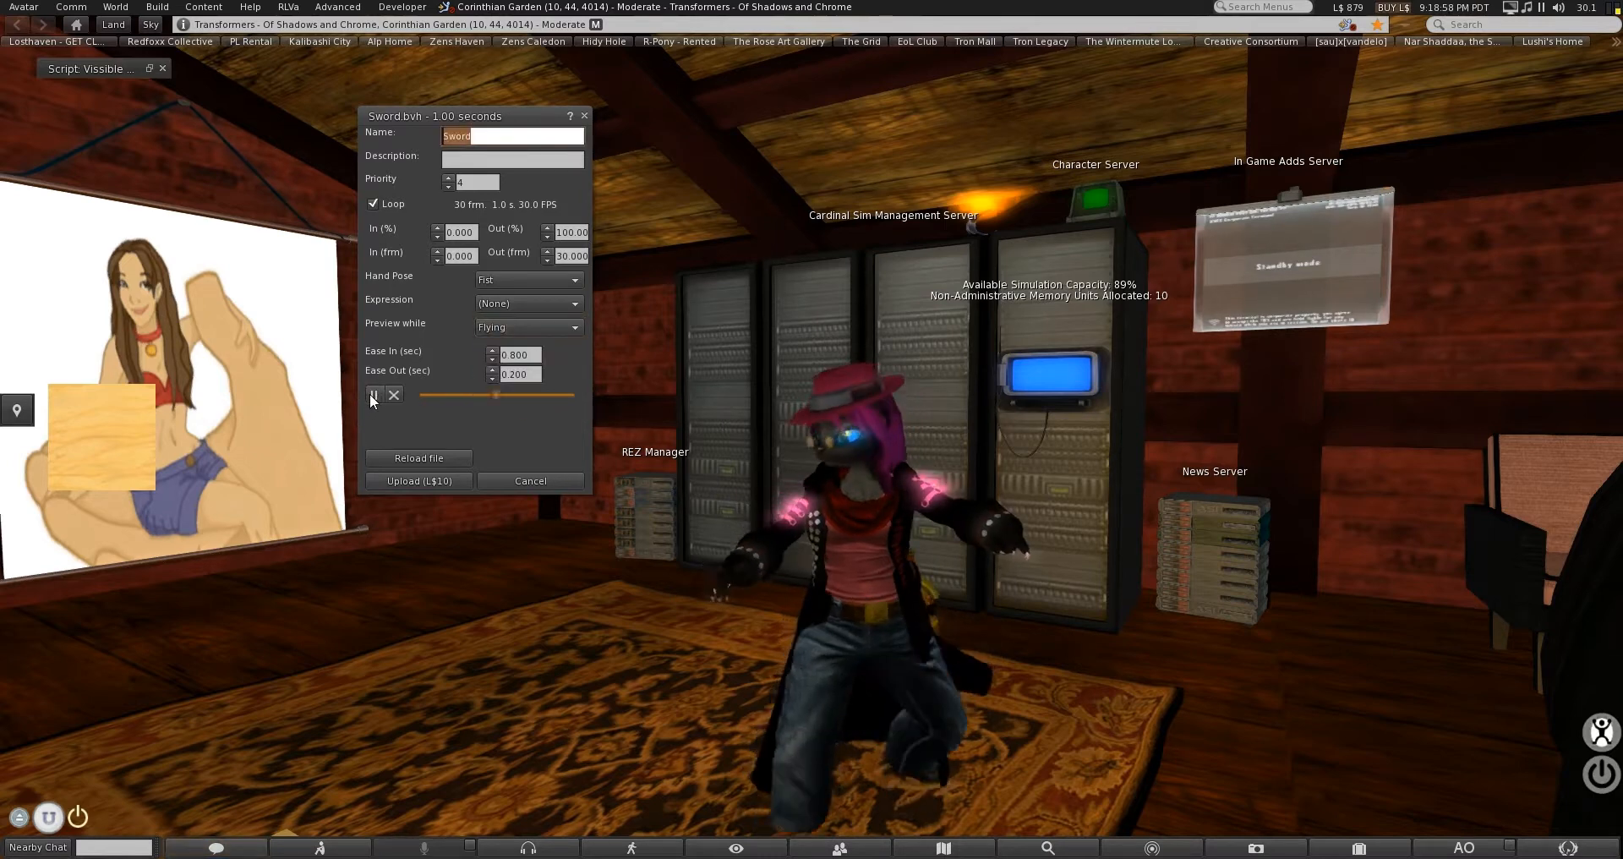
left_click(374, 396)
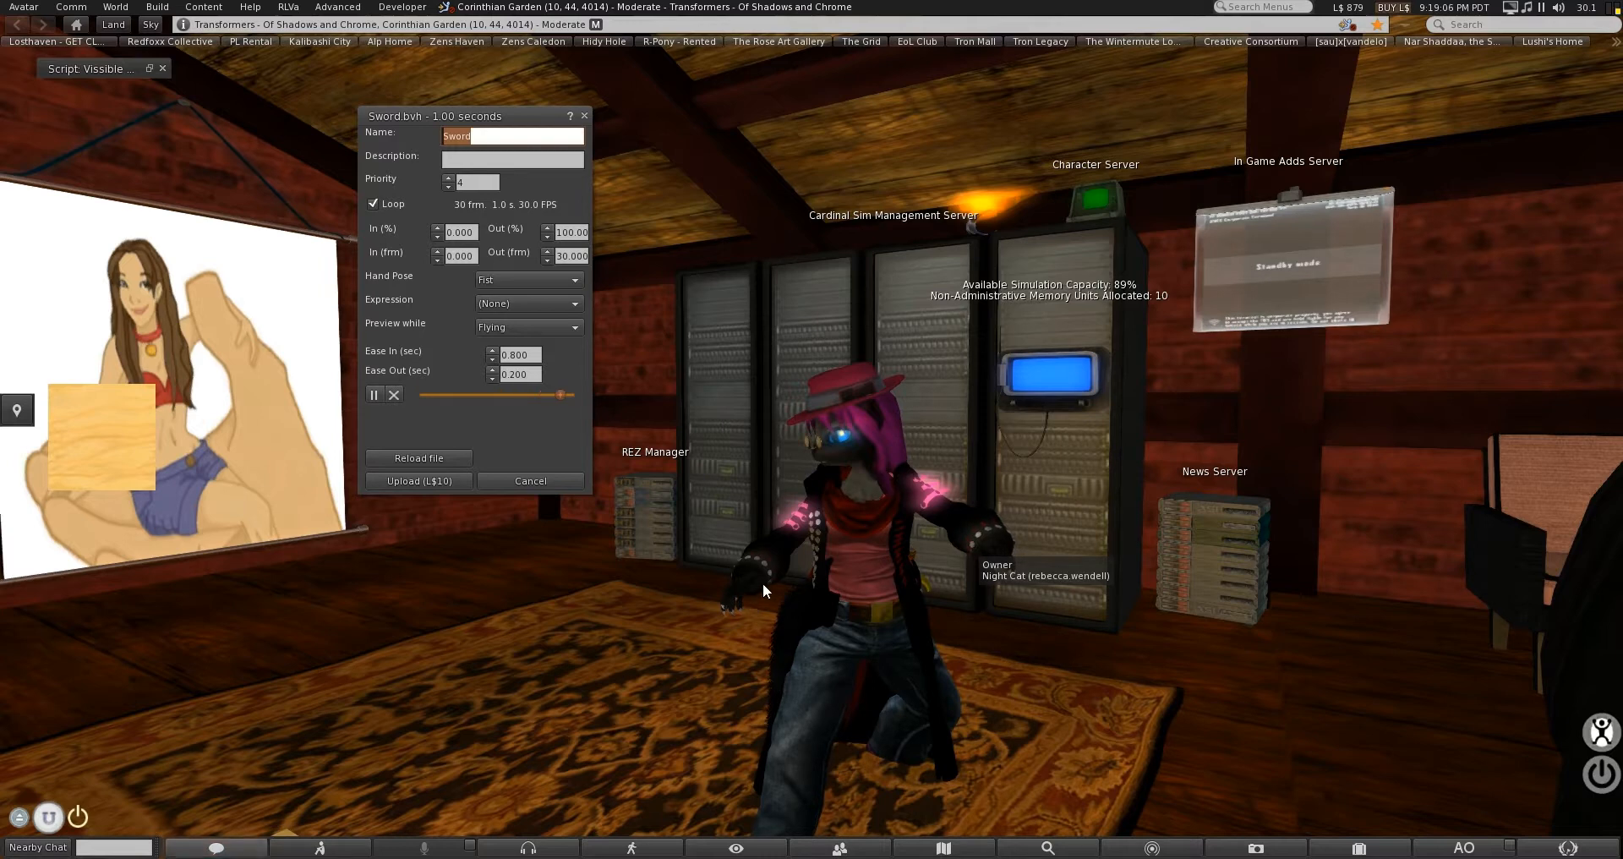
mouse_move(1045, 684)
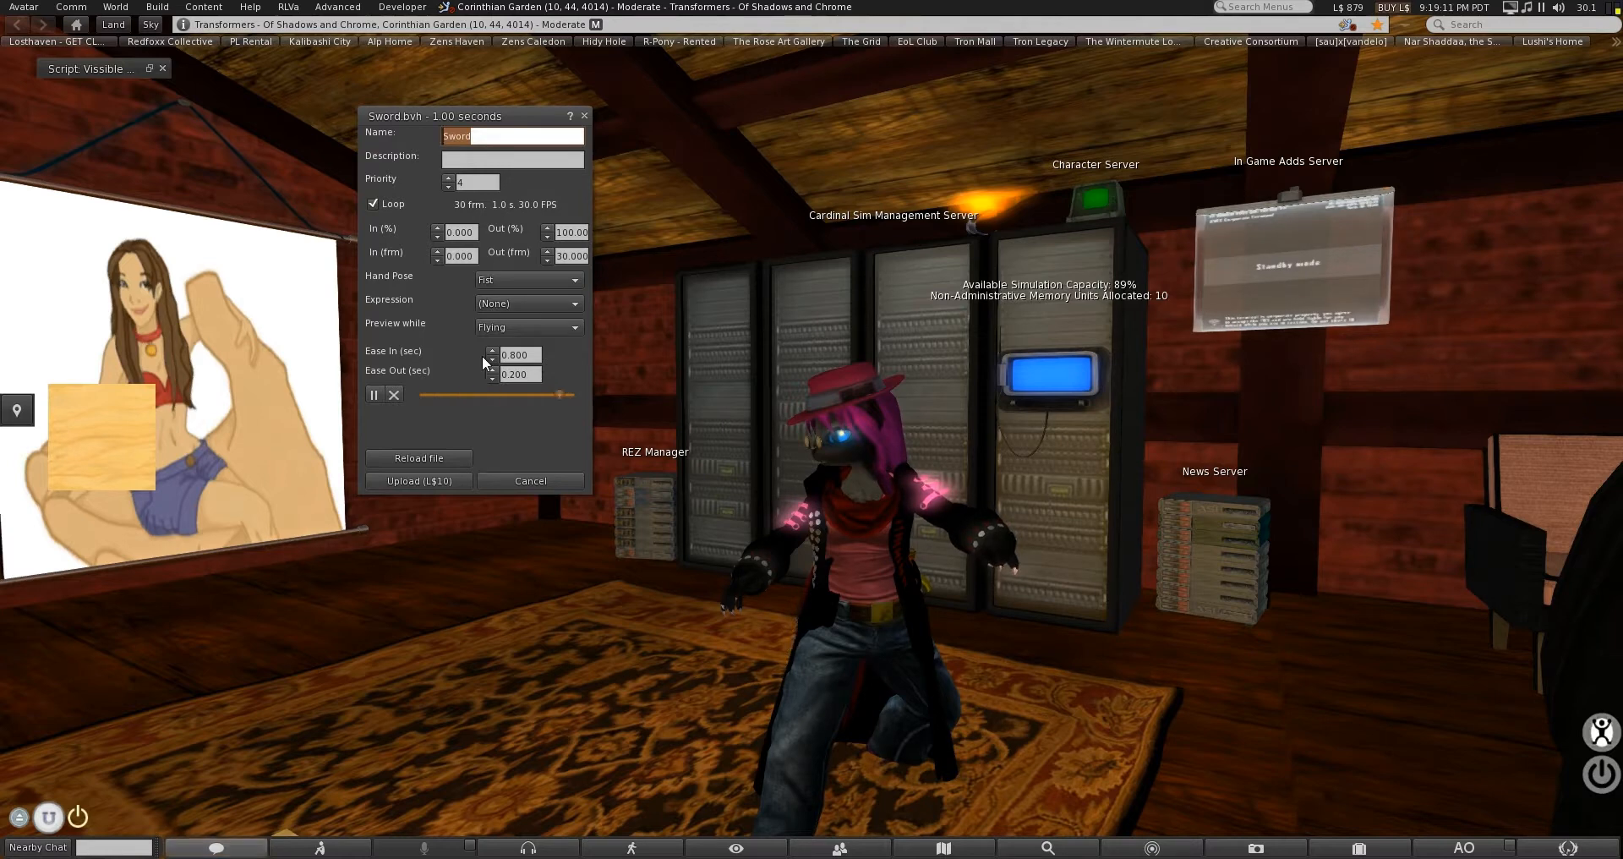
mouse_move(538, 378)
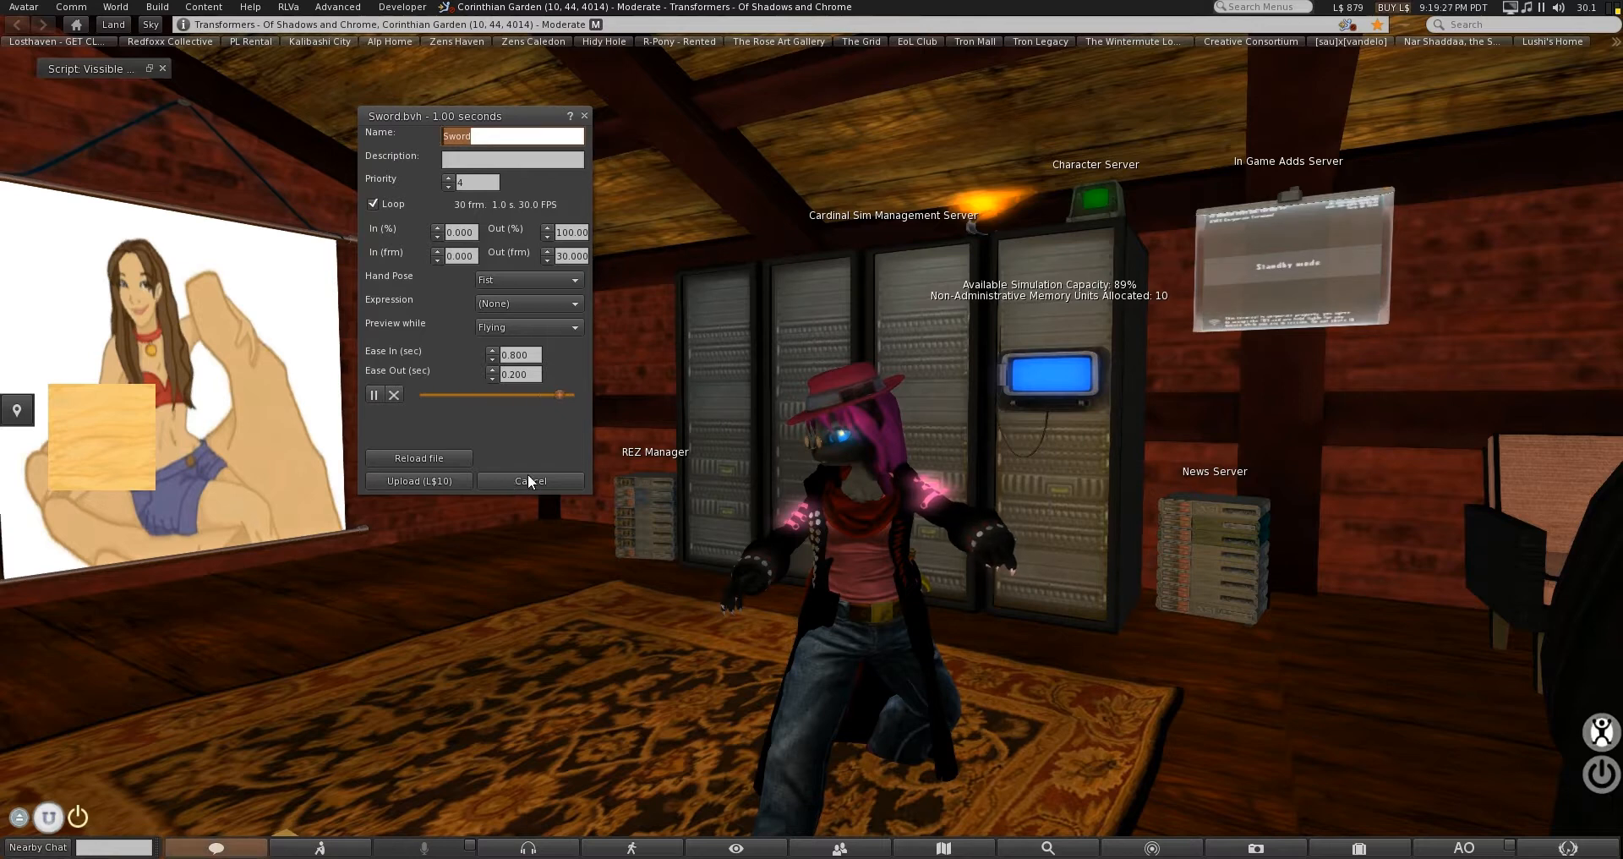
Cancel the Sword animation upload without uploading.
left_click(529, 480)
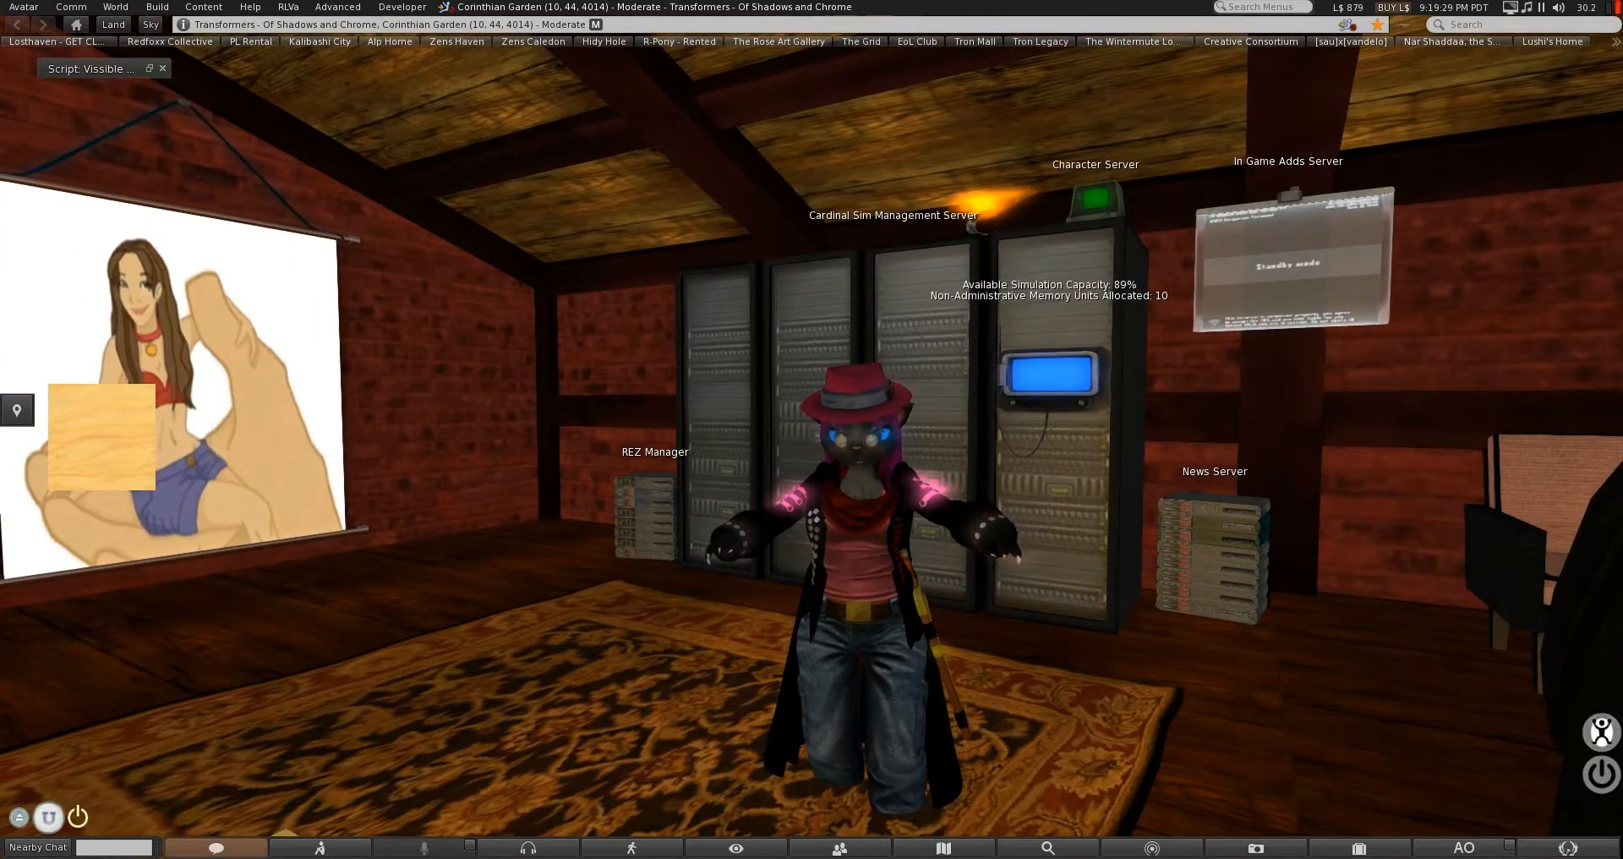